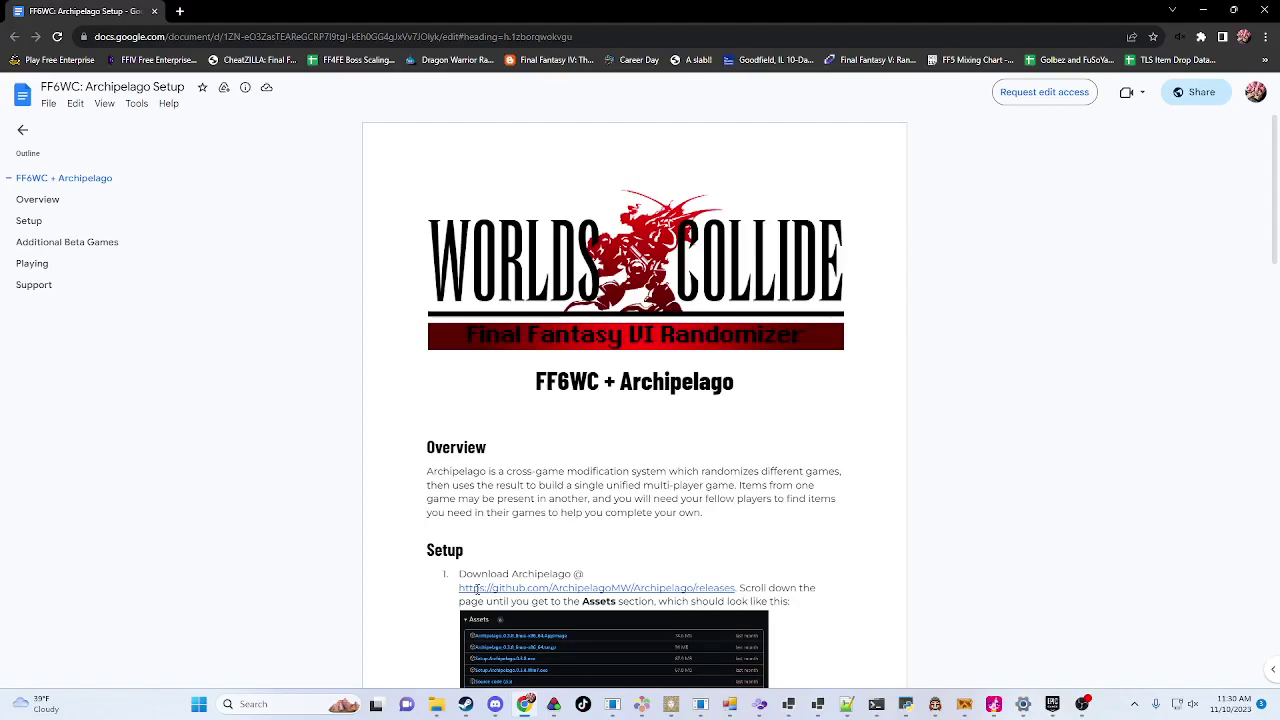
mouse_move(443, 624)
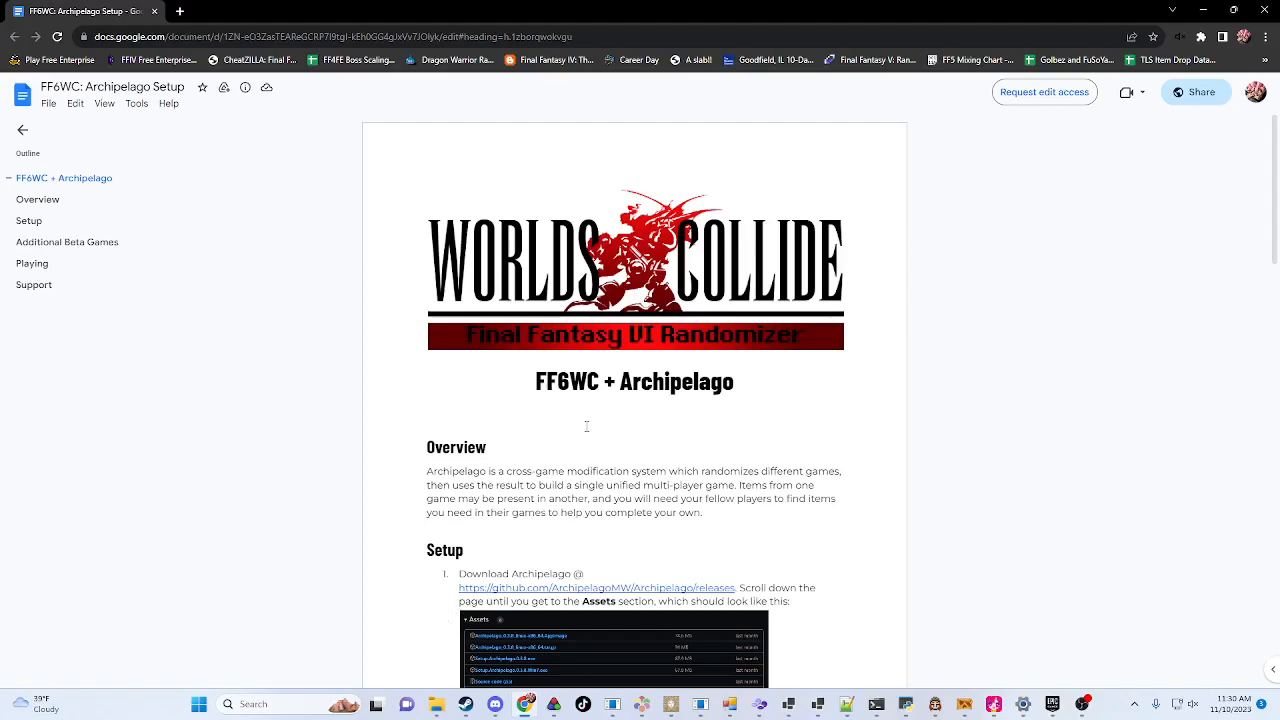
Step: Open the Archipelago releases page and scroll down to the 0.4.3 Assets list
scroll(down, 3)
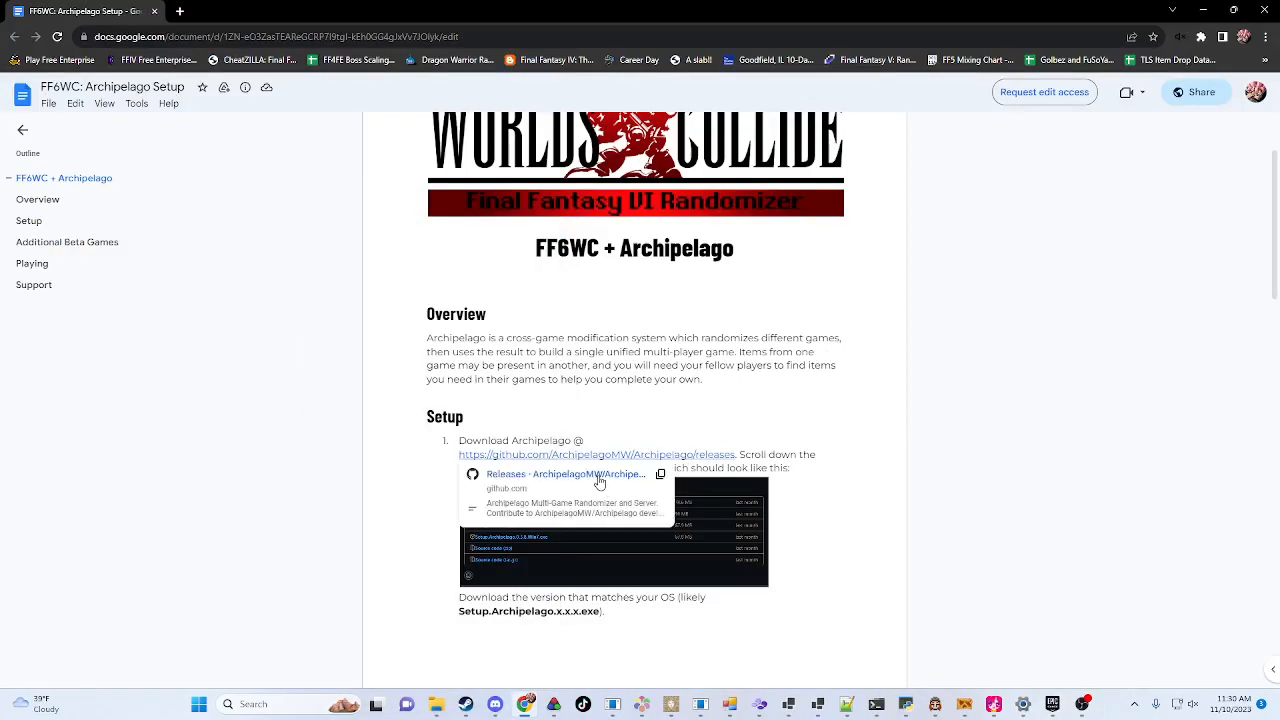
click(588, 454)
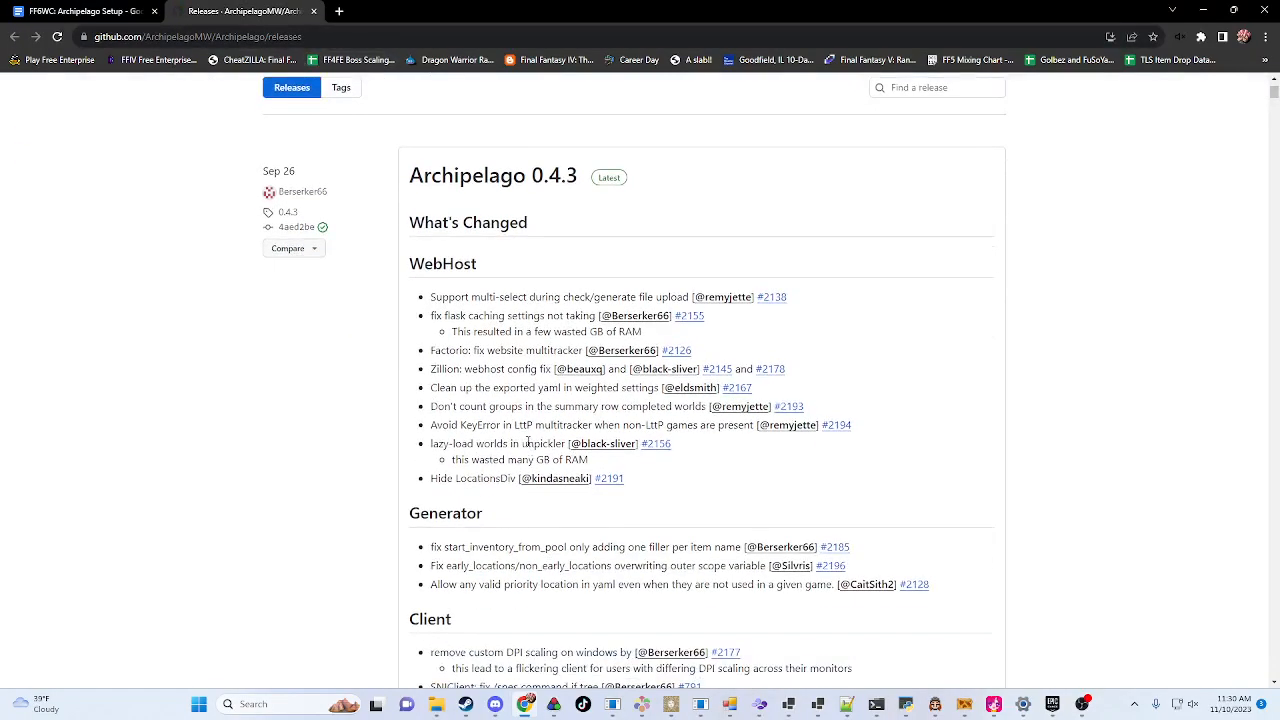
scroll(down, 3)
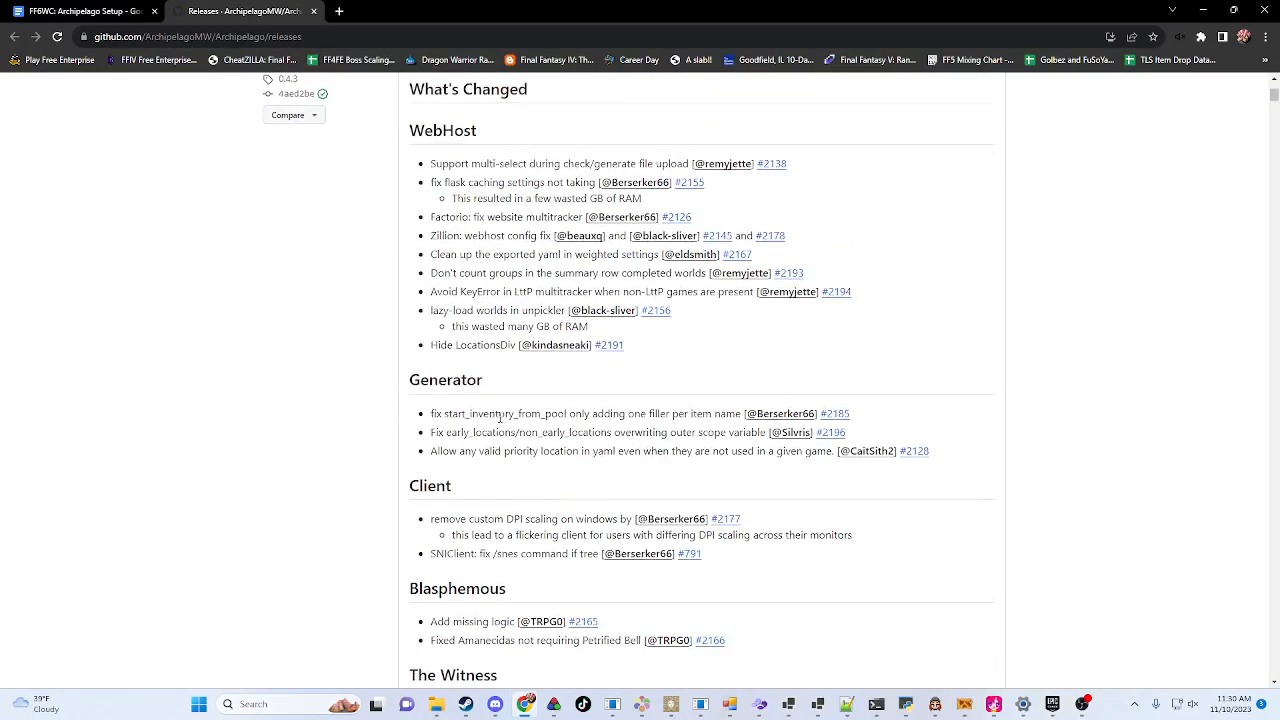
scroll(down, 3)
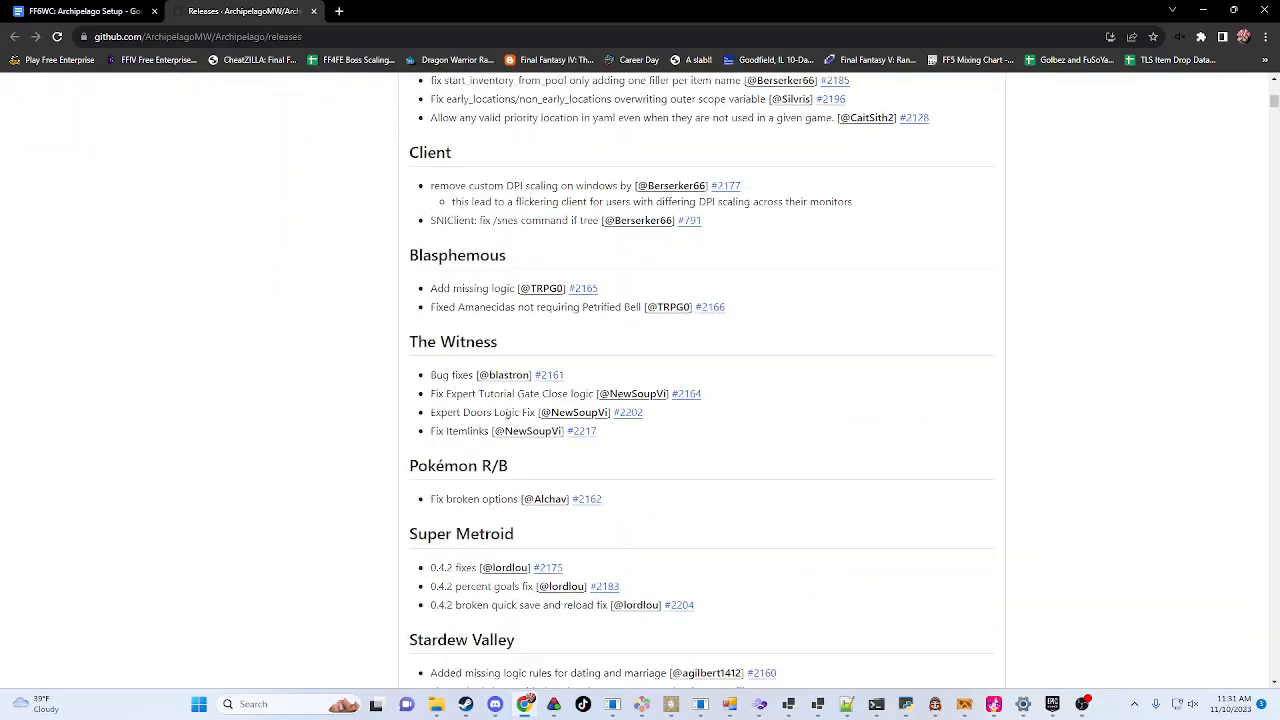
scroll(down, 3)
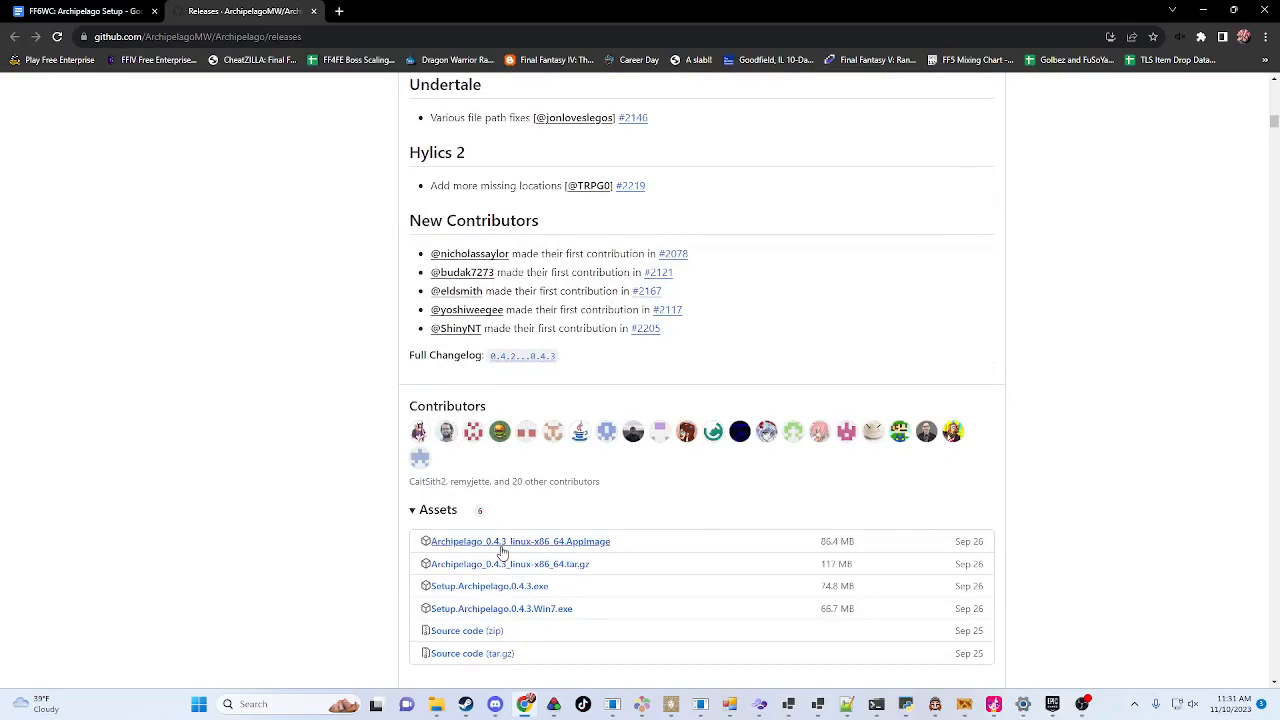
mouse_move(551, 622)
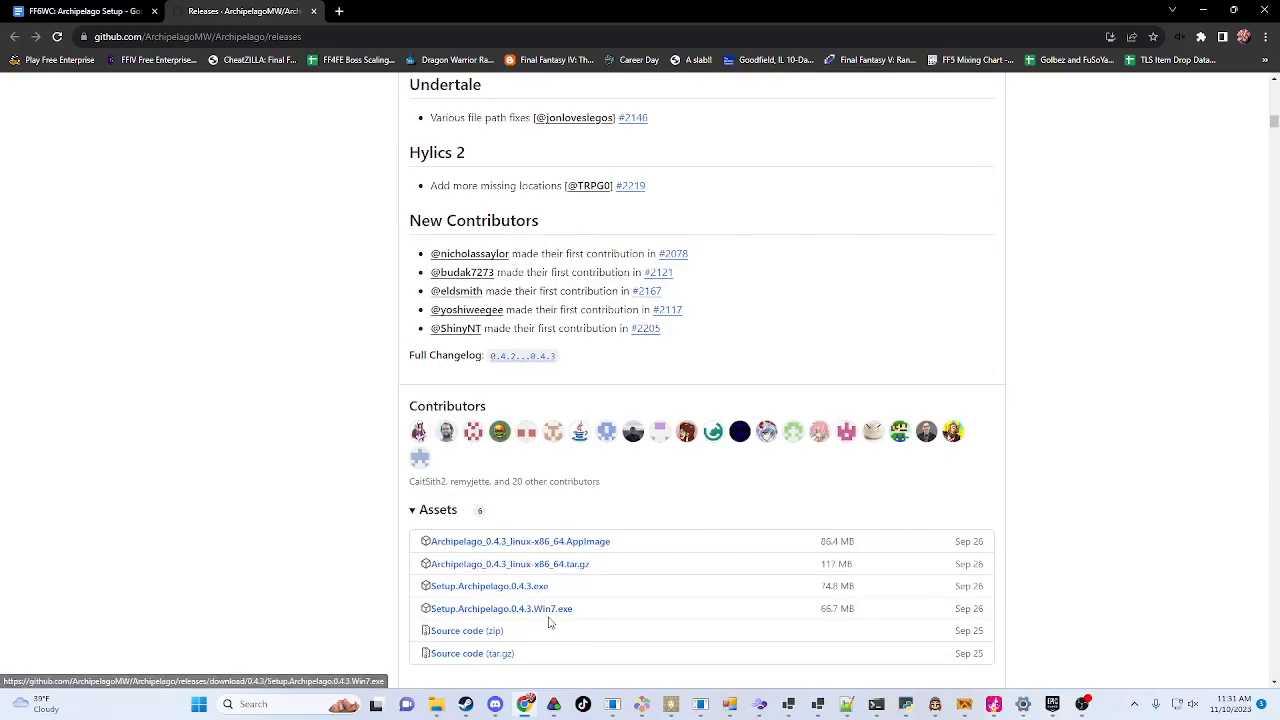
mouse_move(520, 546)
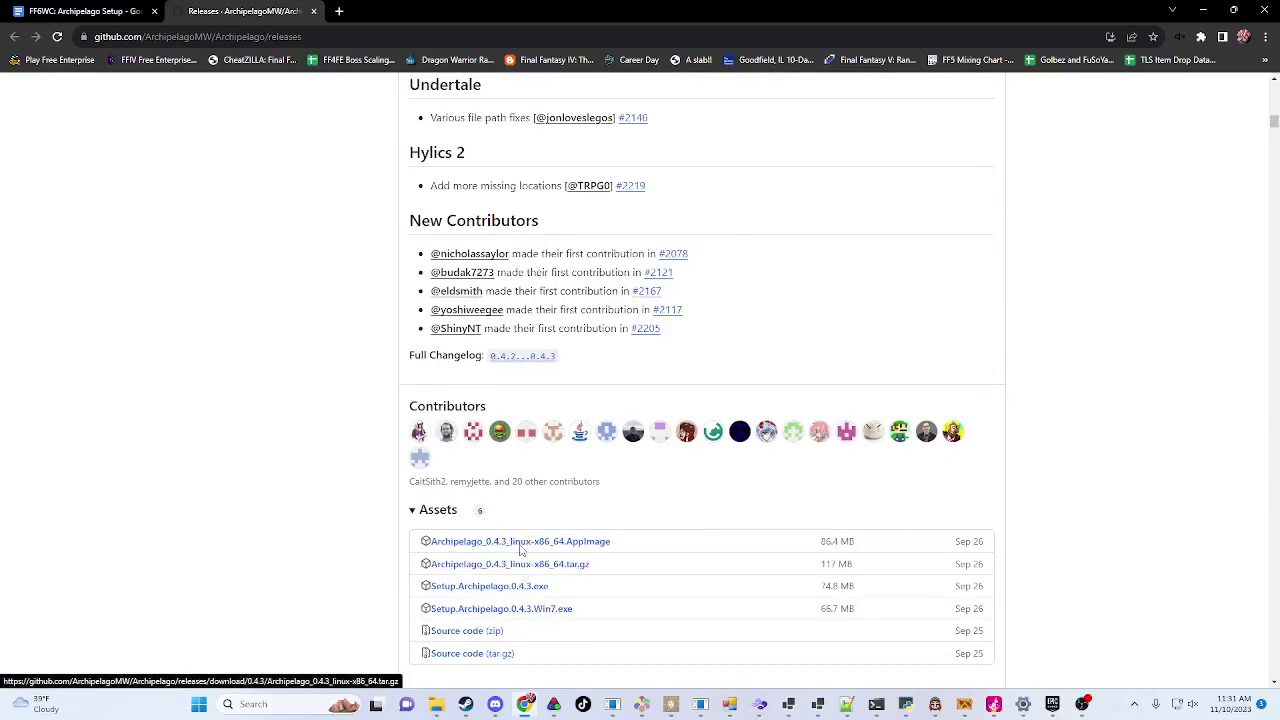
mouse_move(489, 586)
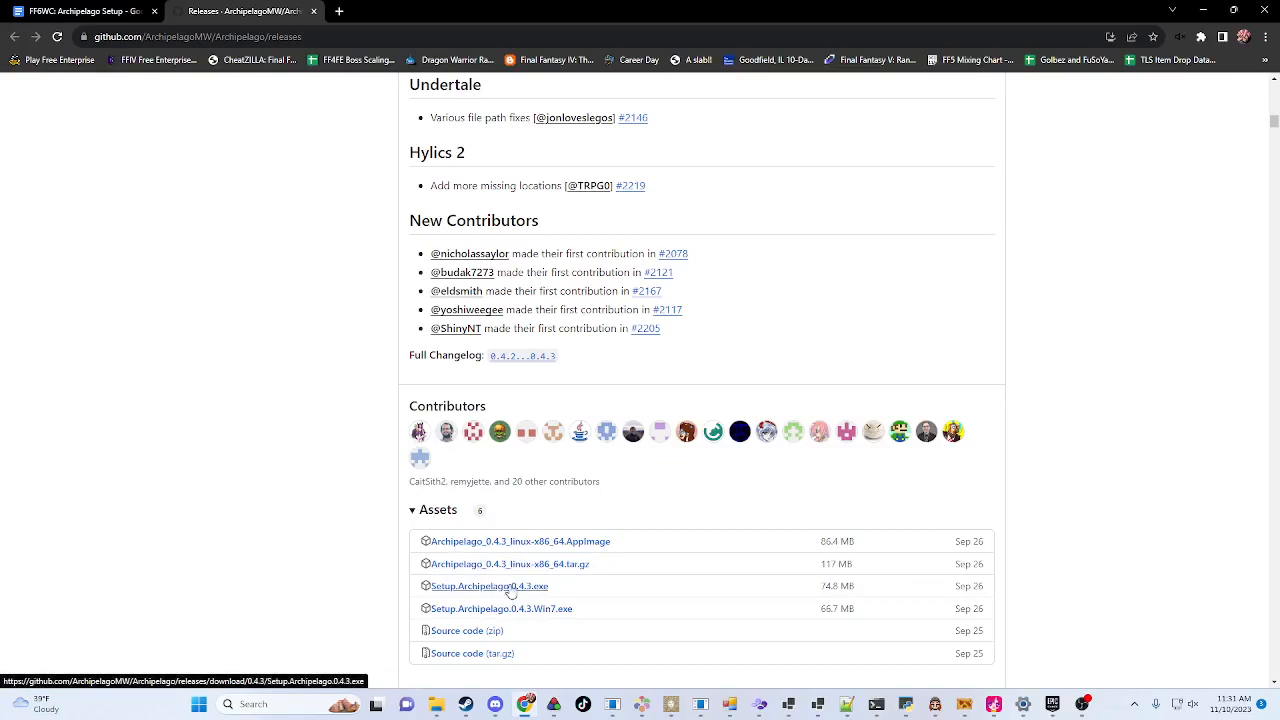
mouse_move(520, 588)
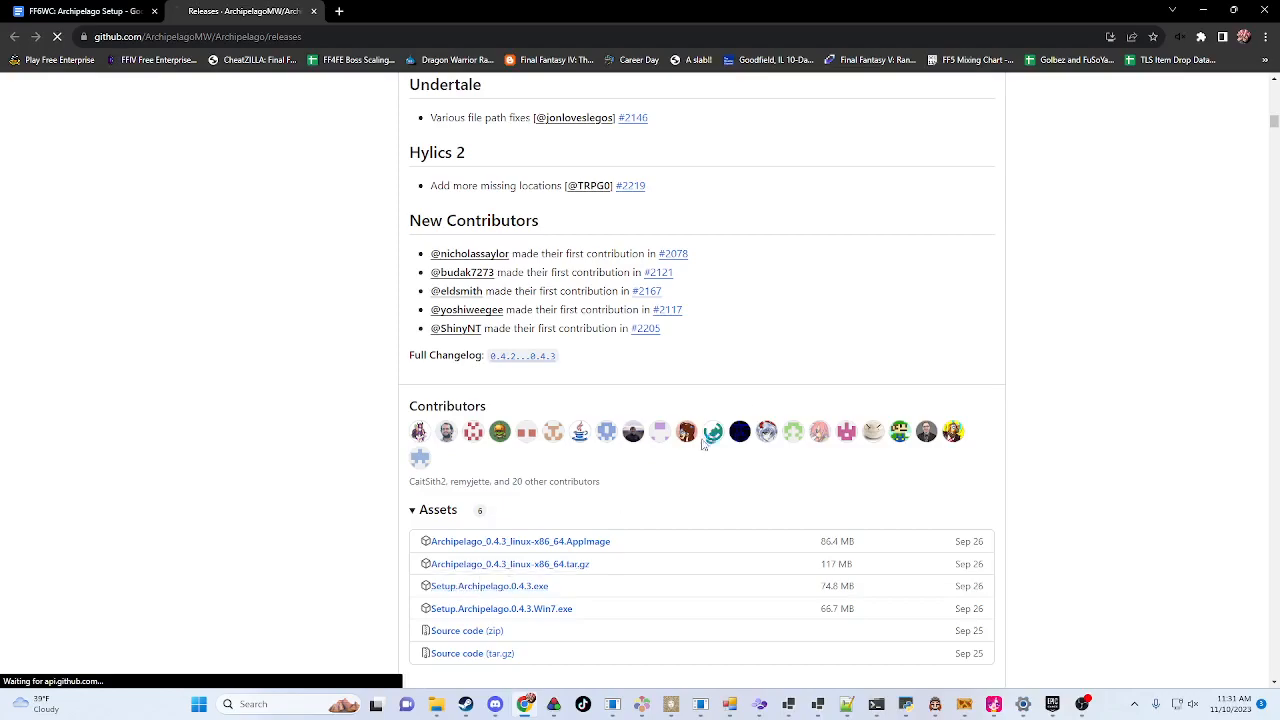
Step: Download Setup.Archipelago.0.4.3.exe into the Archipelago-FF6WC folder
click(488, 586)
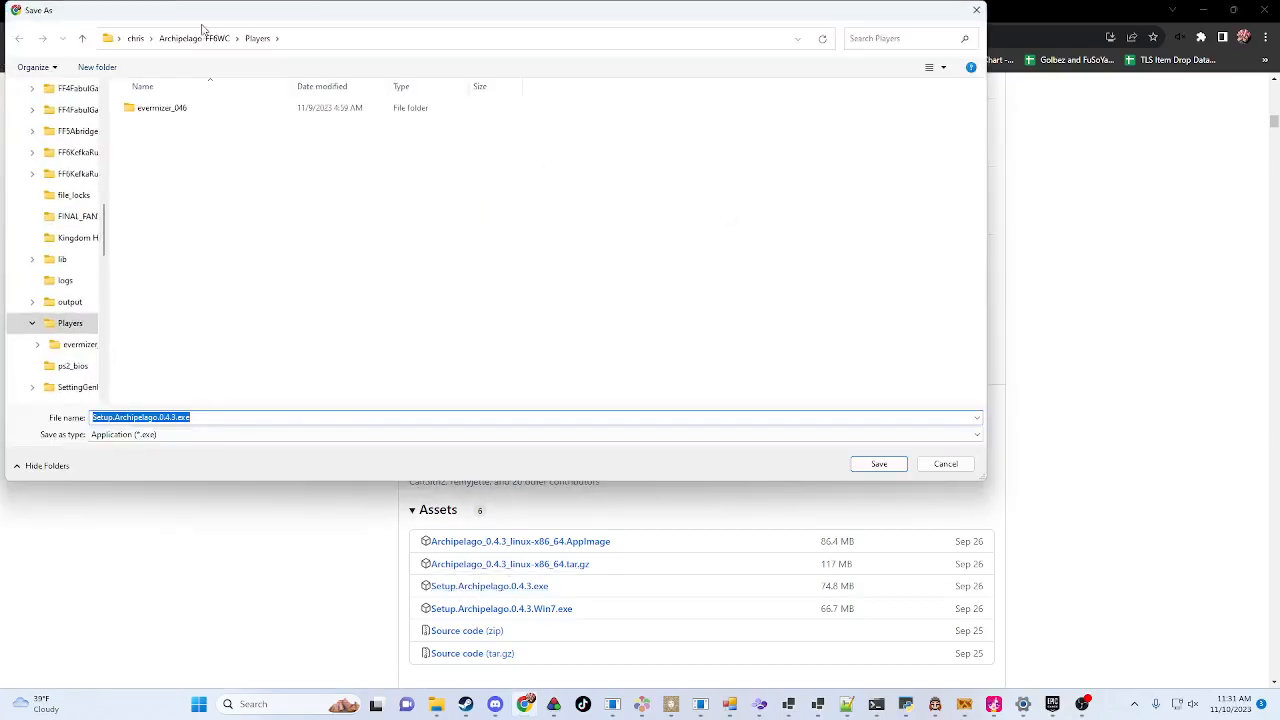
click(198, 38)
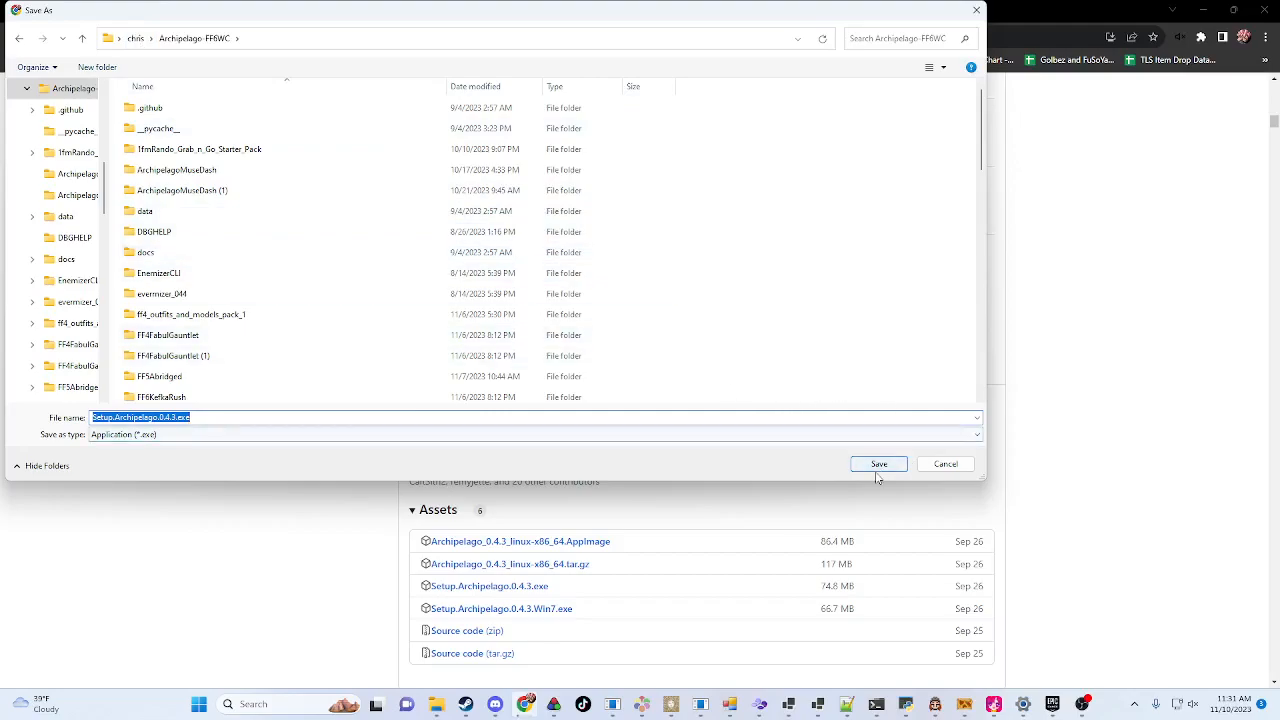
click(945, 464)
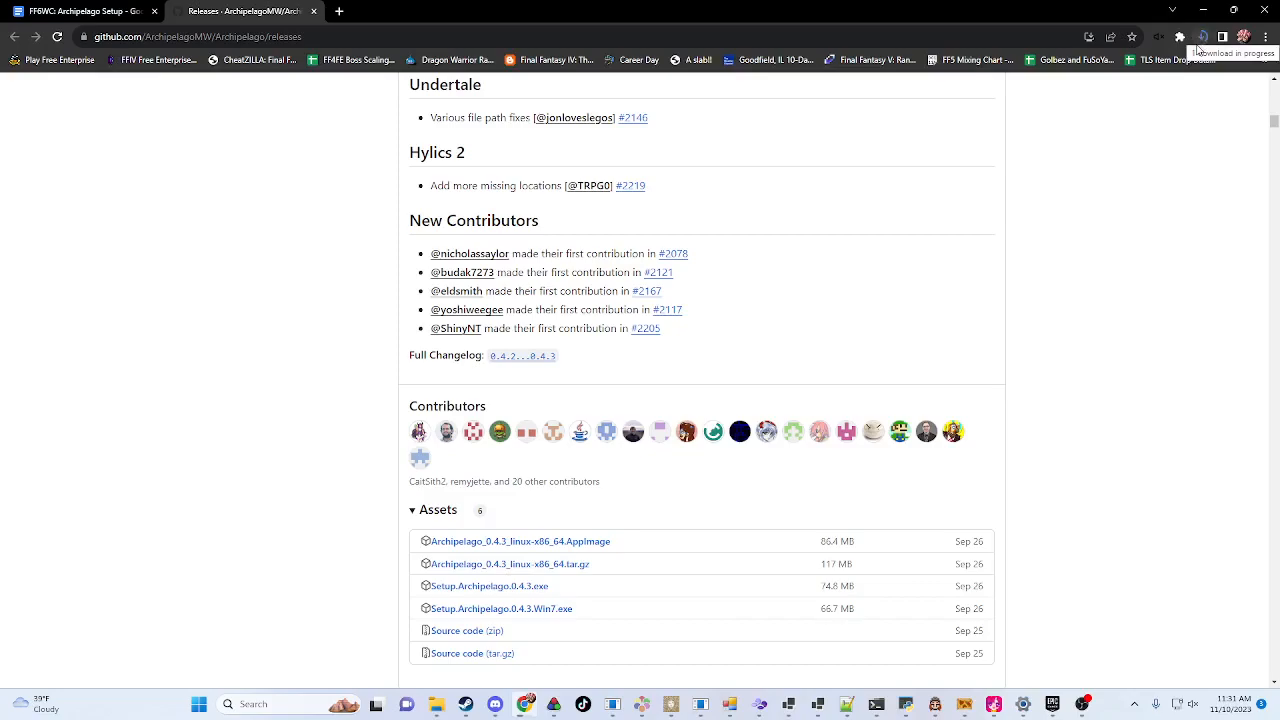
Step: Check the Setup.Archipelago.0.4.3.exe download progress in Chrome's Downloads panel
click(1202, 35)
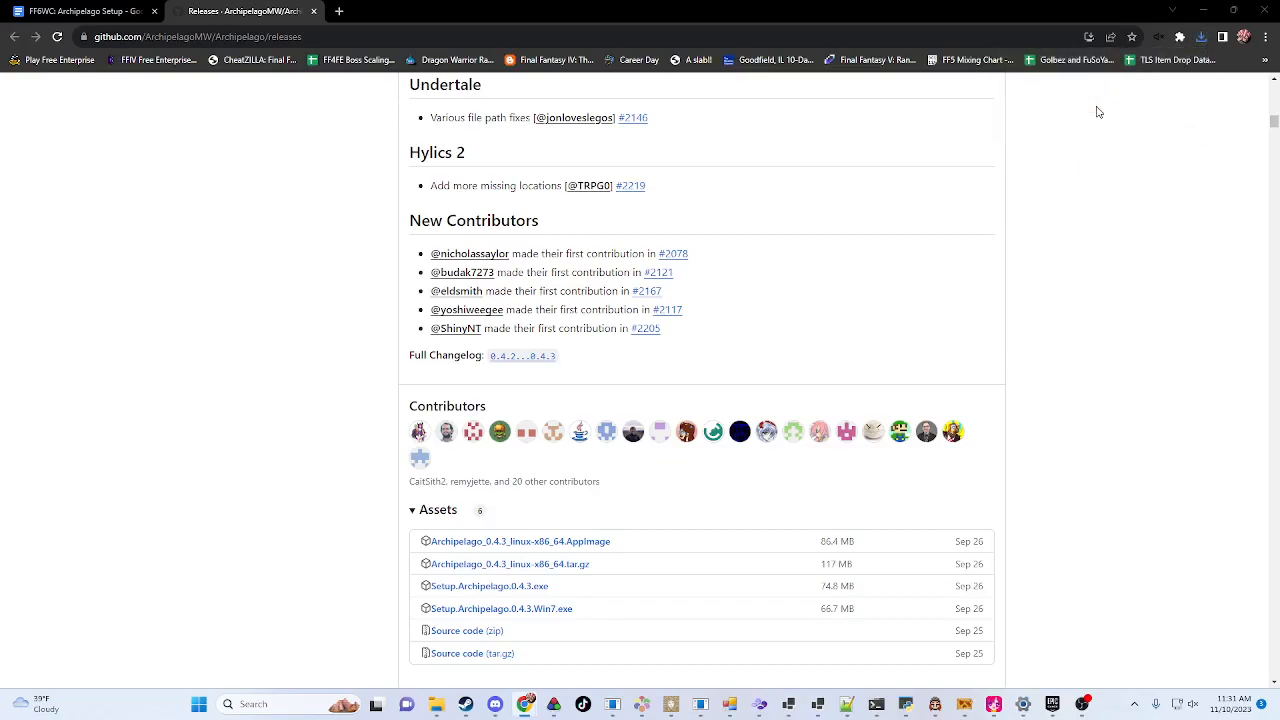
mouse_move(606, 479)
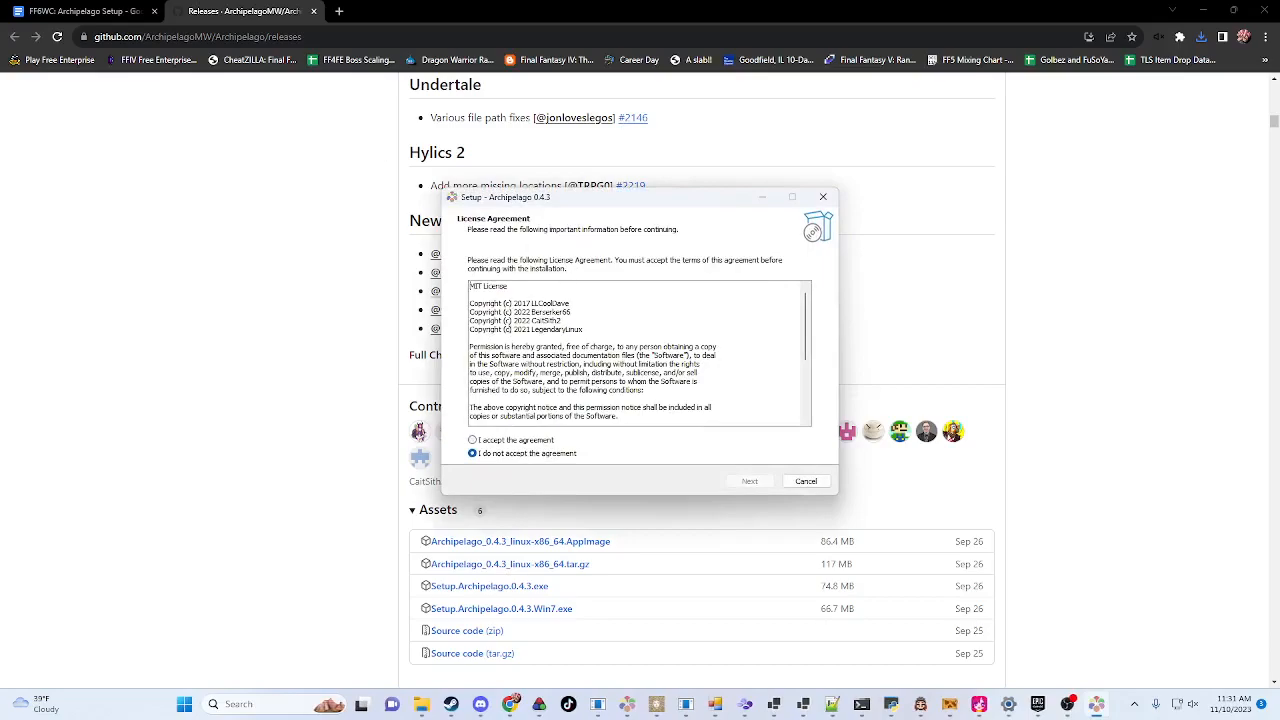
Step: Scroll through the license text and accept the Archipelago 0.4.3 agreement
scroll(down, 3)
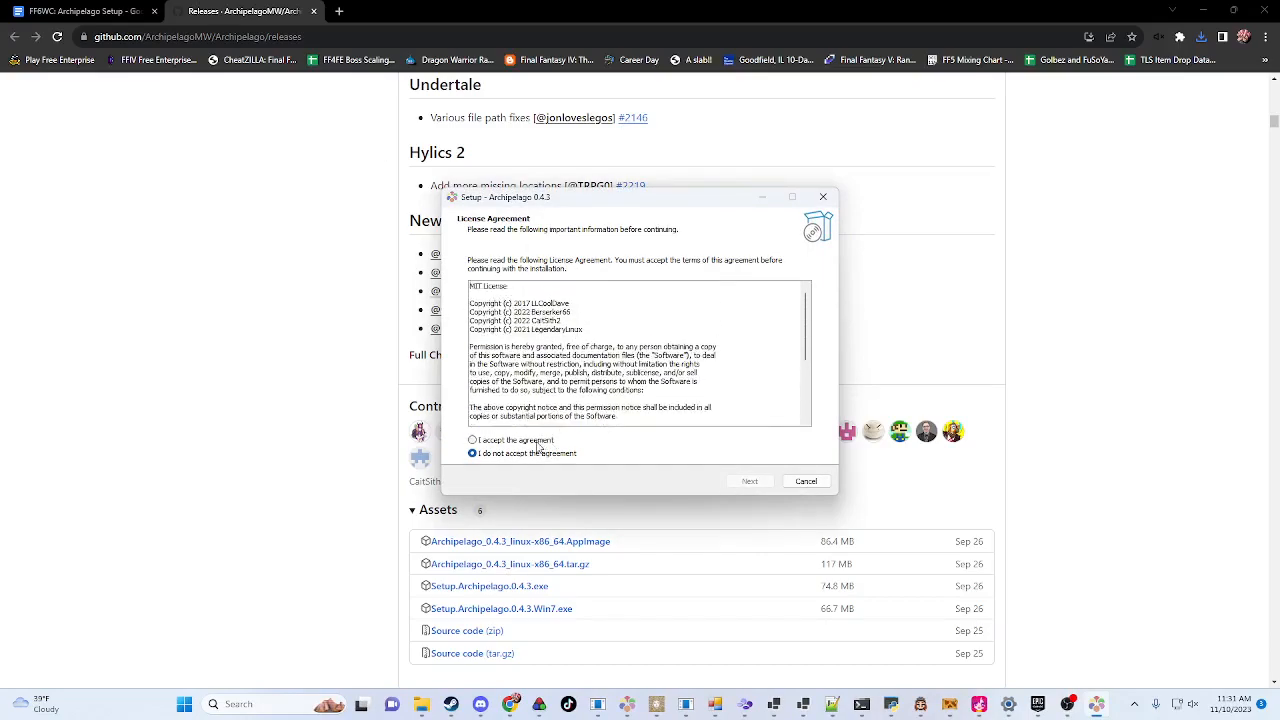
click(750, 481)
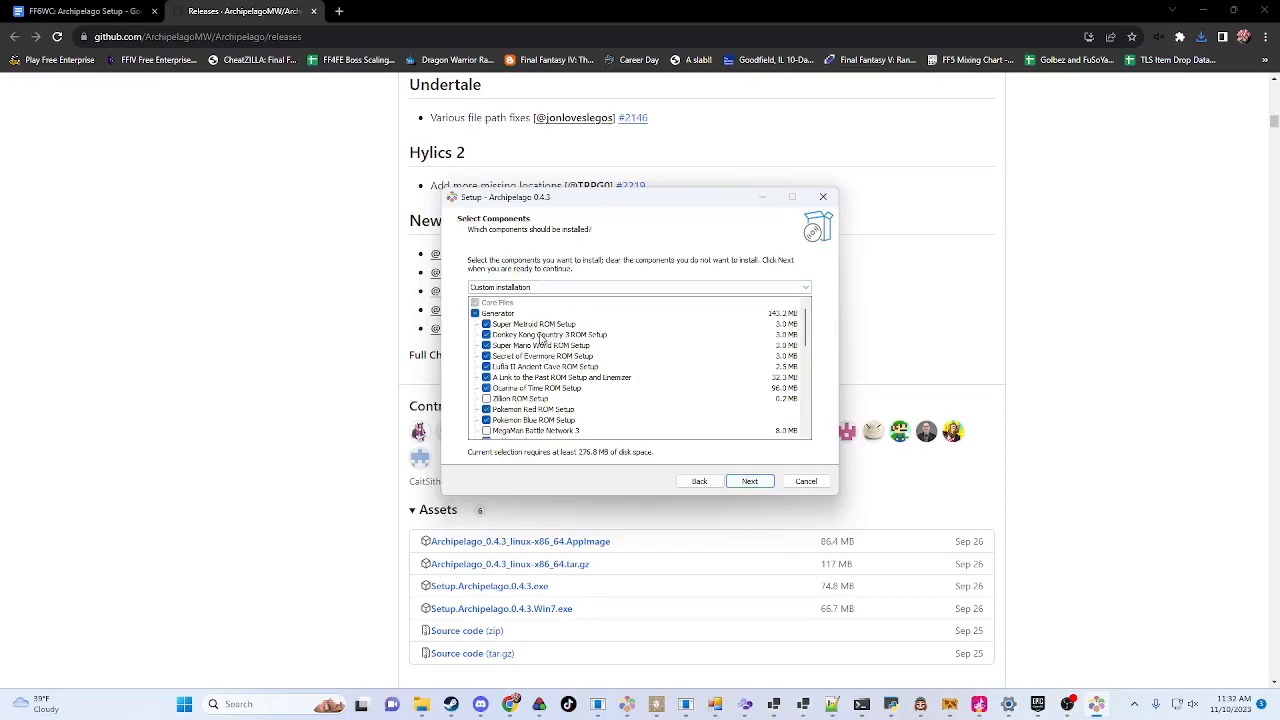
mouse_move(564, 334)
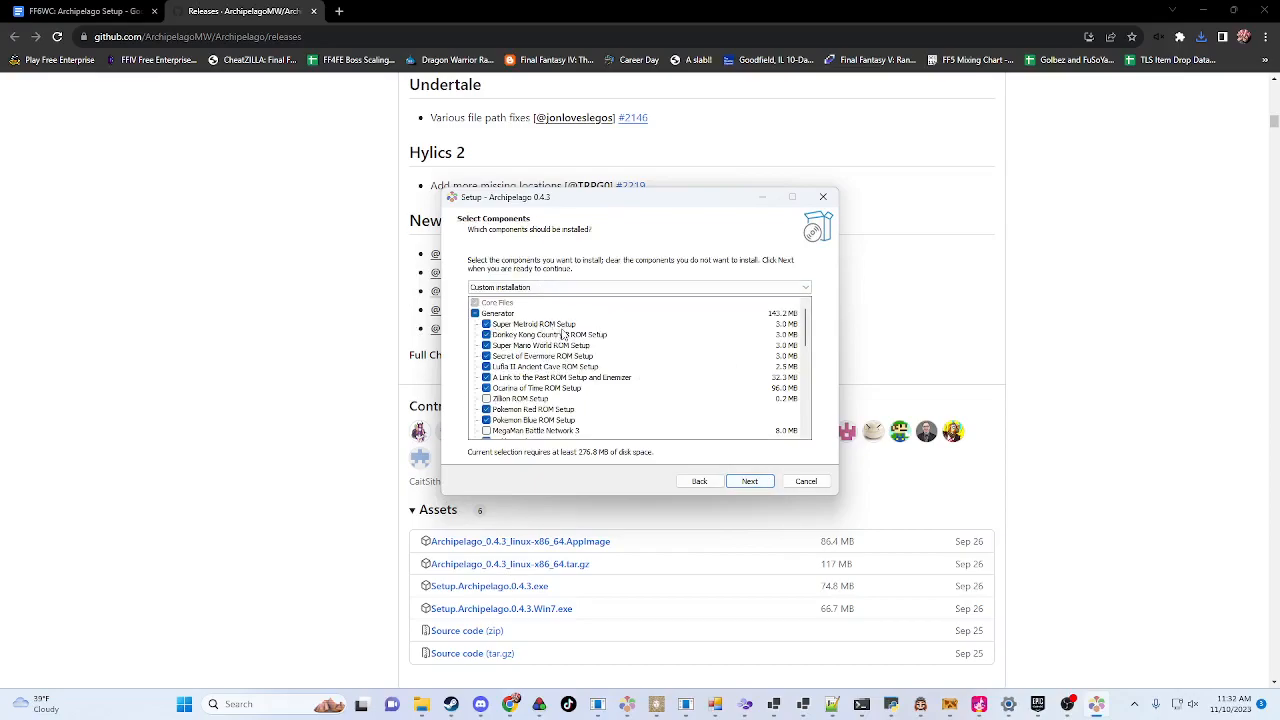
mouse_move(611, 330)
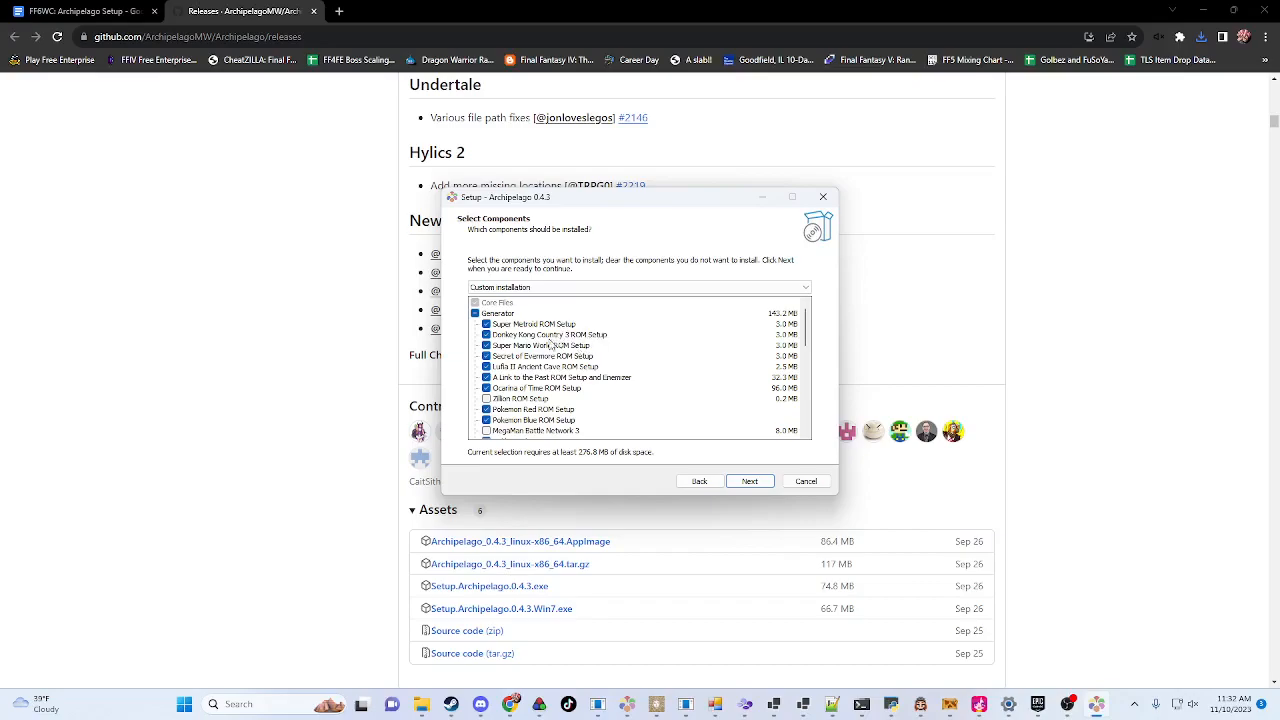
Step: Scroll the component list down to the Pokemon Client, Zelda and Text Client entries
scroll(down, 3)
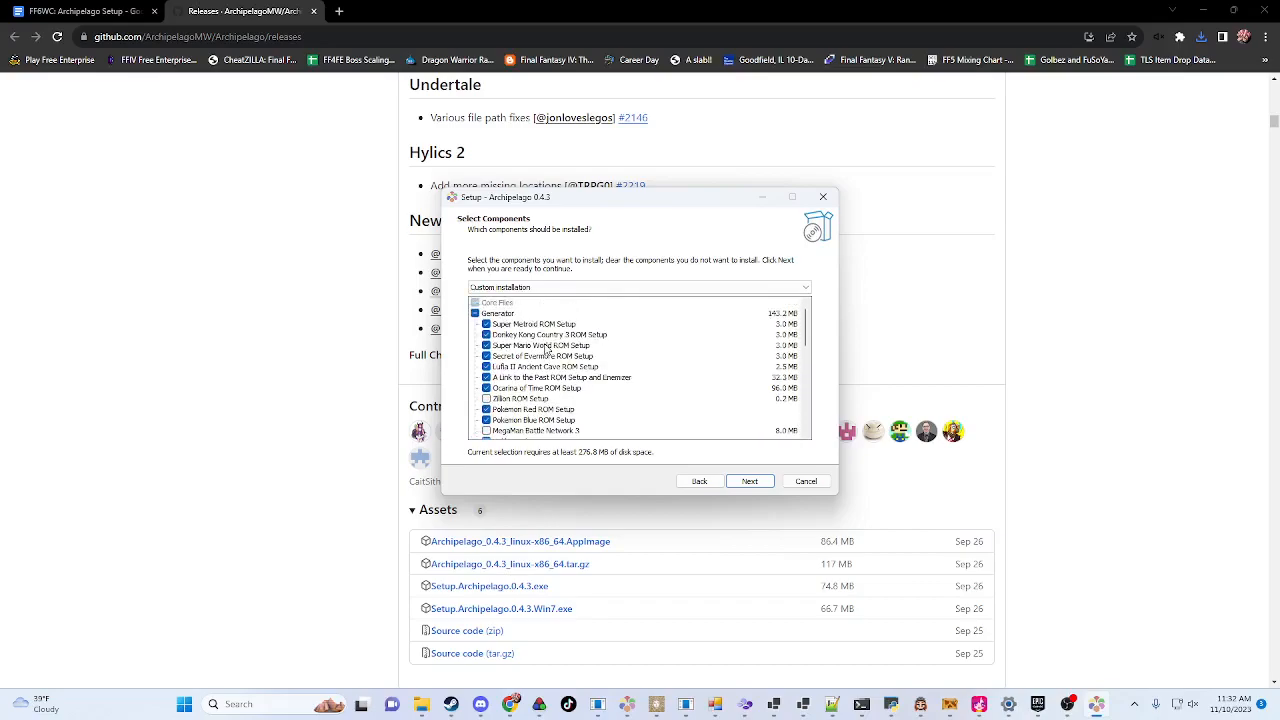
scroll(down, 3)
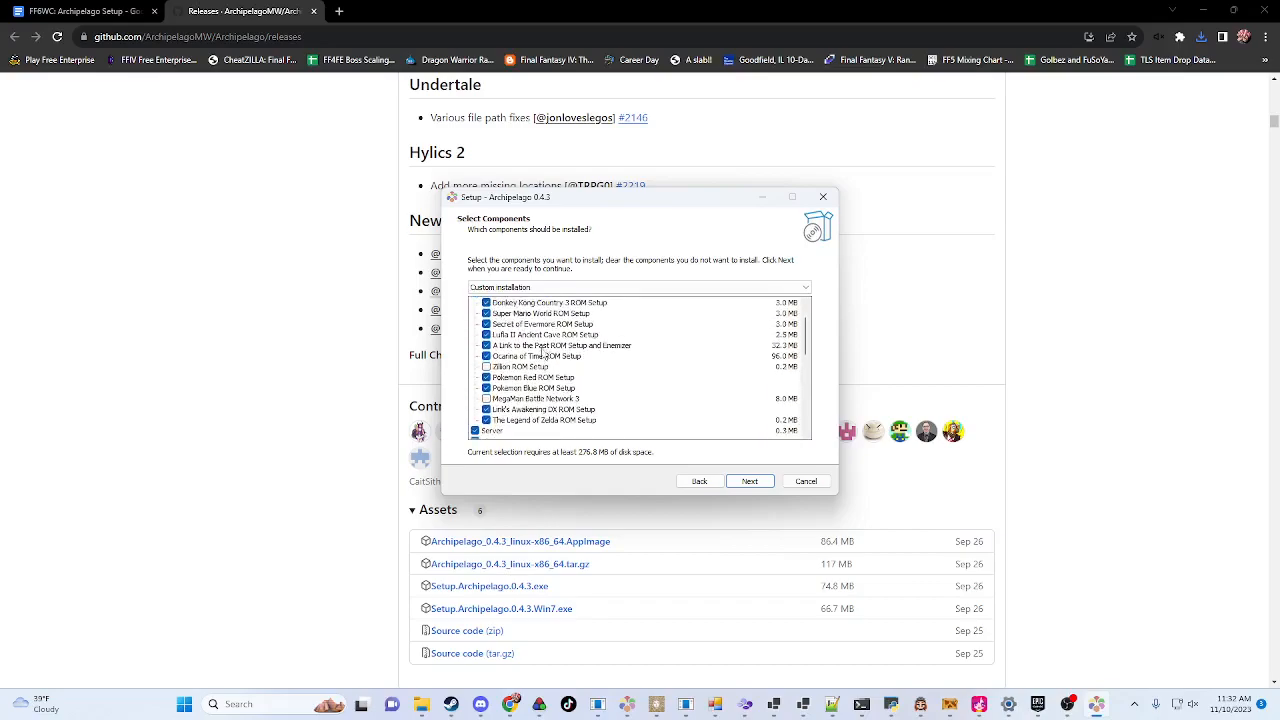
scroll(down, 3)
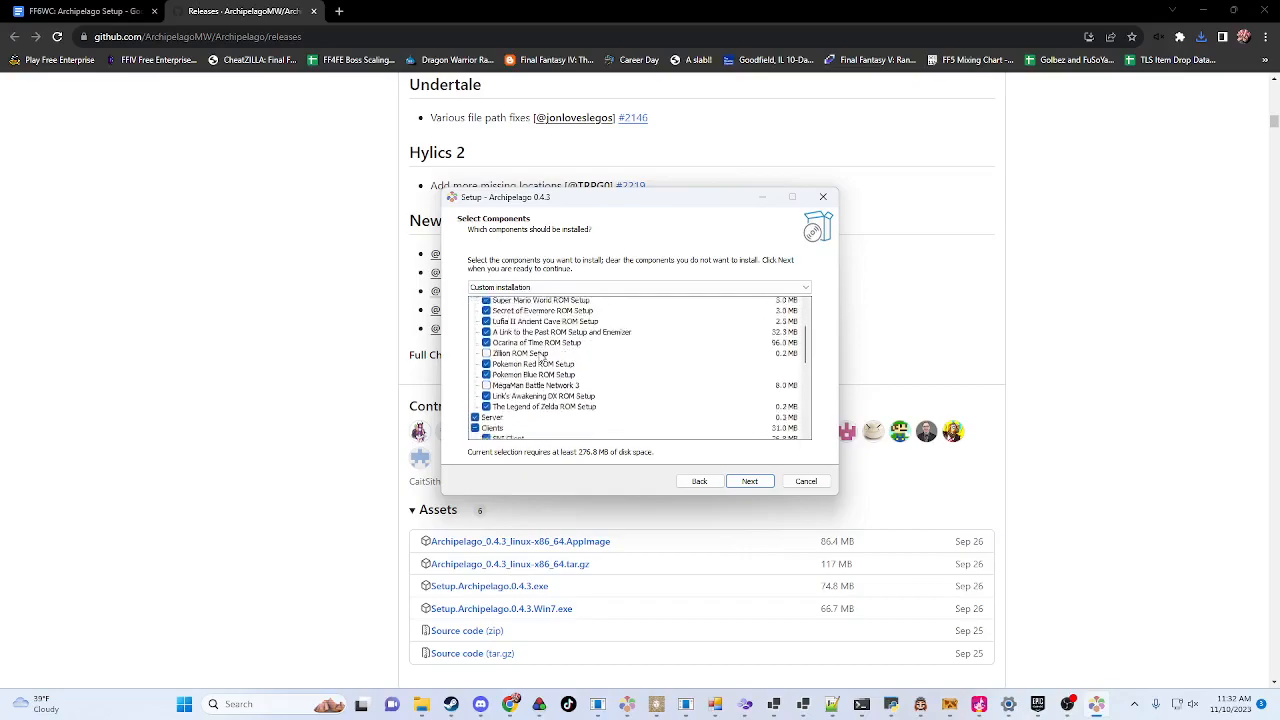
scroll(down, 3)
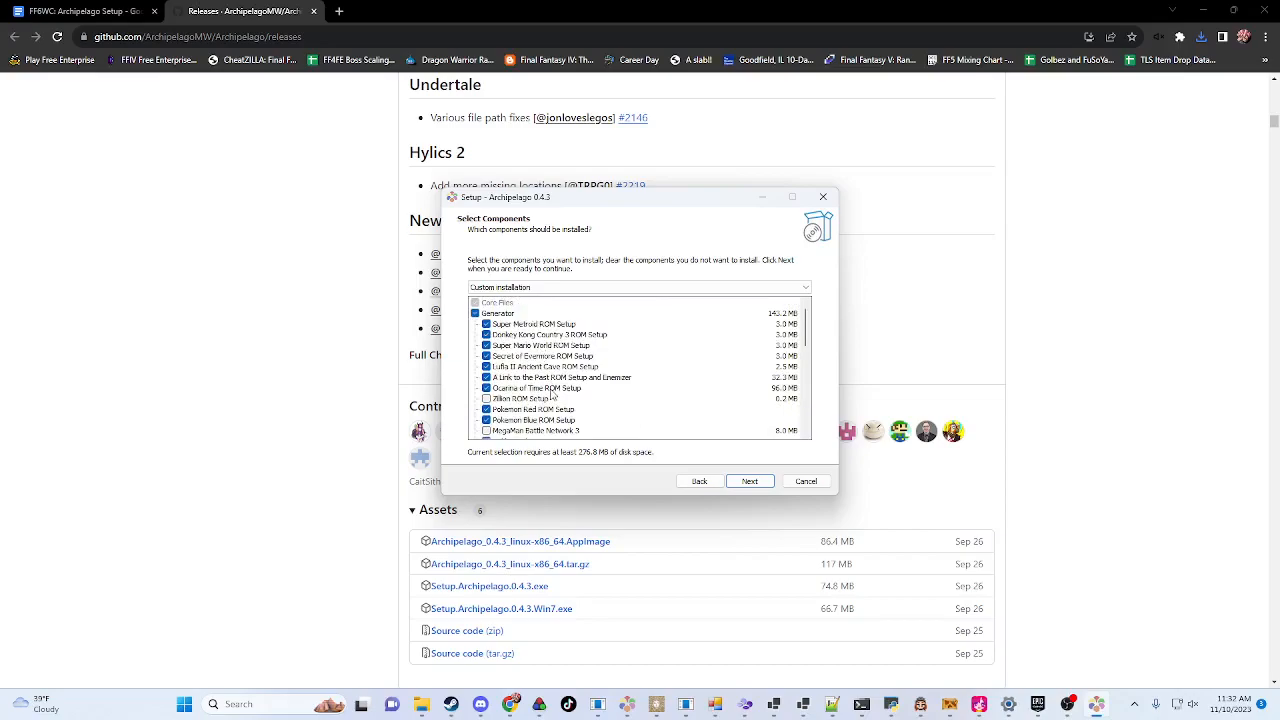
scroll(down, 3)
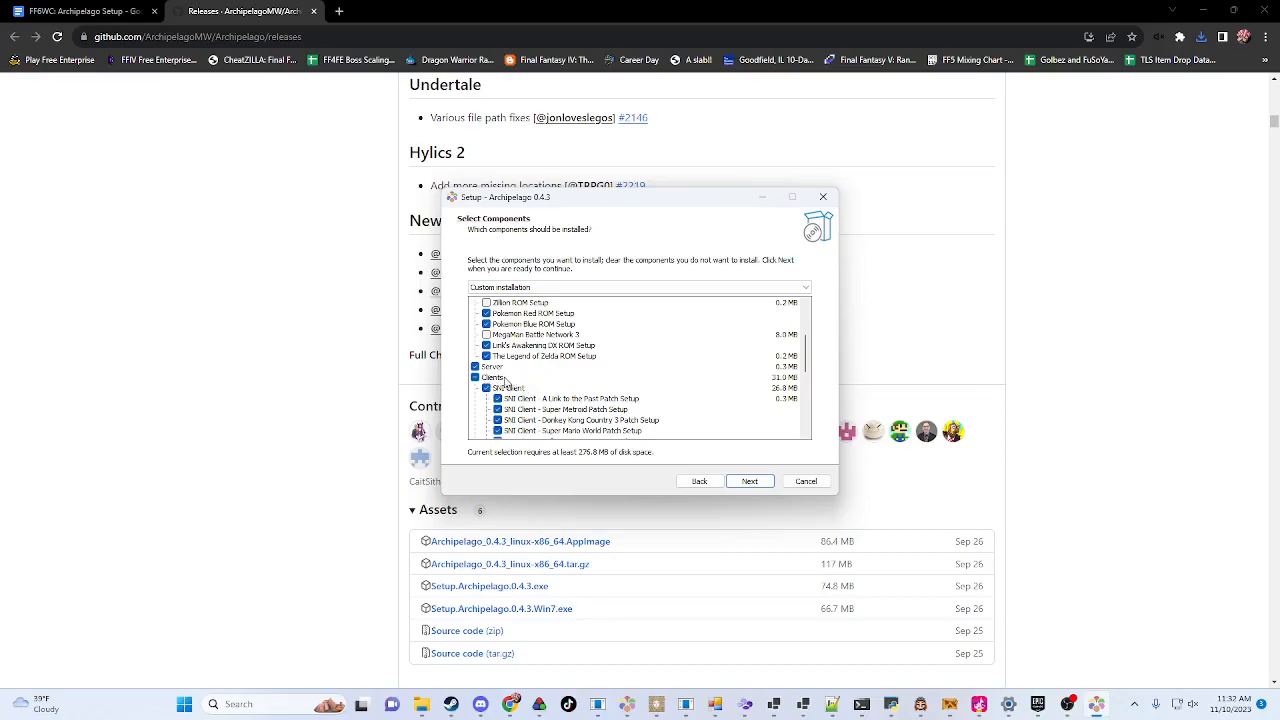
mouse_move(644, 366)
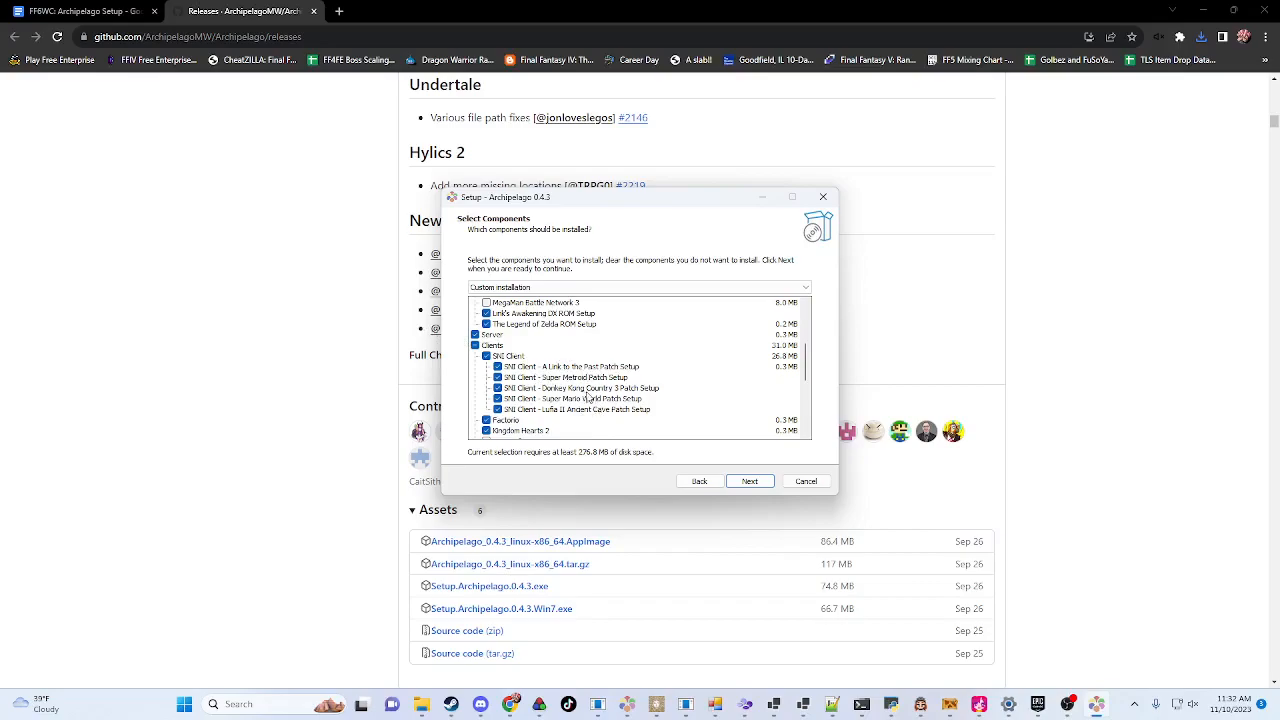
scroll(down, 3)
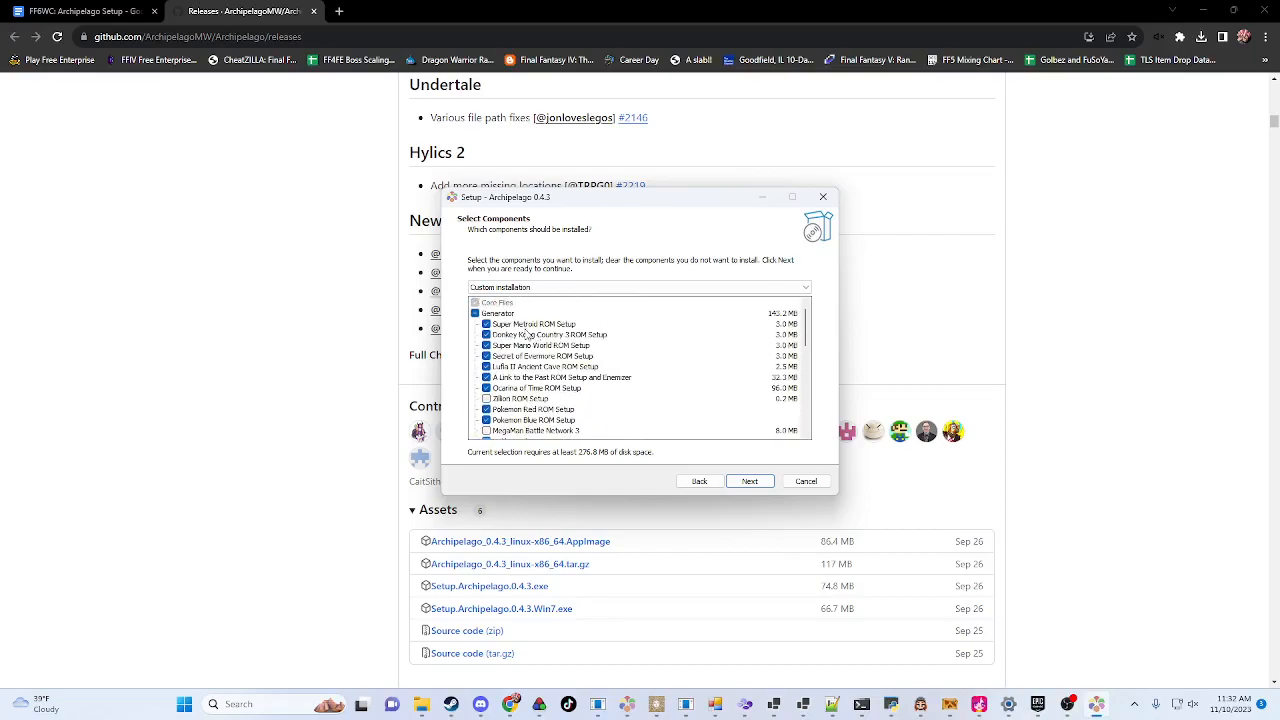
scroll(down, 3)
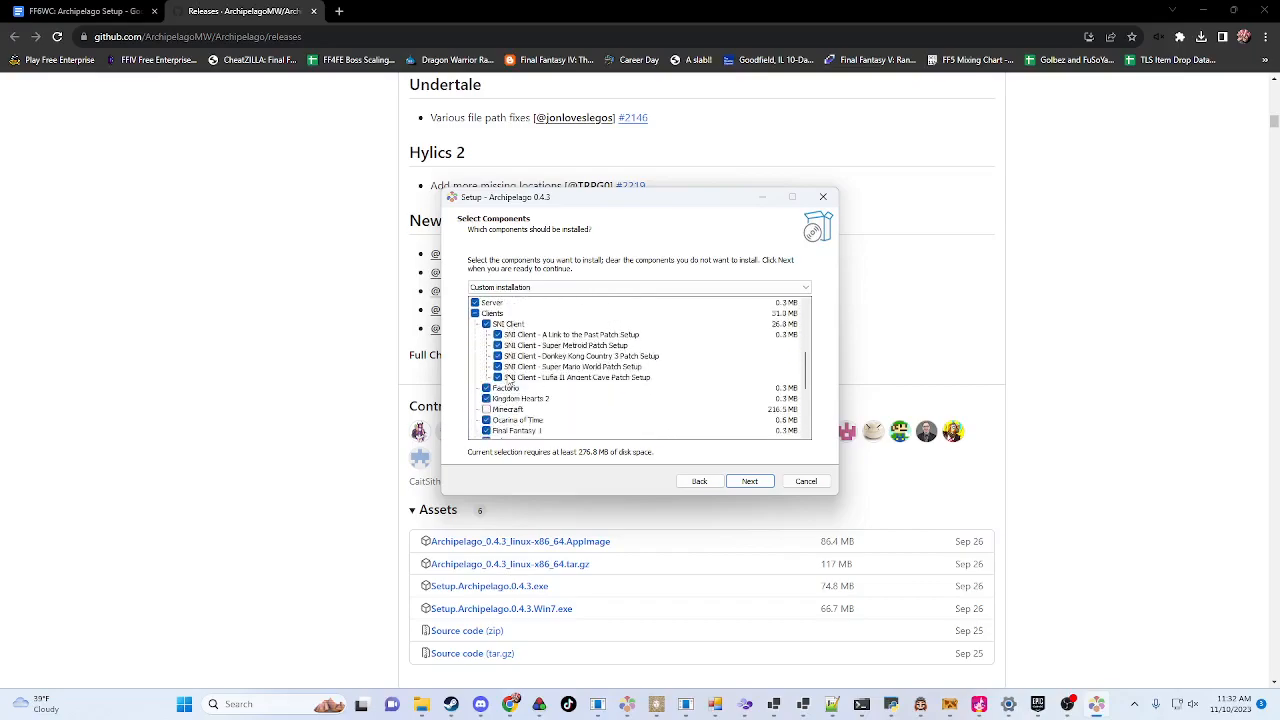
scroll(down, 3)
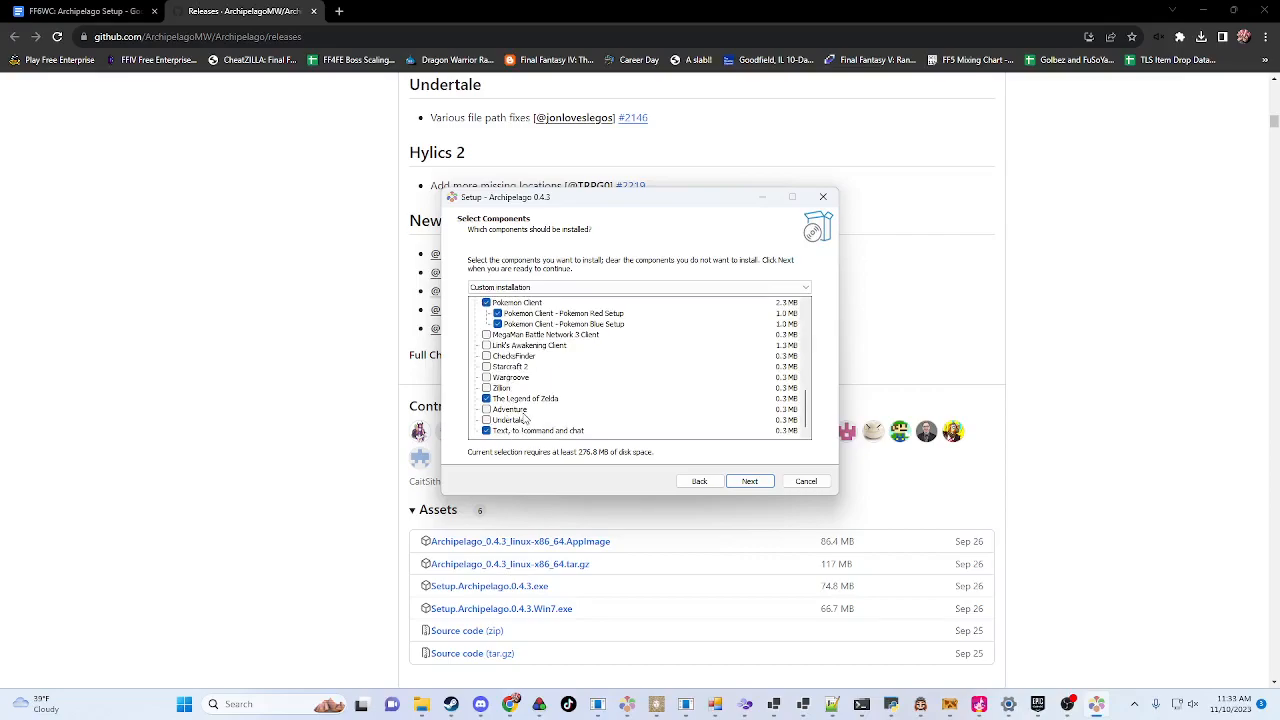
mouse_move(745, 468)
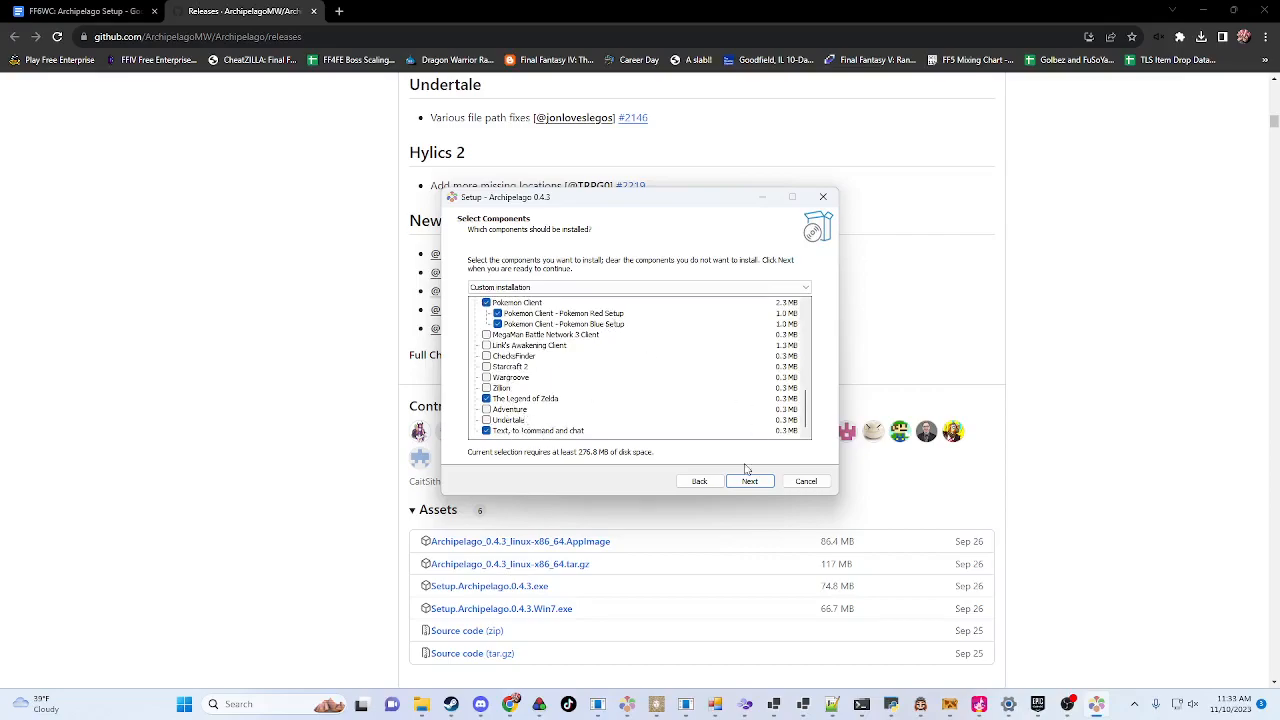
Step: Keep the desktop shortcut, review the summary and start installing Archipelago
click(750, 481)
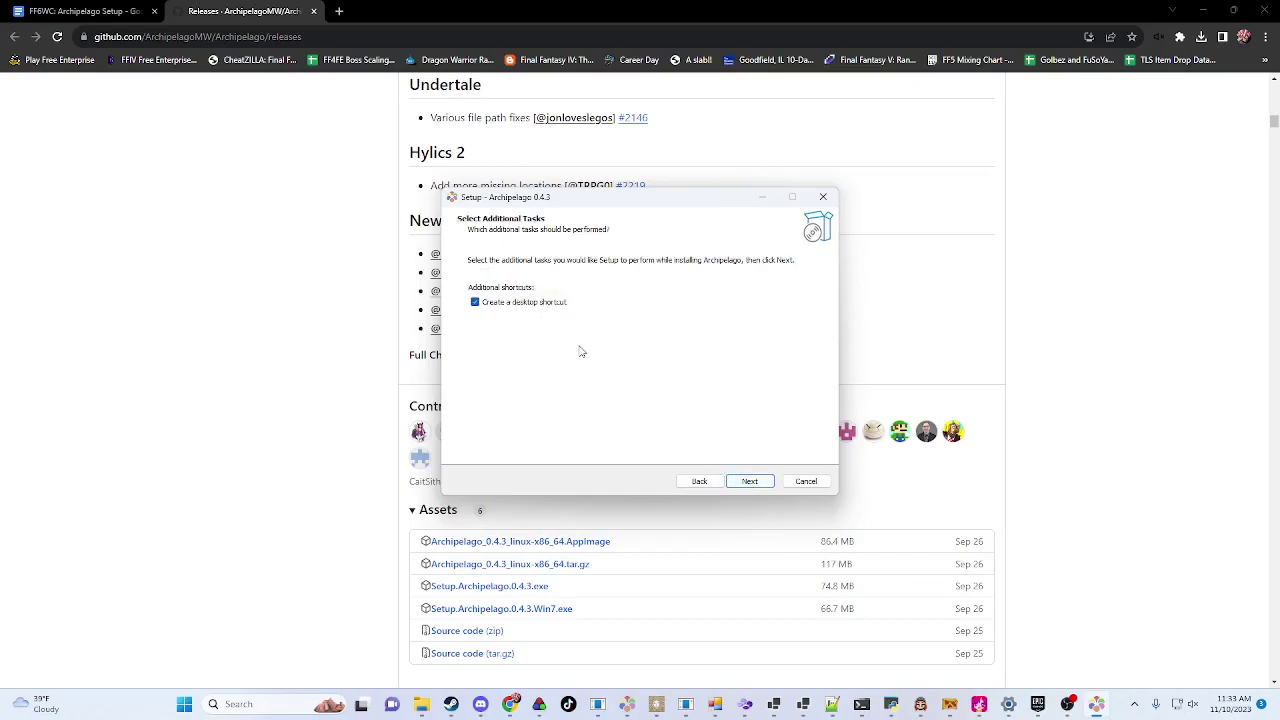
click(749, 481)
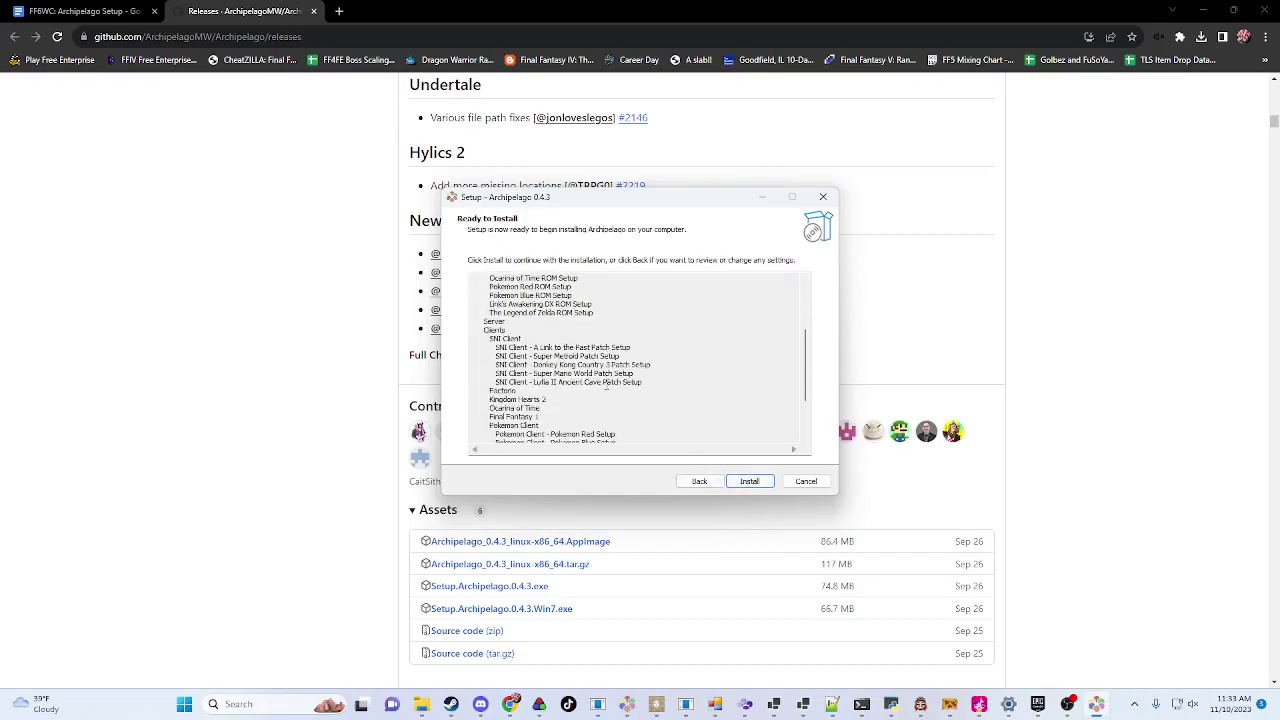
scroll(down, 3)
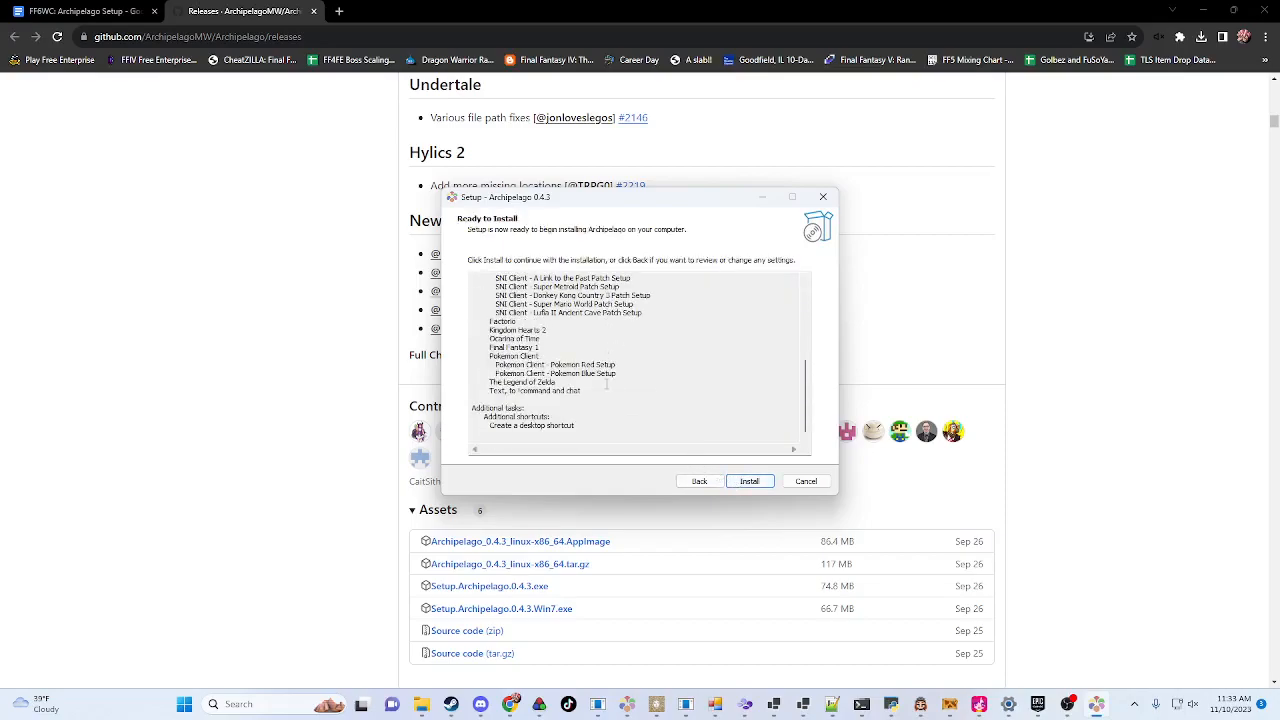
click(750, 481)
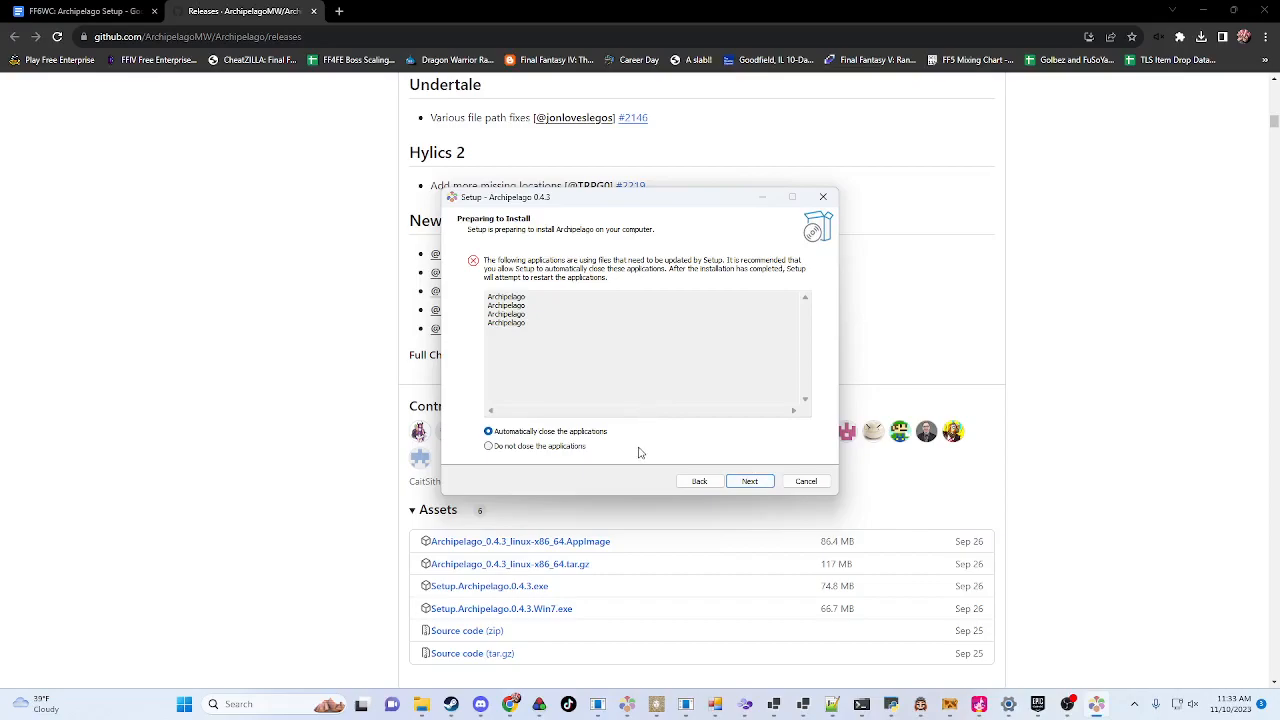
Step: Leave running applications open and retry the python3.dll error so extraction begins
click(488, 446)
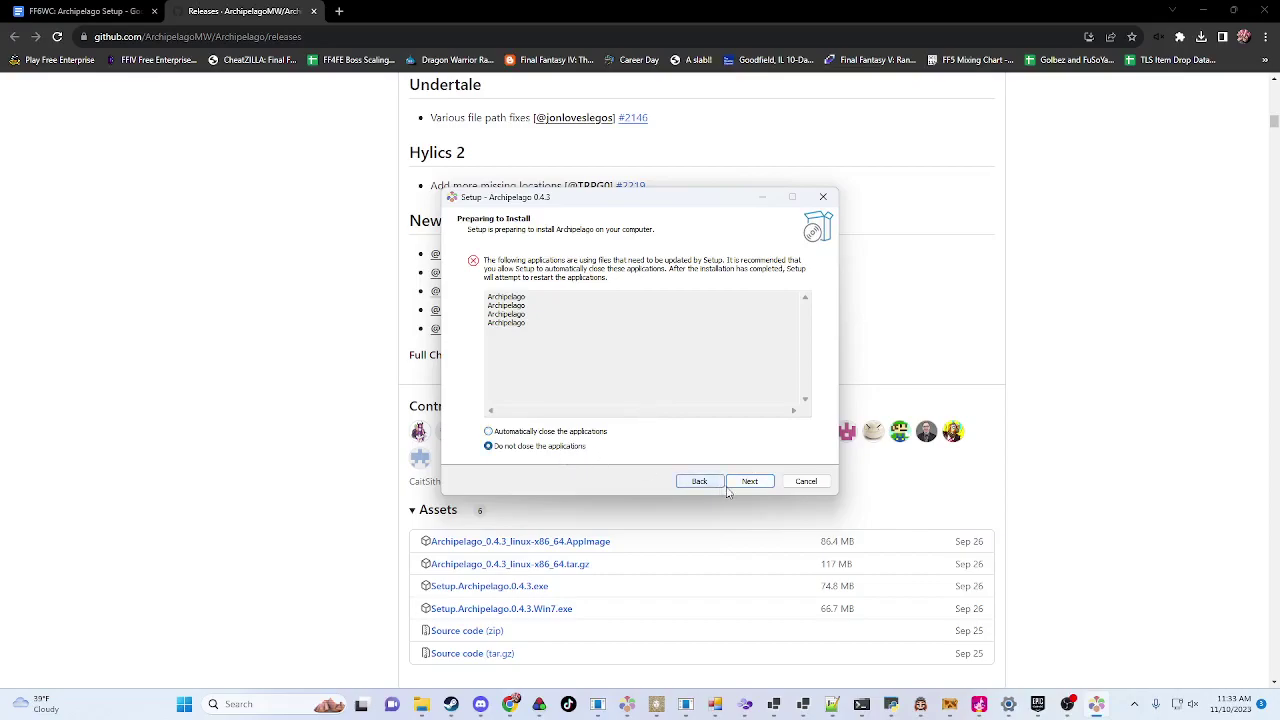
click(751, 481)
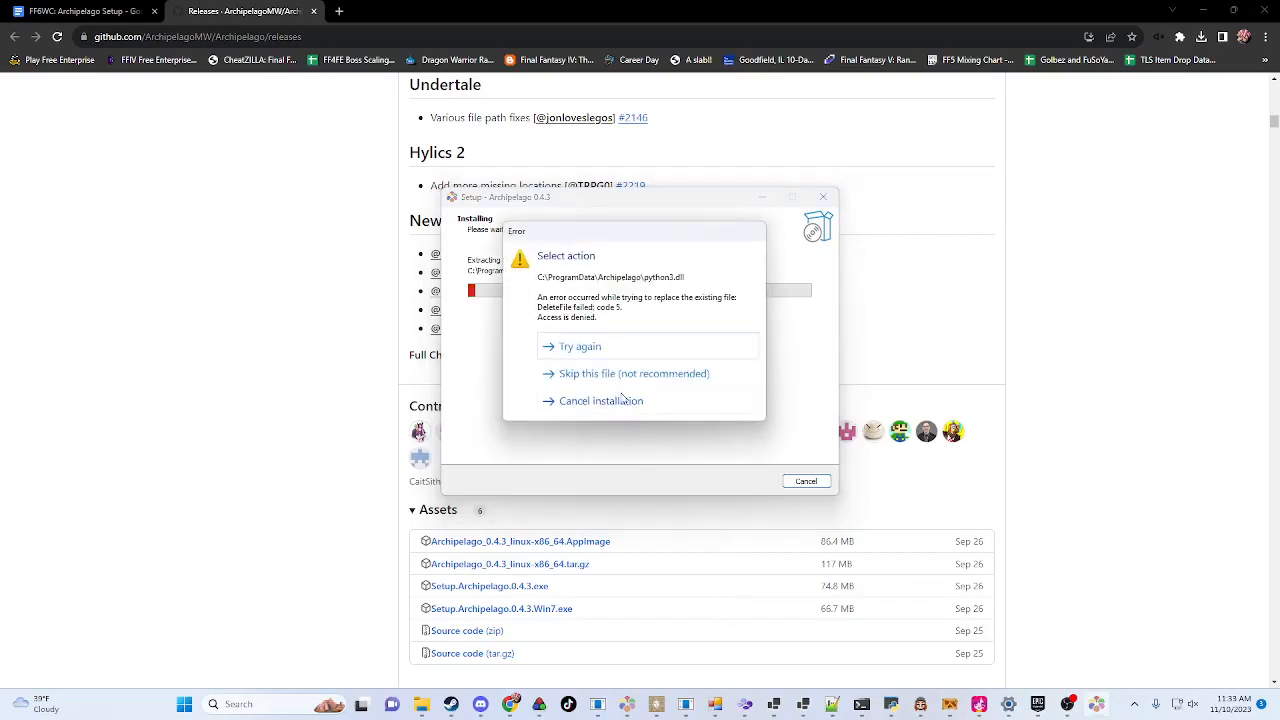
mouse_move(637, 336)
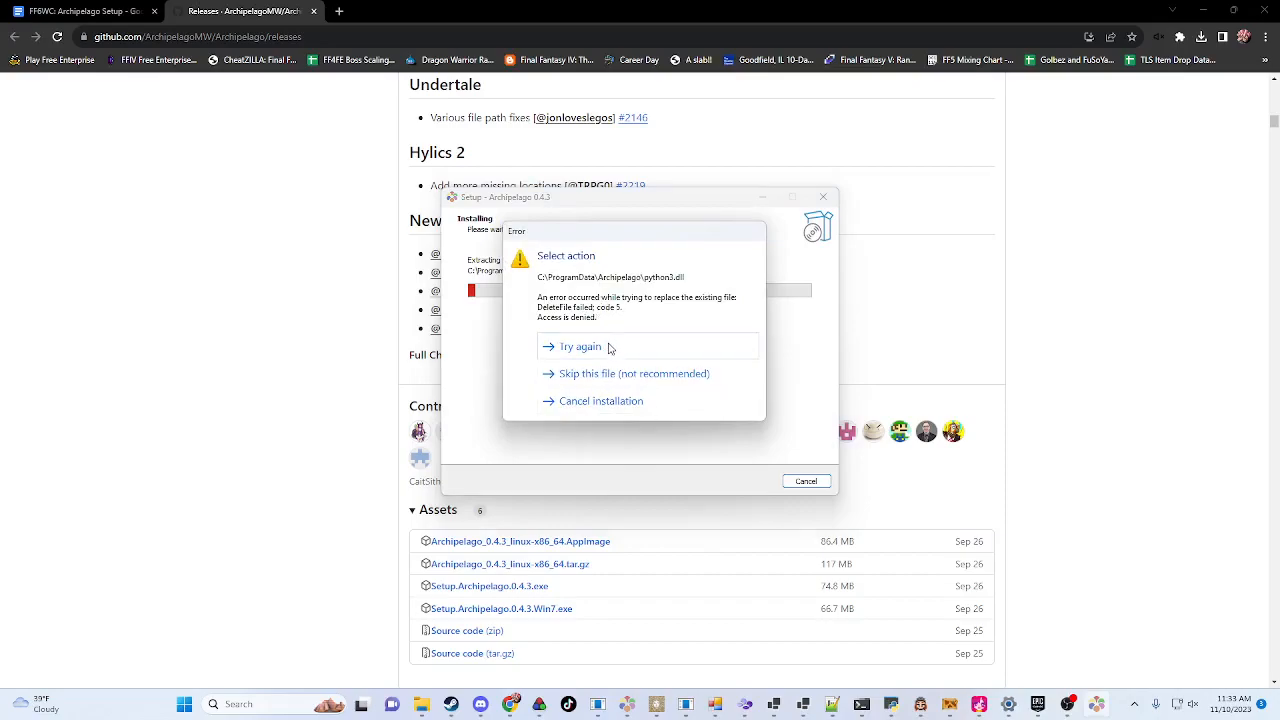
click(580, 346)
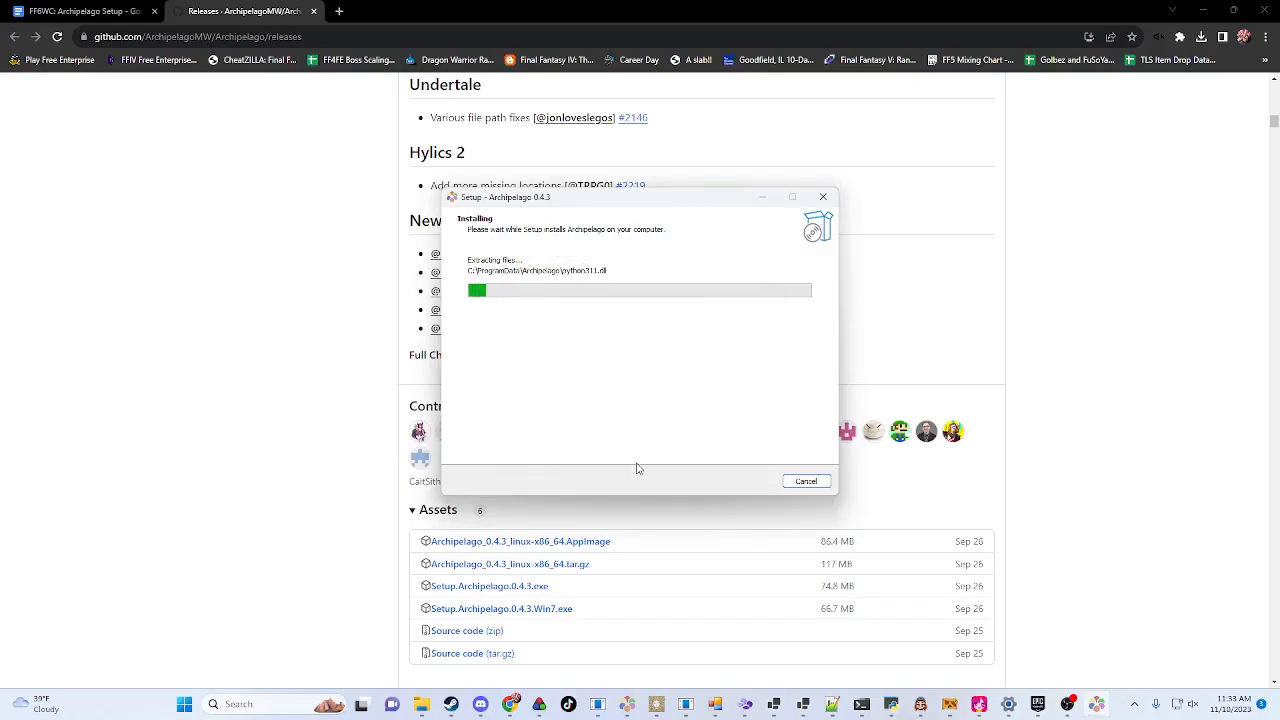
mouse_move(679, 318)
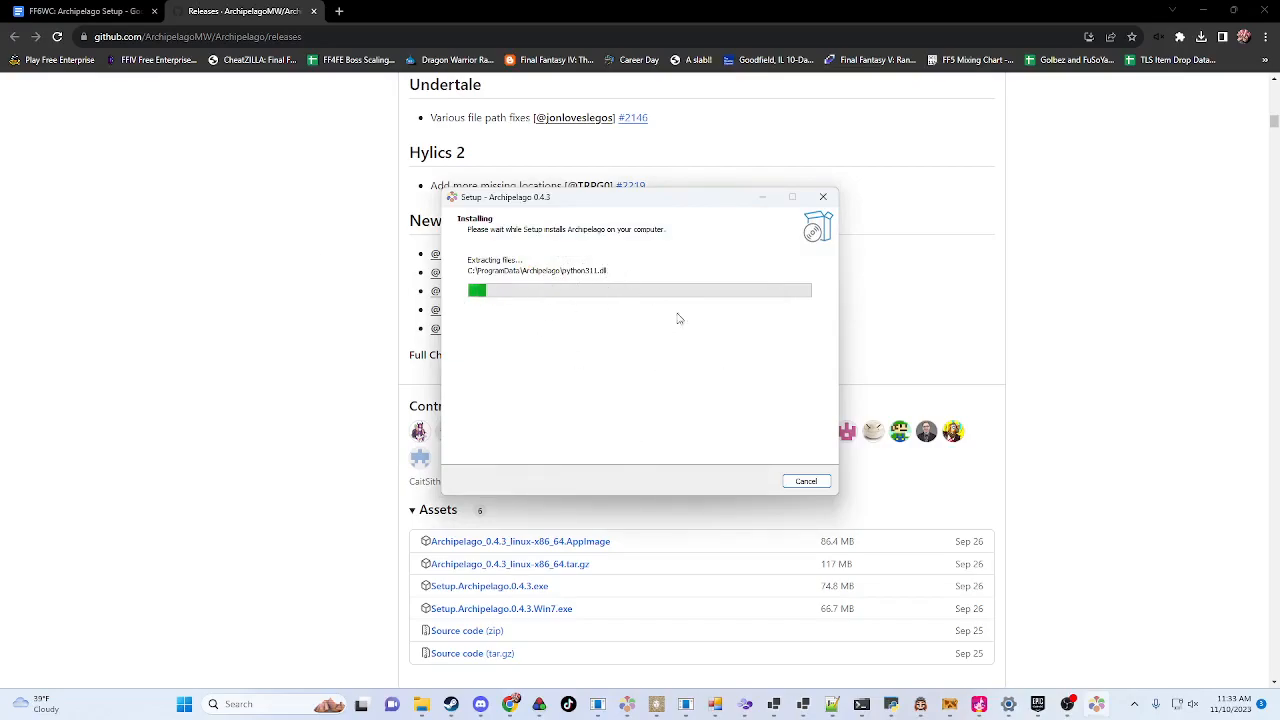
click(806, 481)
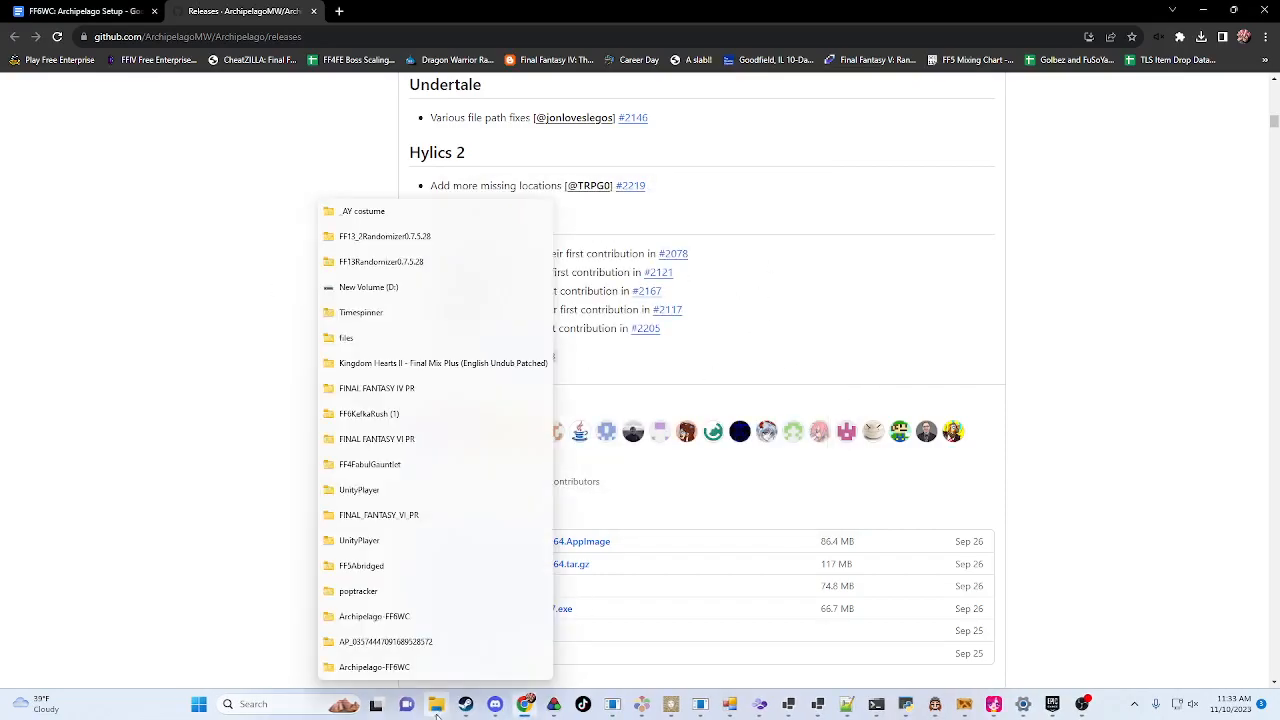
Step: Open Archipelago-FF6WC in File Explorer and scroll to Final Fantasy III (USA).sfc
click(385, 667)
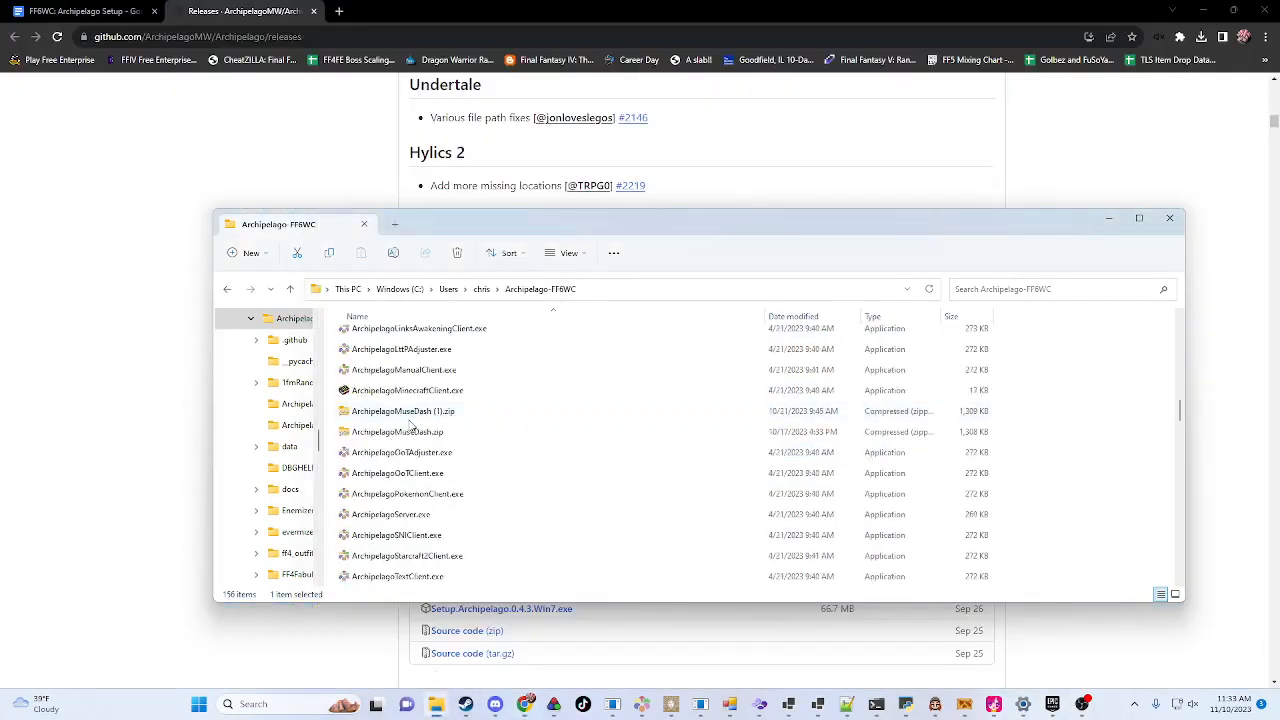
scroll(down, 3)
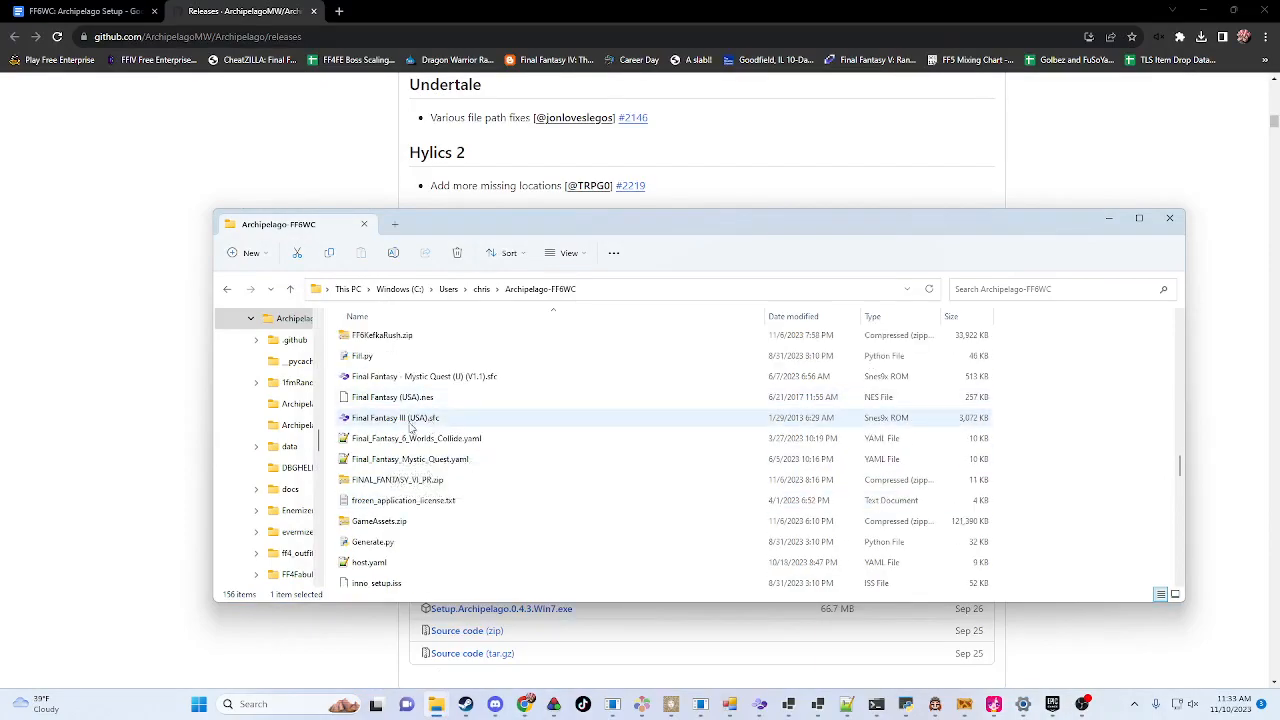
mouse_move(383, 425)
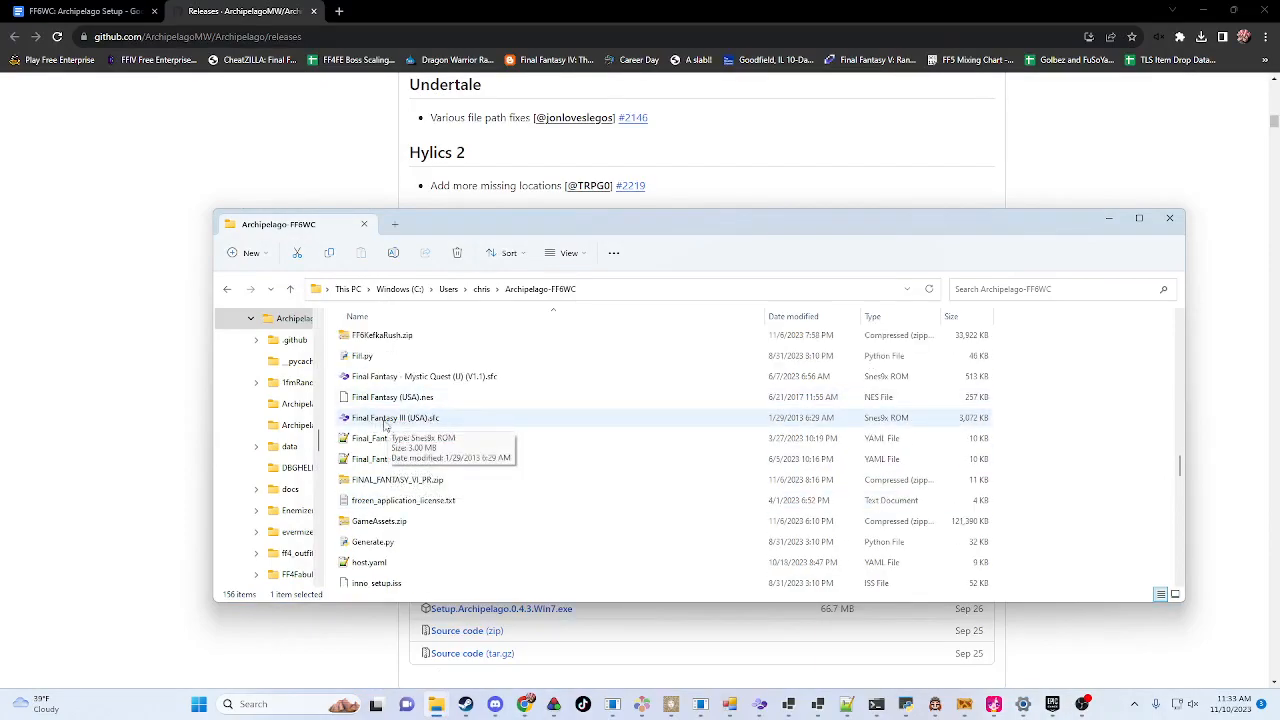
mouse_move(452, 420)
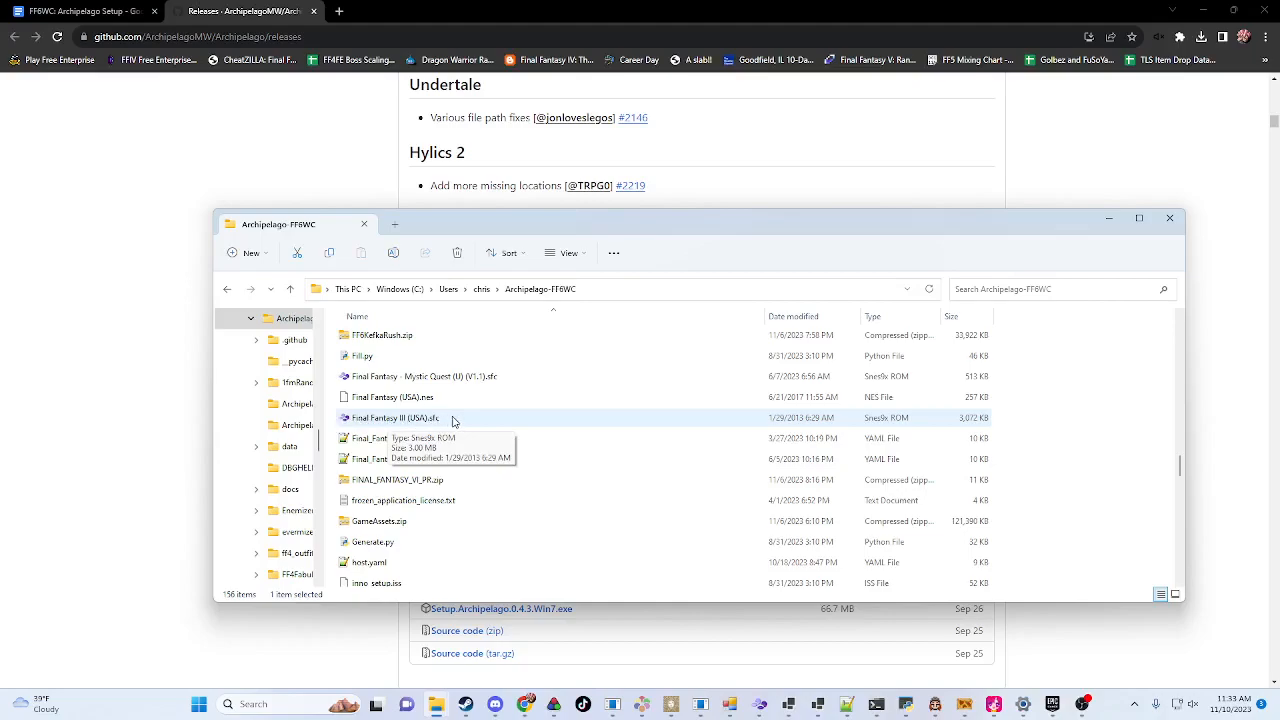
mouse_move(442, 418)
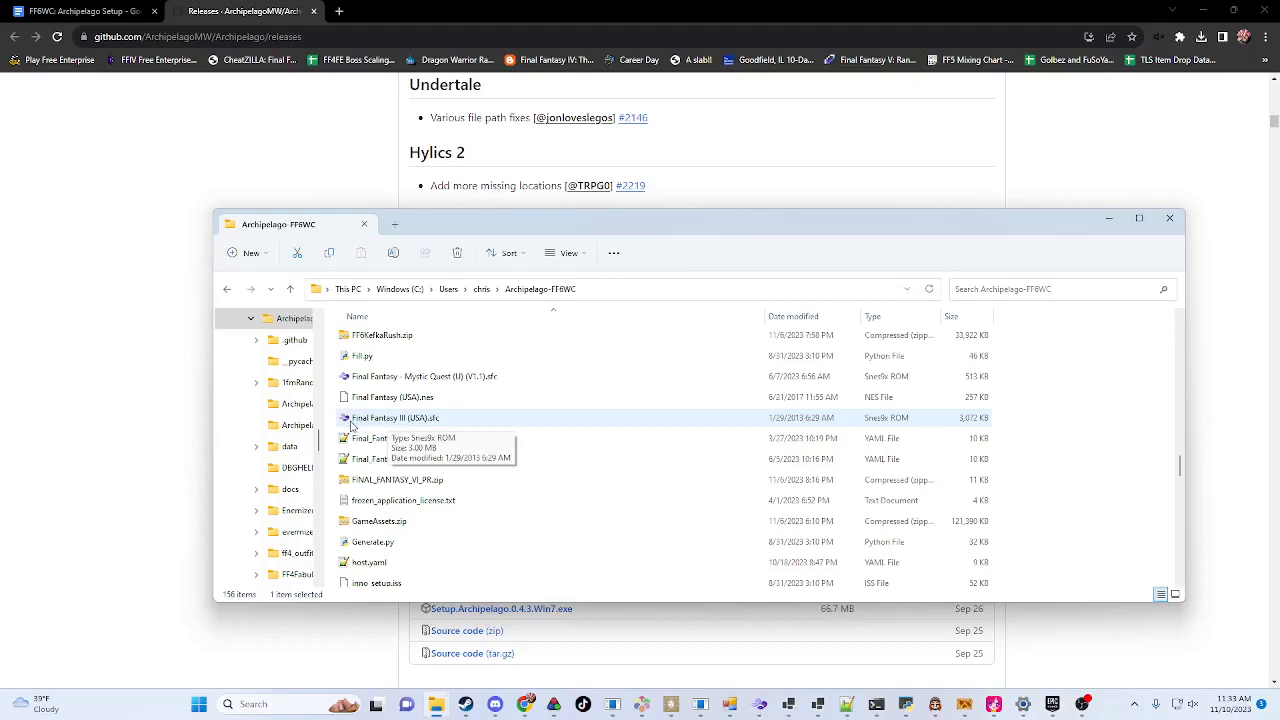
mouse_move(400, 422)
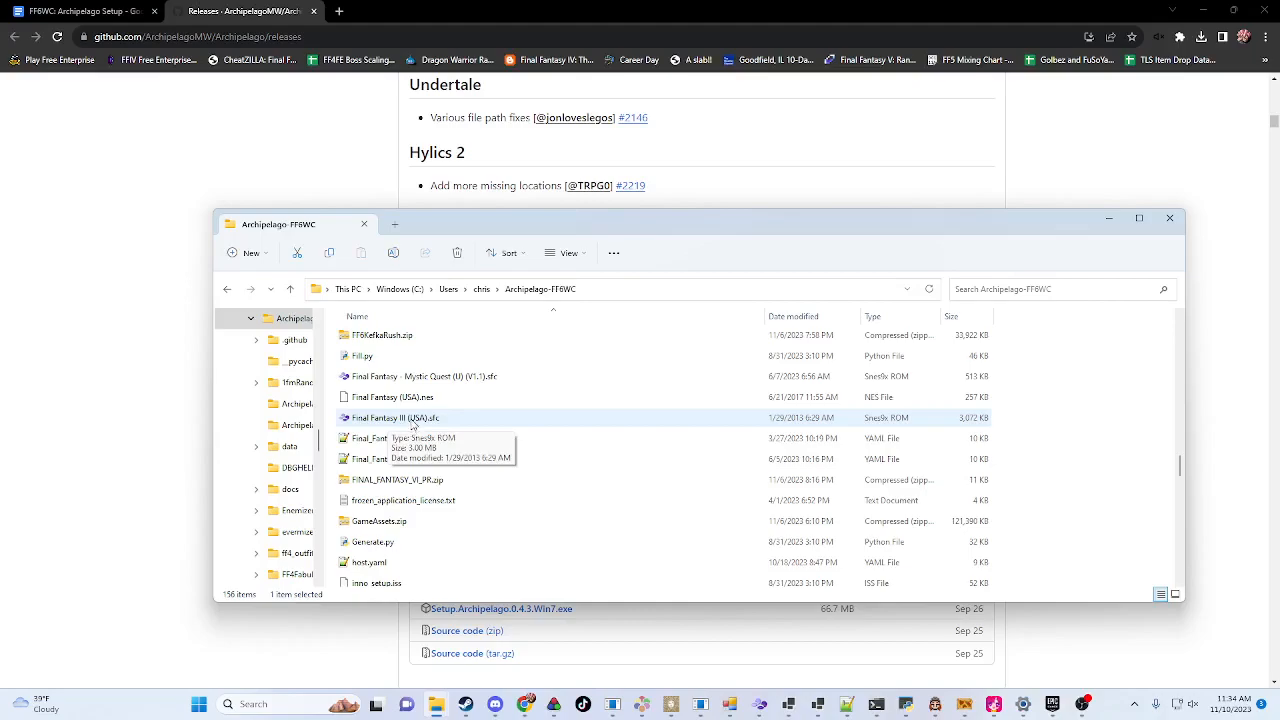
mouse_move(427, 425)
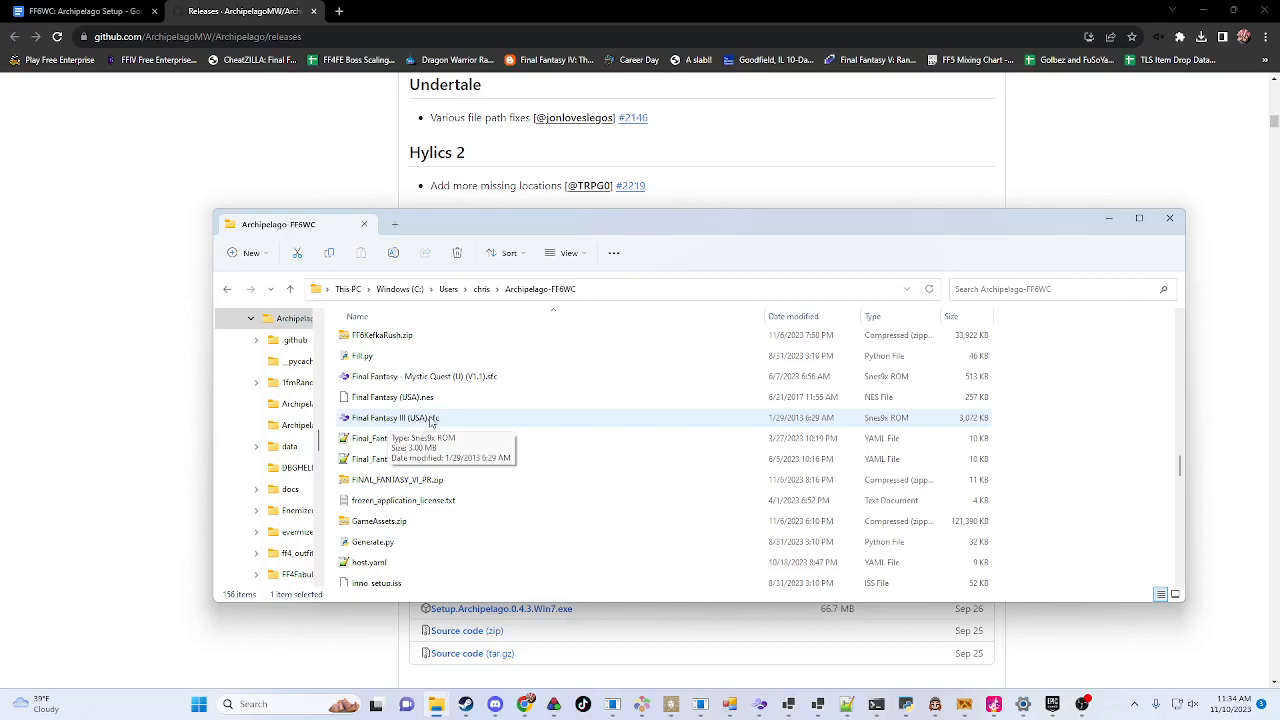
mouse_move(412, 423)
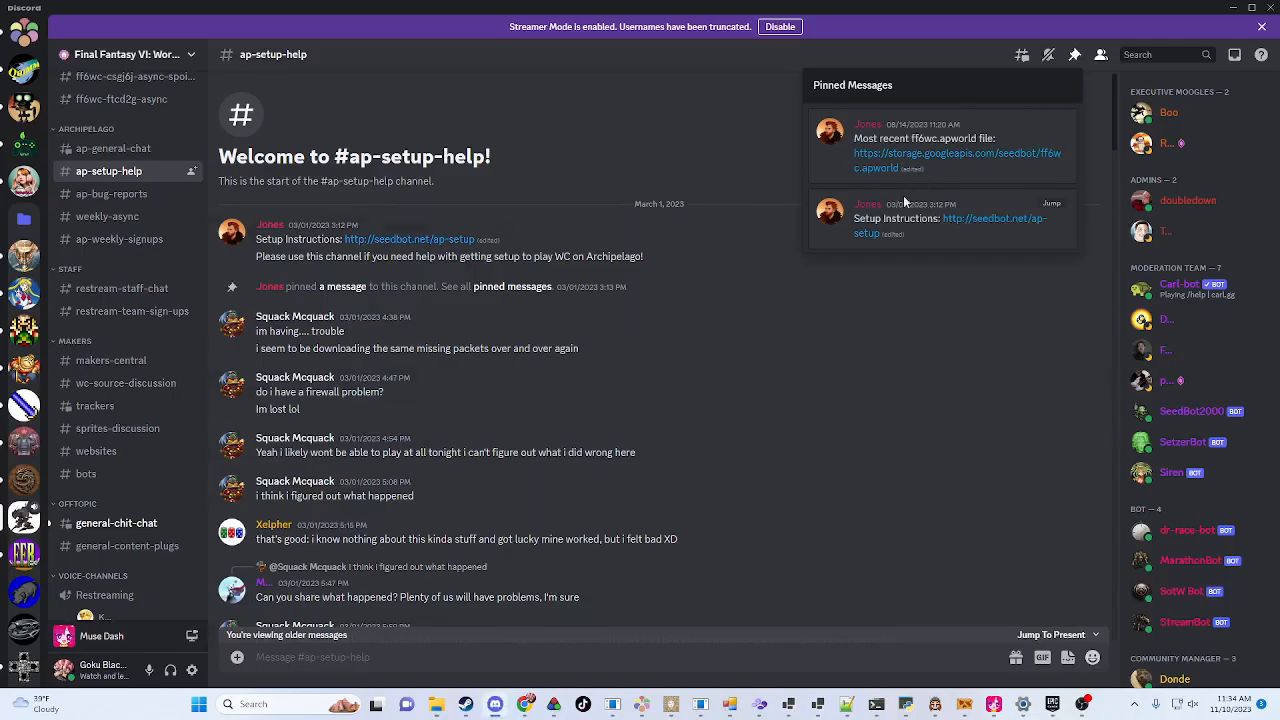
mouse_move(978, 238)
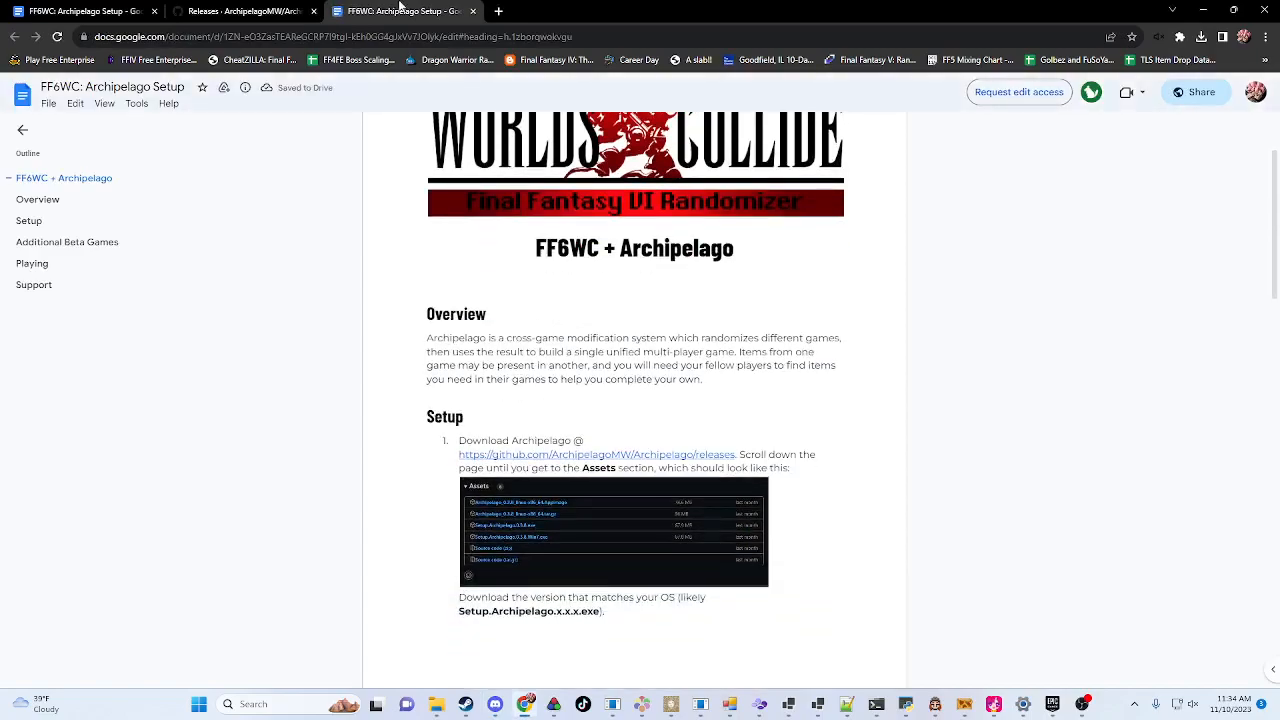
Step: Switch back to the Archipelago releases tab and scroll the view up
click(240, 11)
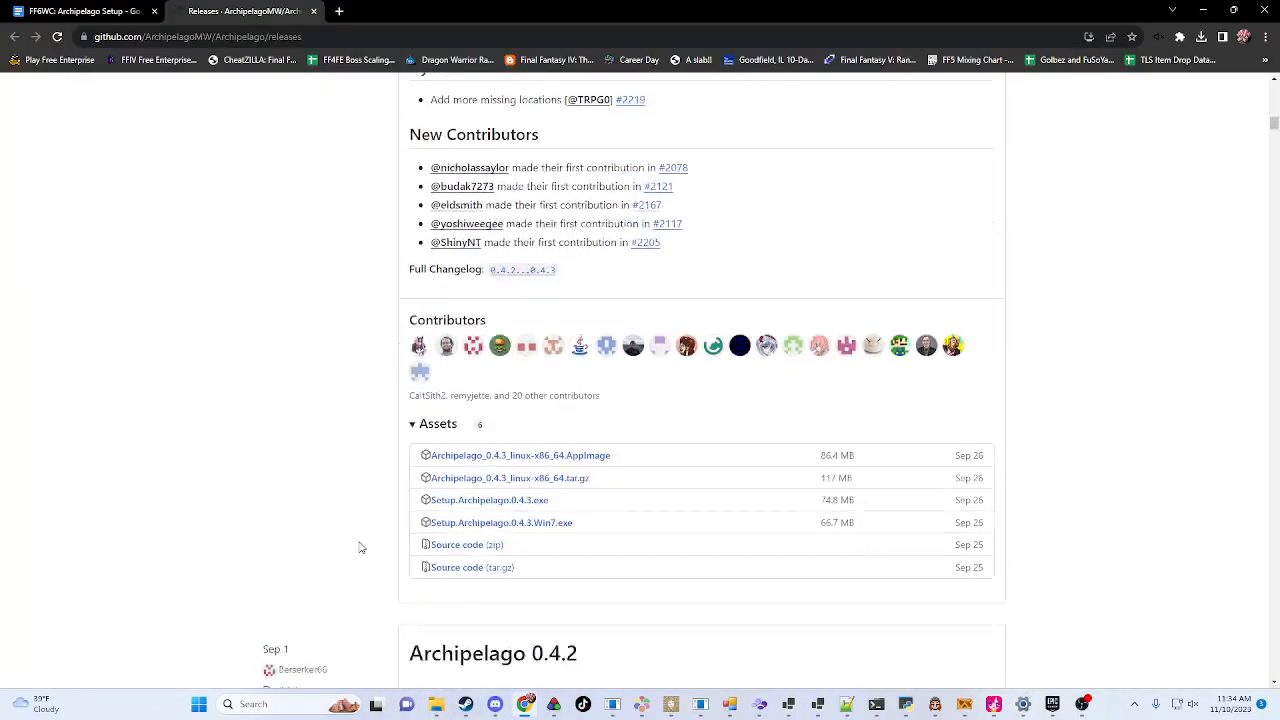
scroll(up, 3)
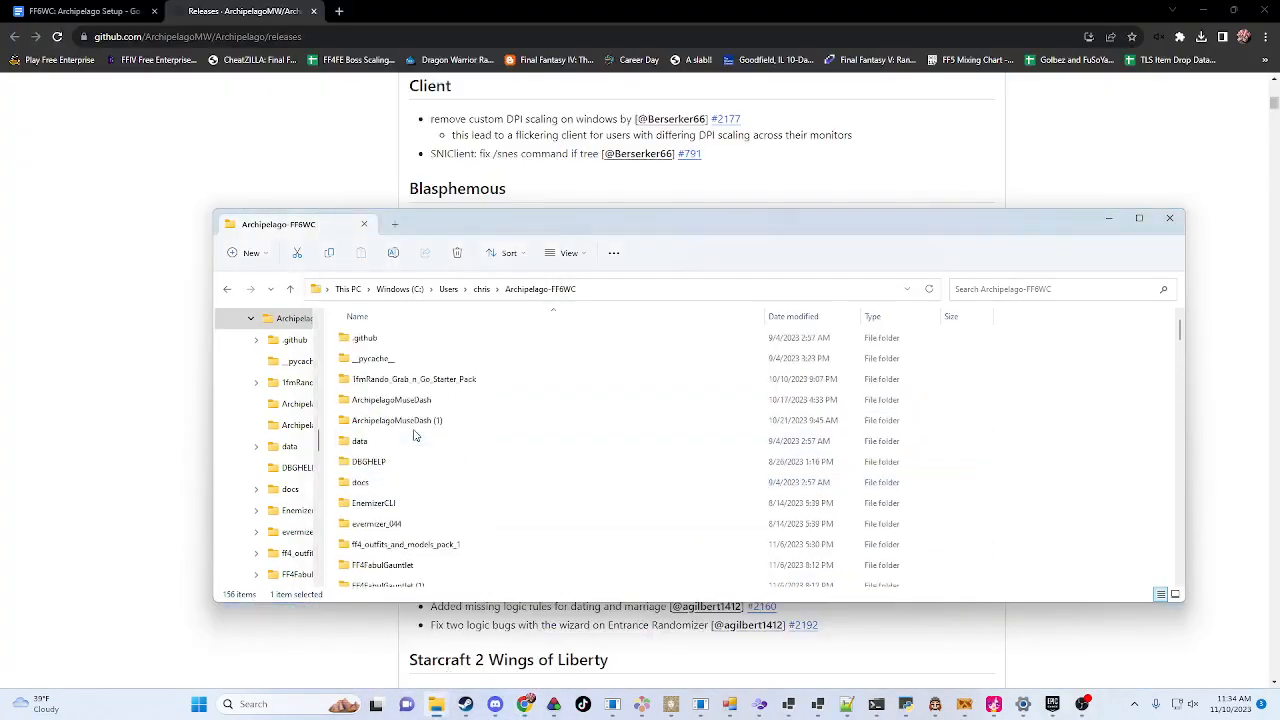
Step: Scroll through the Archipelago-FF6WC folder files and launch the Archipelago SNI Client
scroll(down, 3)
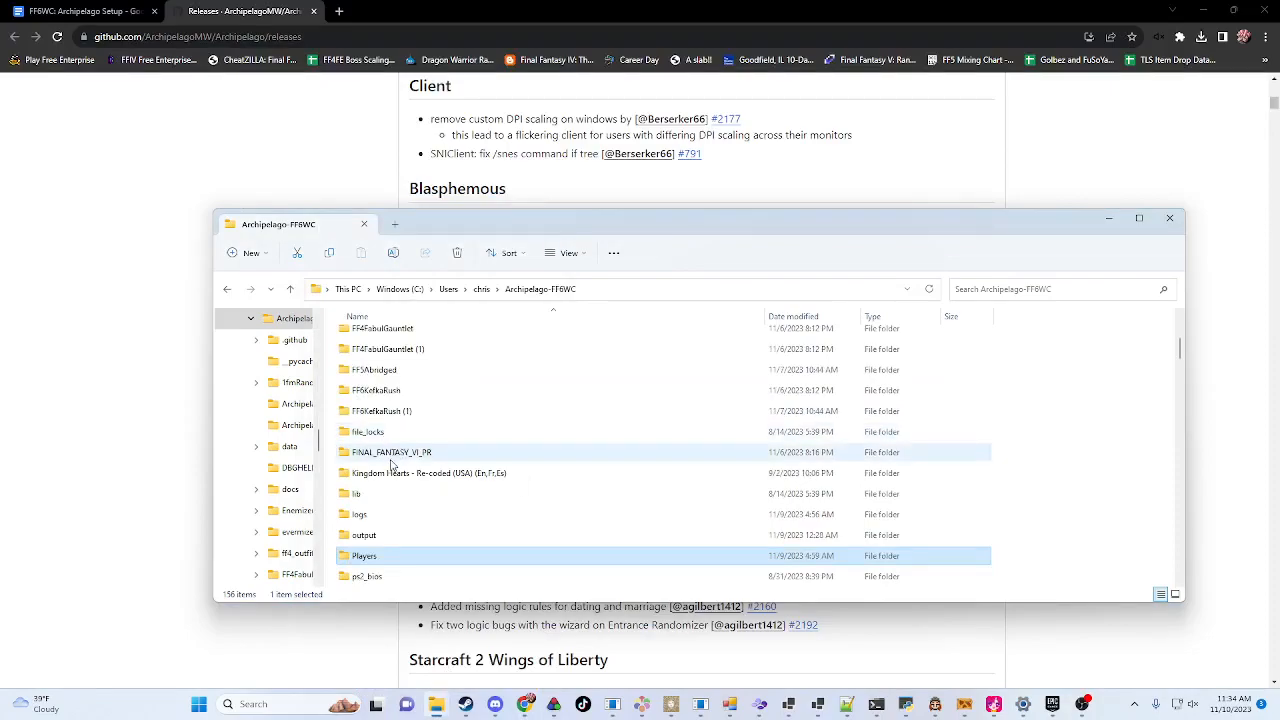
mouse_move(435, 545)
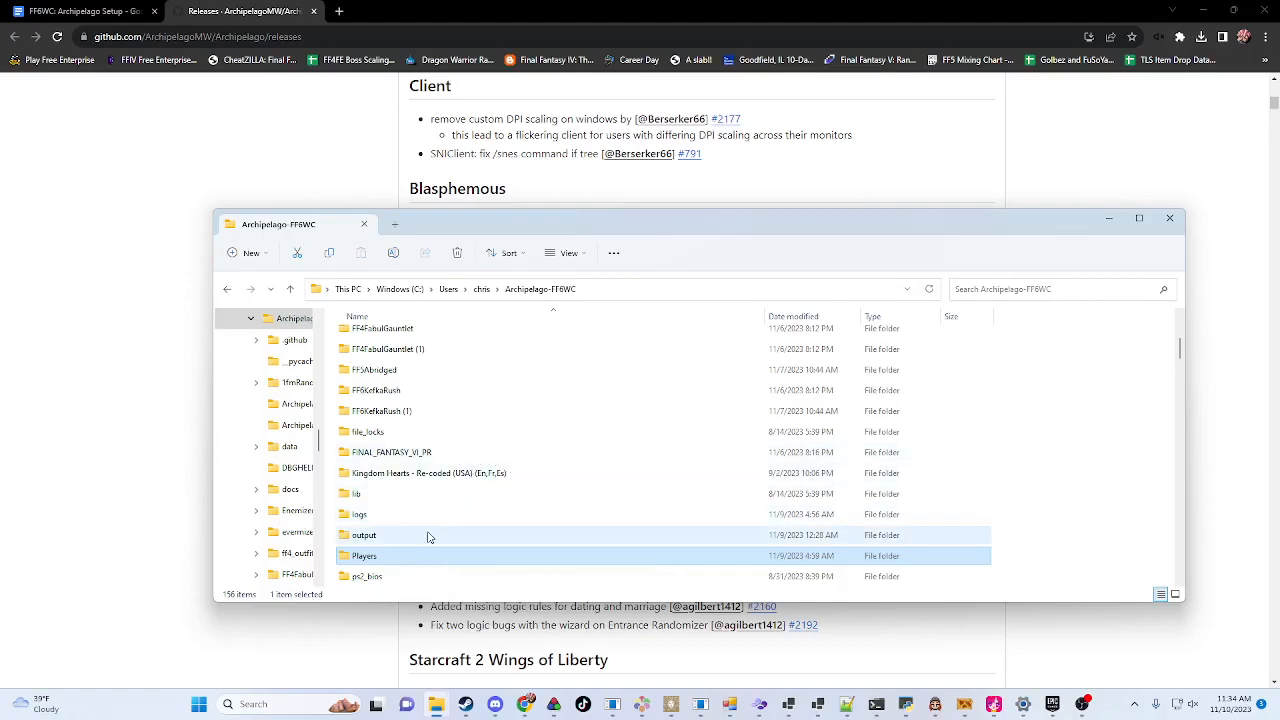
scroll(down, 3)
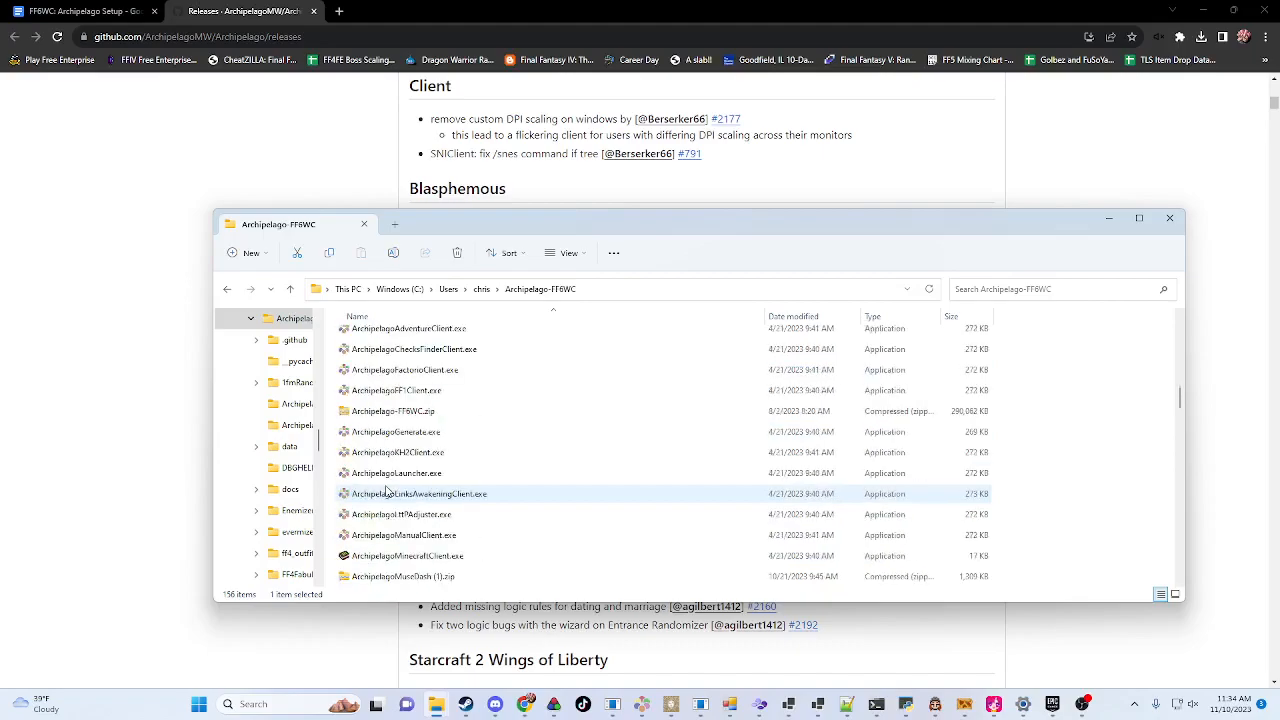
scroll(down, 3)
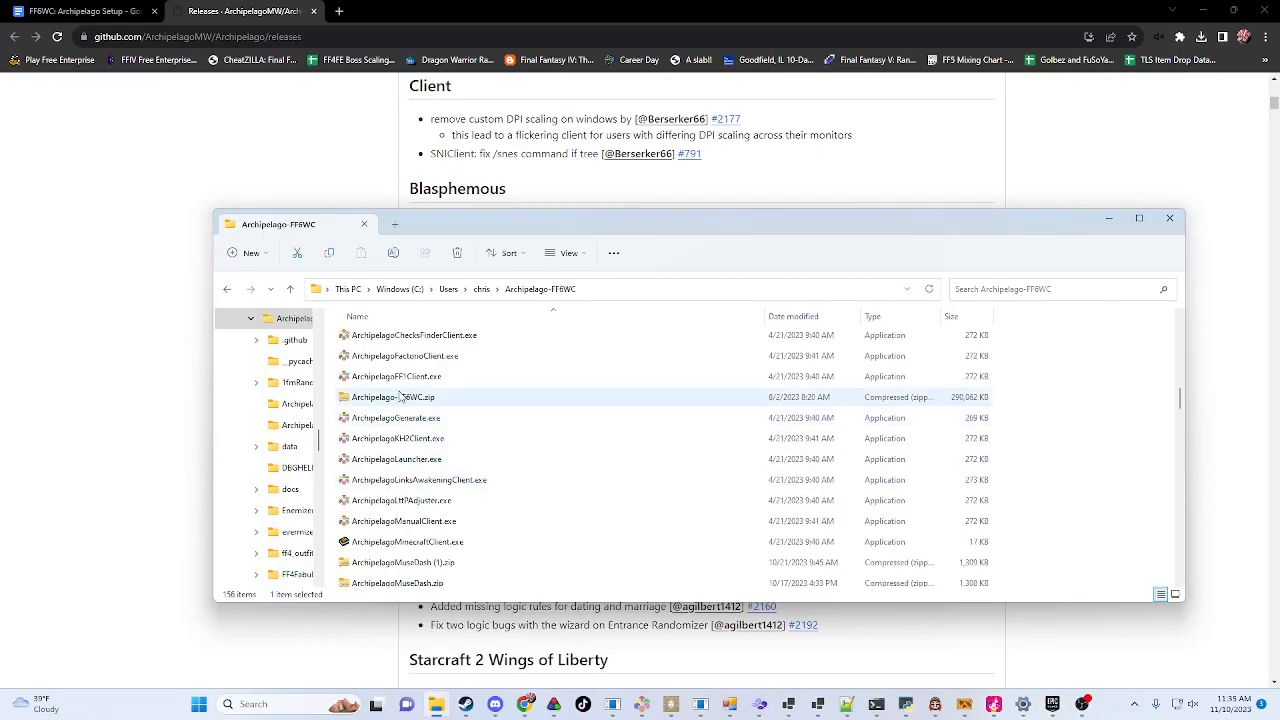
scroll(down, 3)
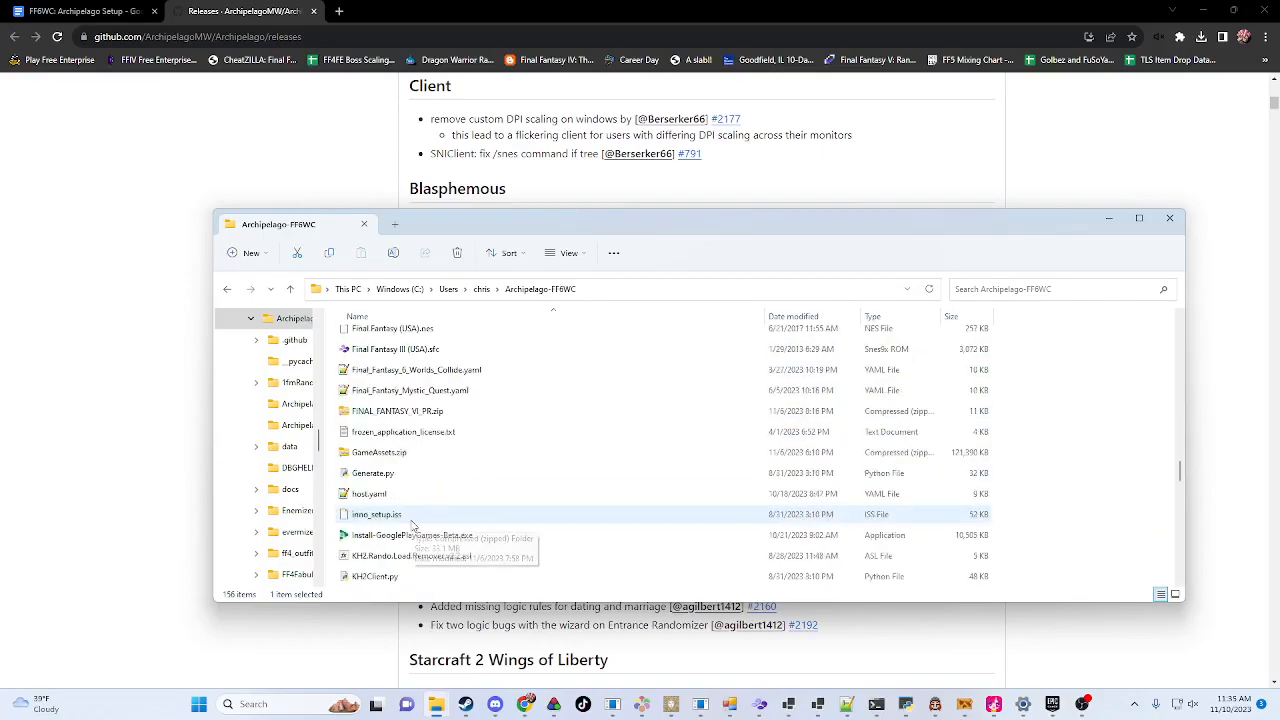
scroll(down, 3)
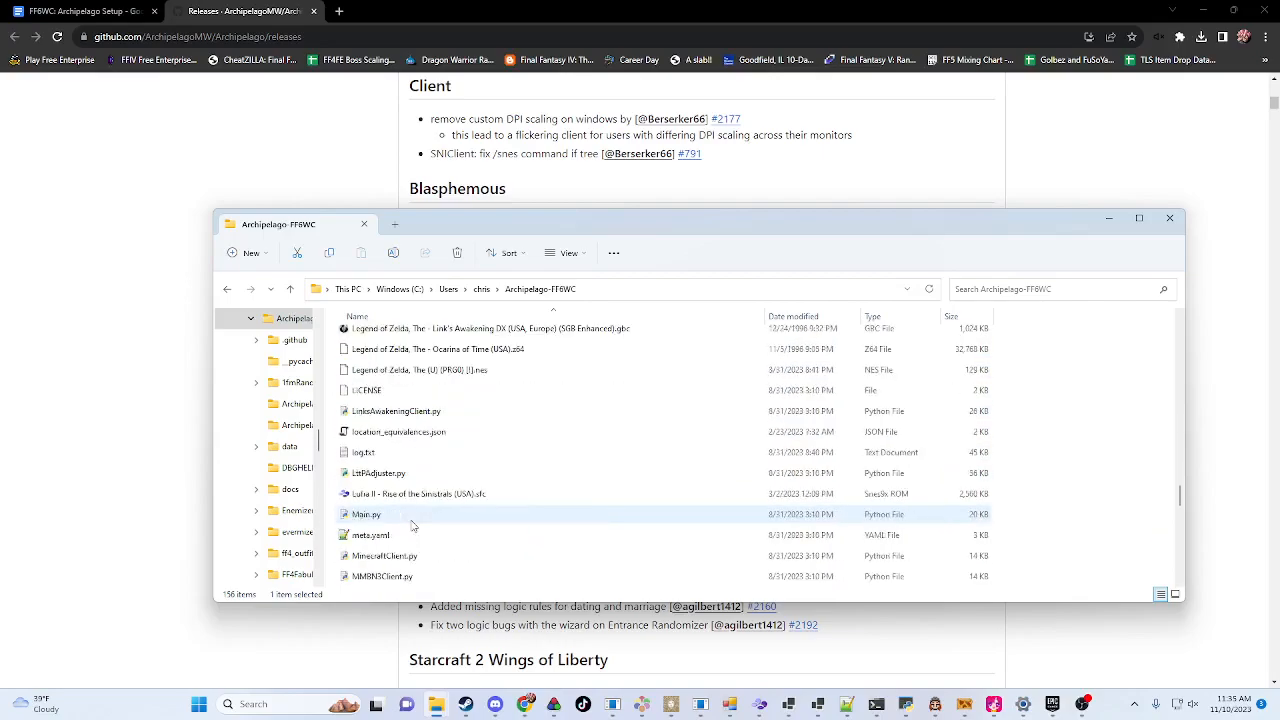
scroll(down, 3)
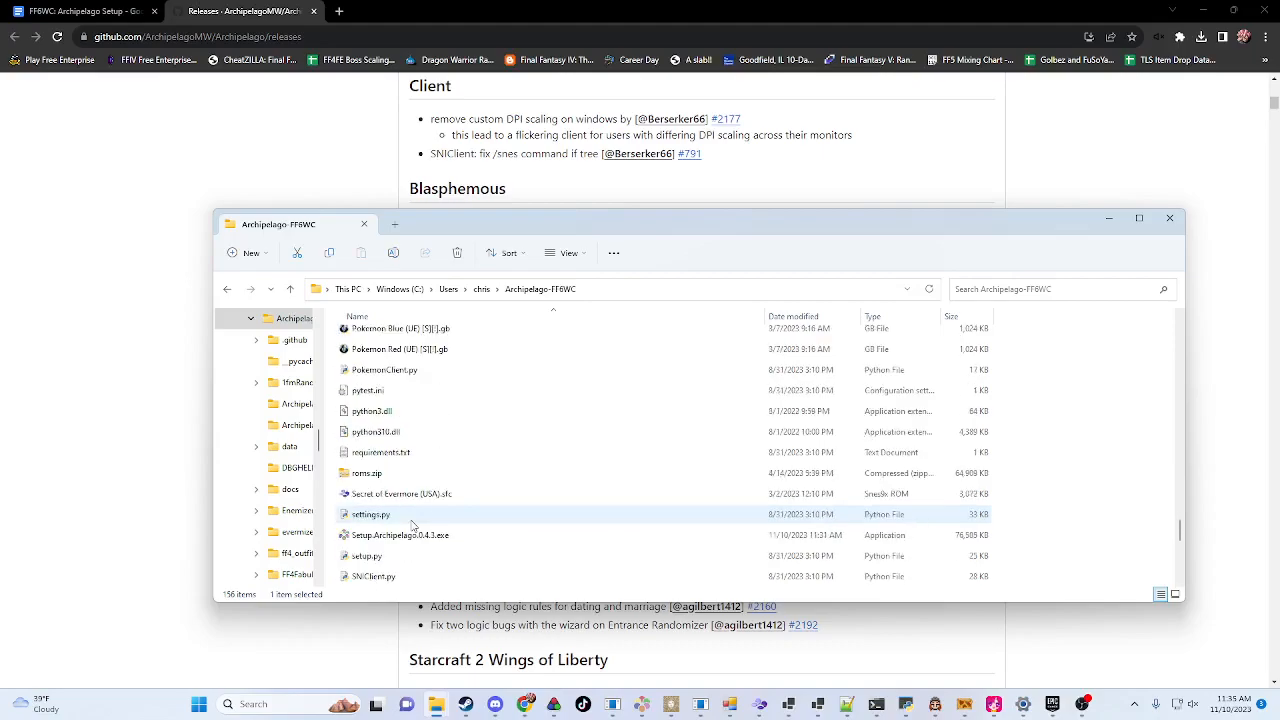
click(399, 534)
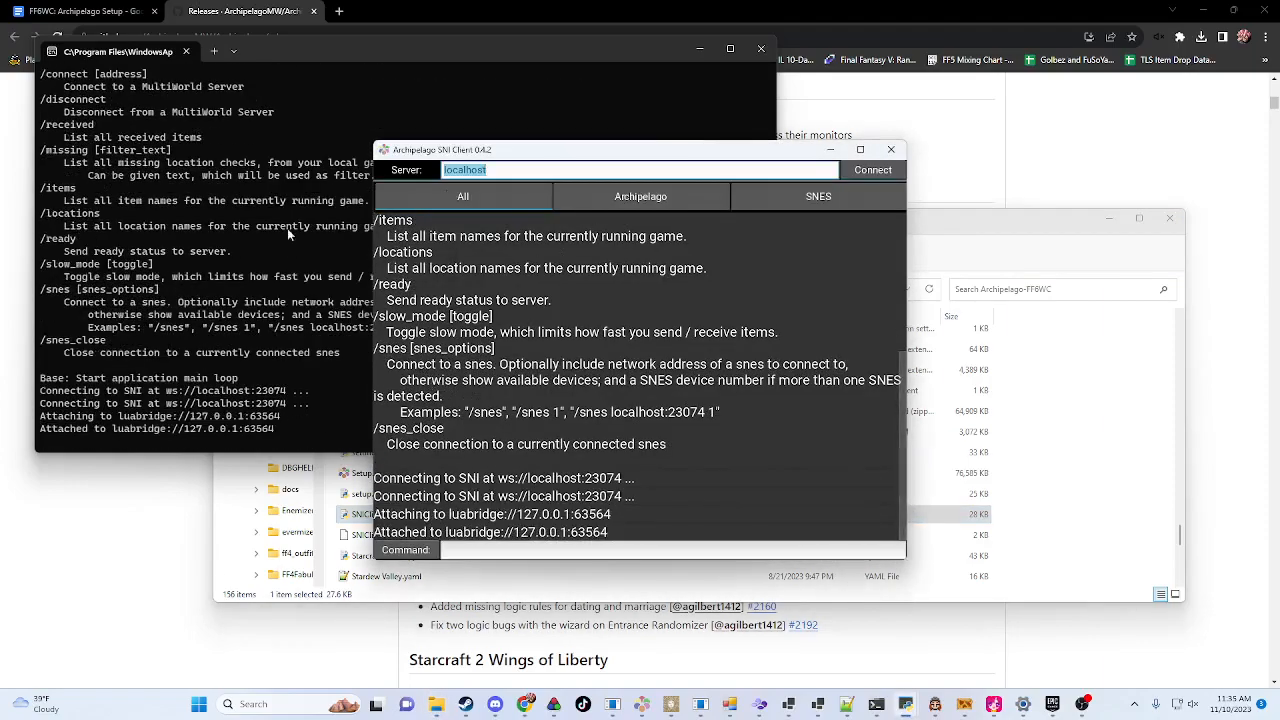
mouse_move(533, 210)
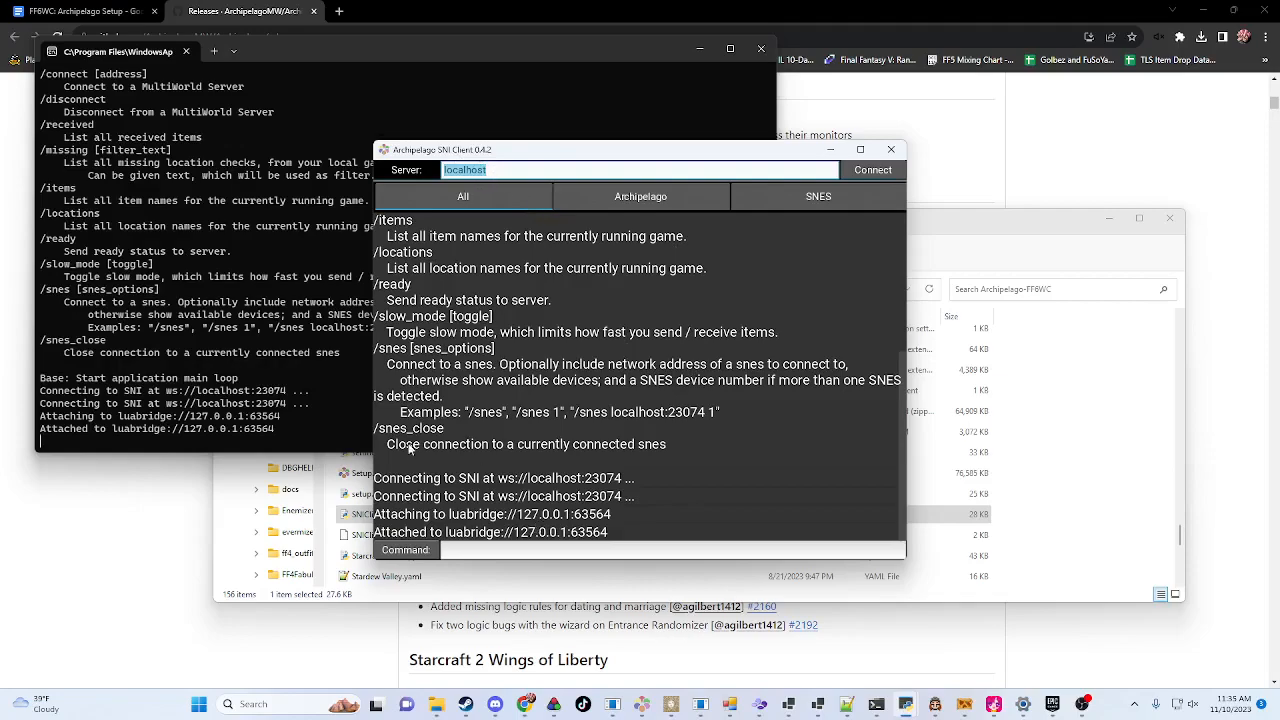
mouse_move(562, 214)
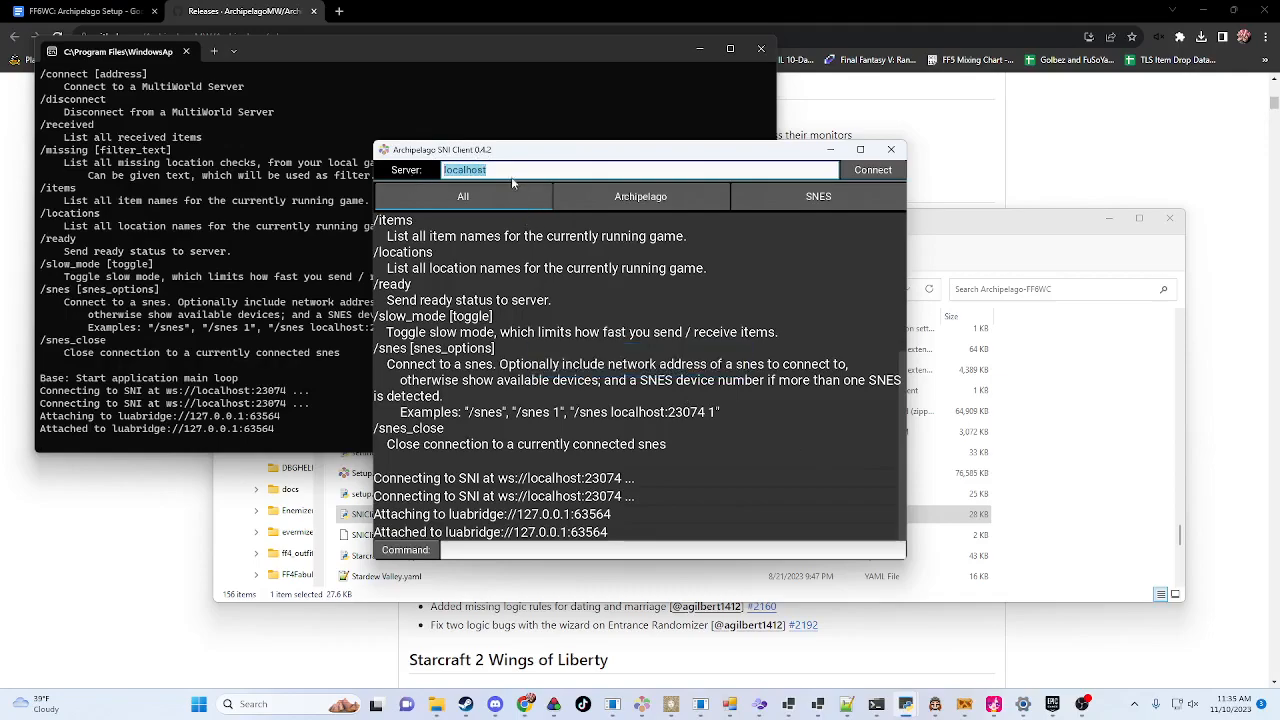
mouse_move(528, 188)
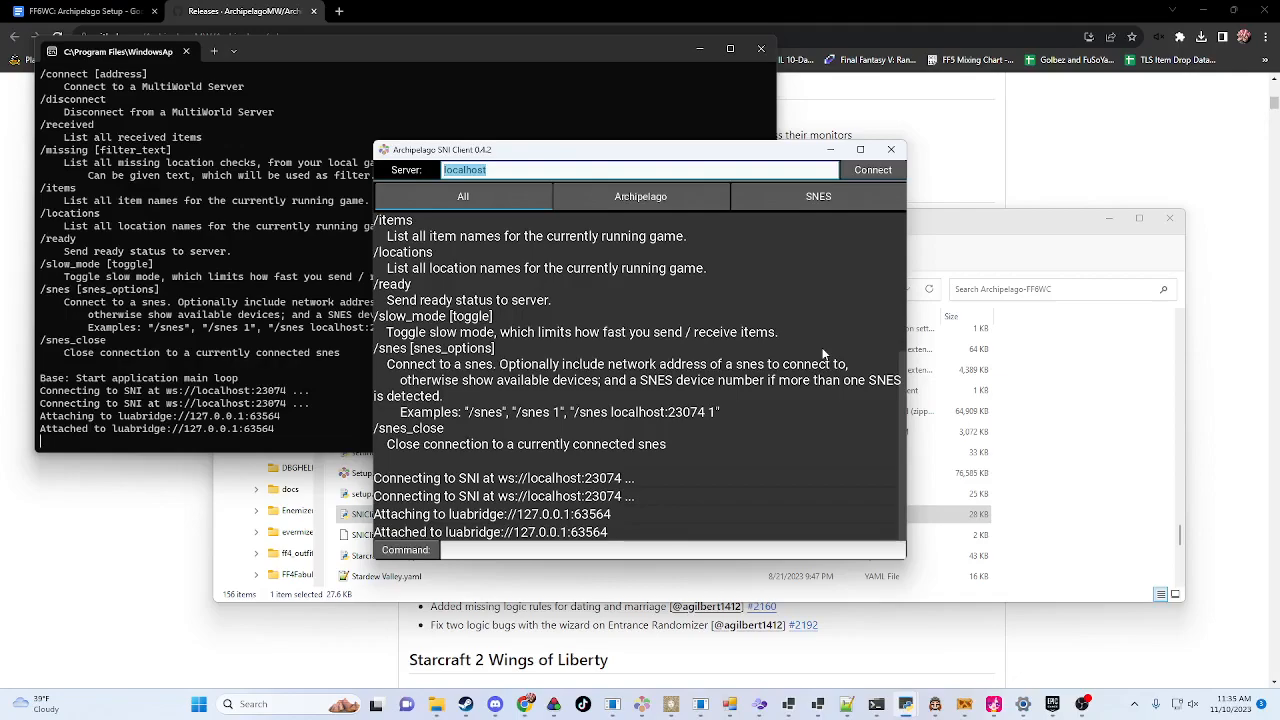
Step: Clear the 'localhost' text from the Server address field, leaving it empty
click(640, 169)
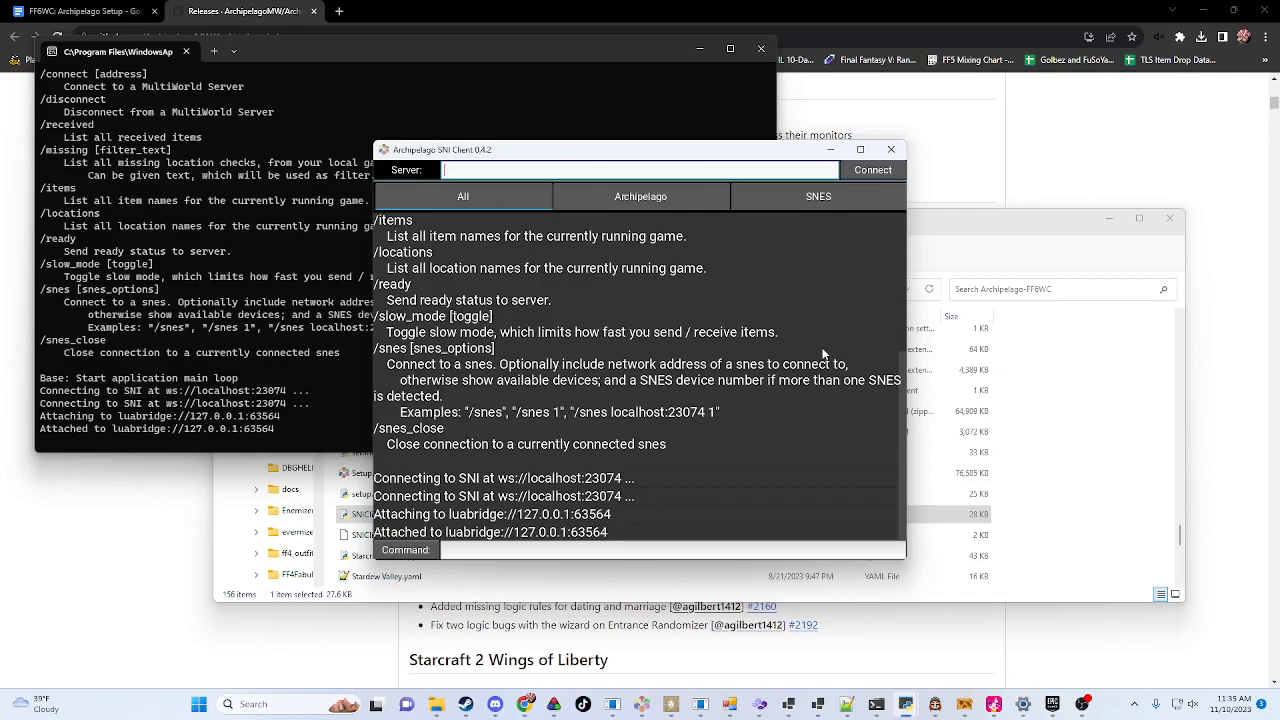
mouse_move(813, 374)
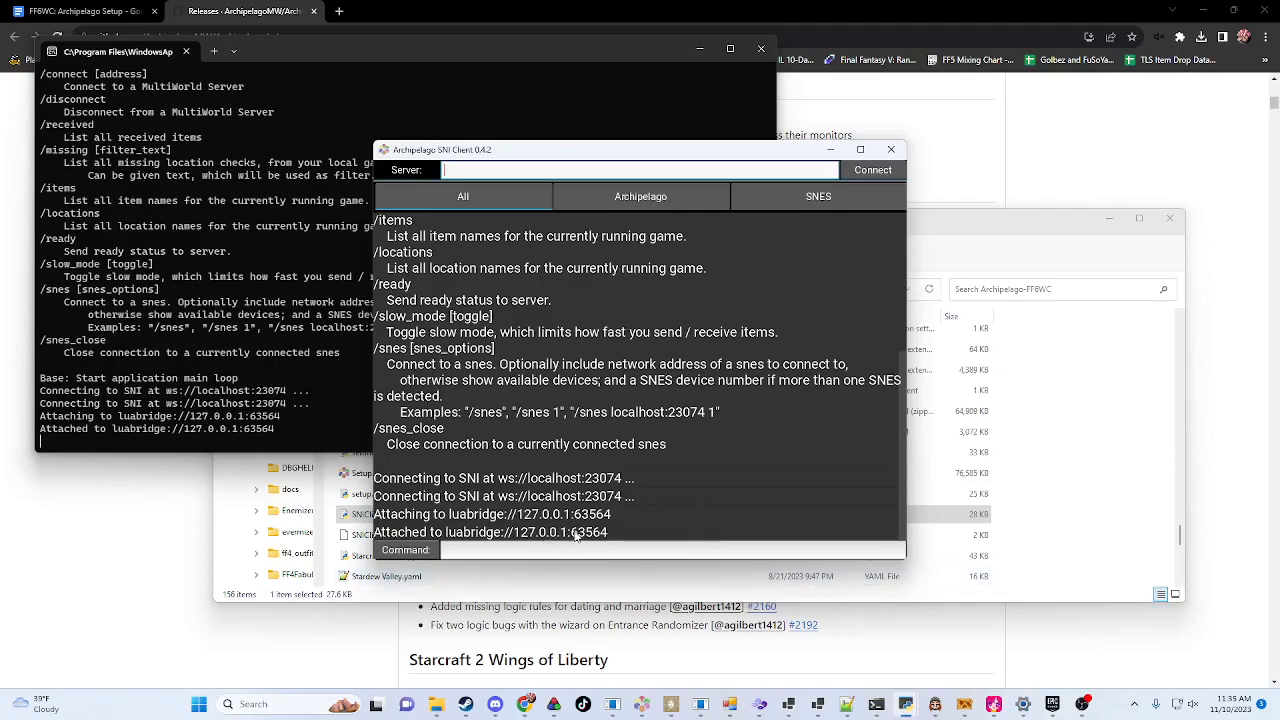
mouse_move(600, 363)
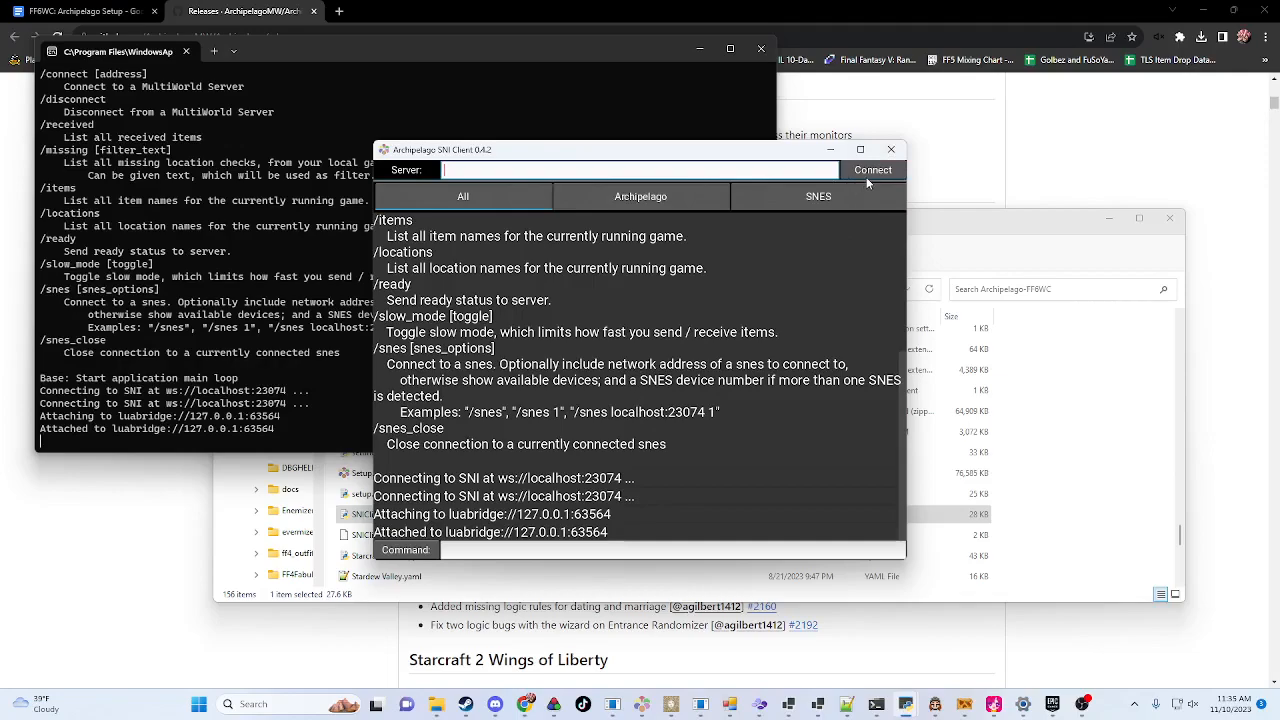
mouse_move(999, 415)
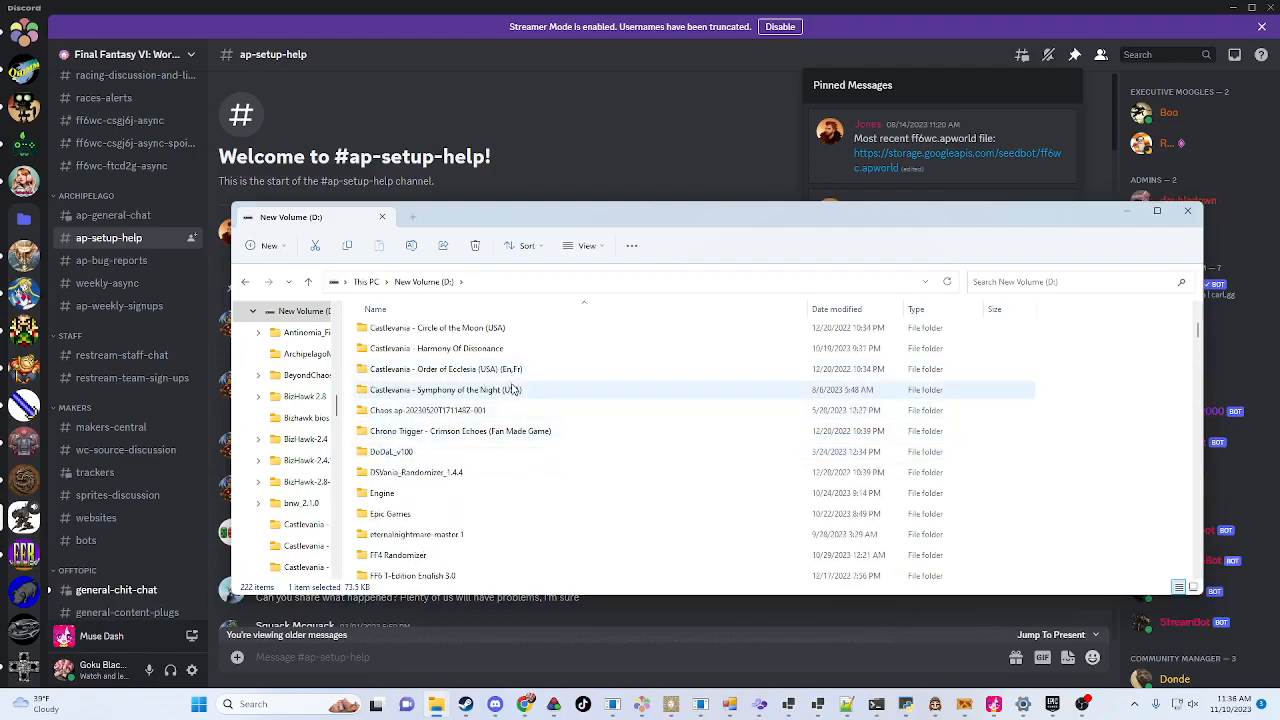
Step: Browse drive D: to the snes9x-rr-1.60-win32-x64 folder and launch snes9x-x64.exe
double_click(440, 389)
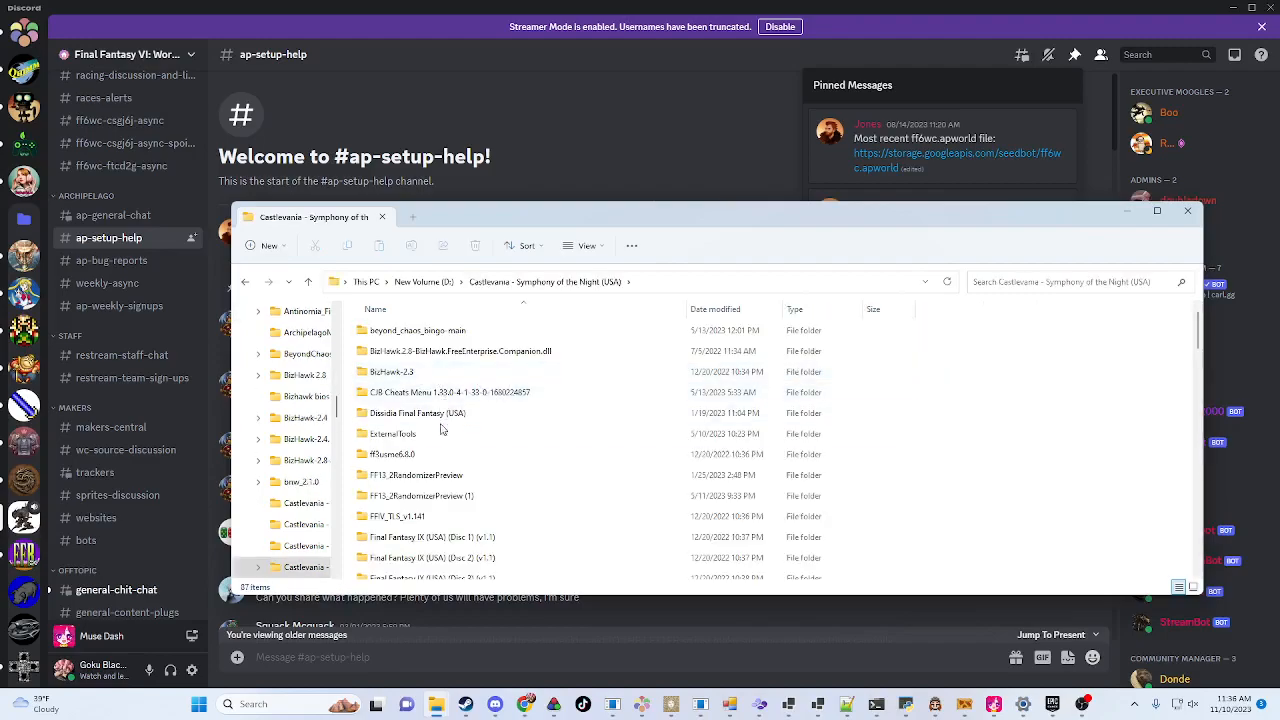
scroll(down, 3)
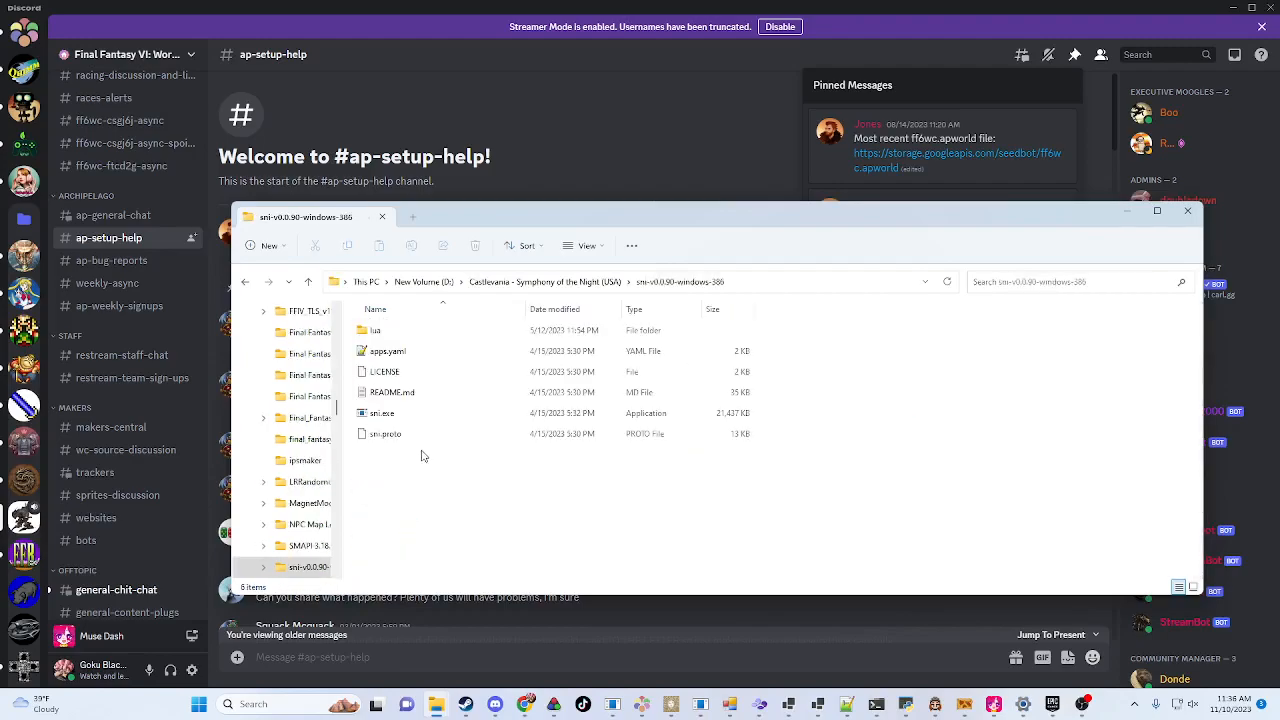
click(379, 413)
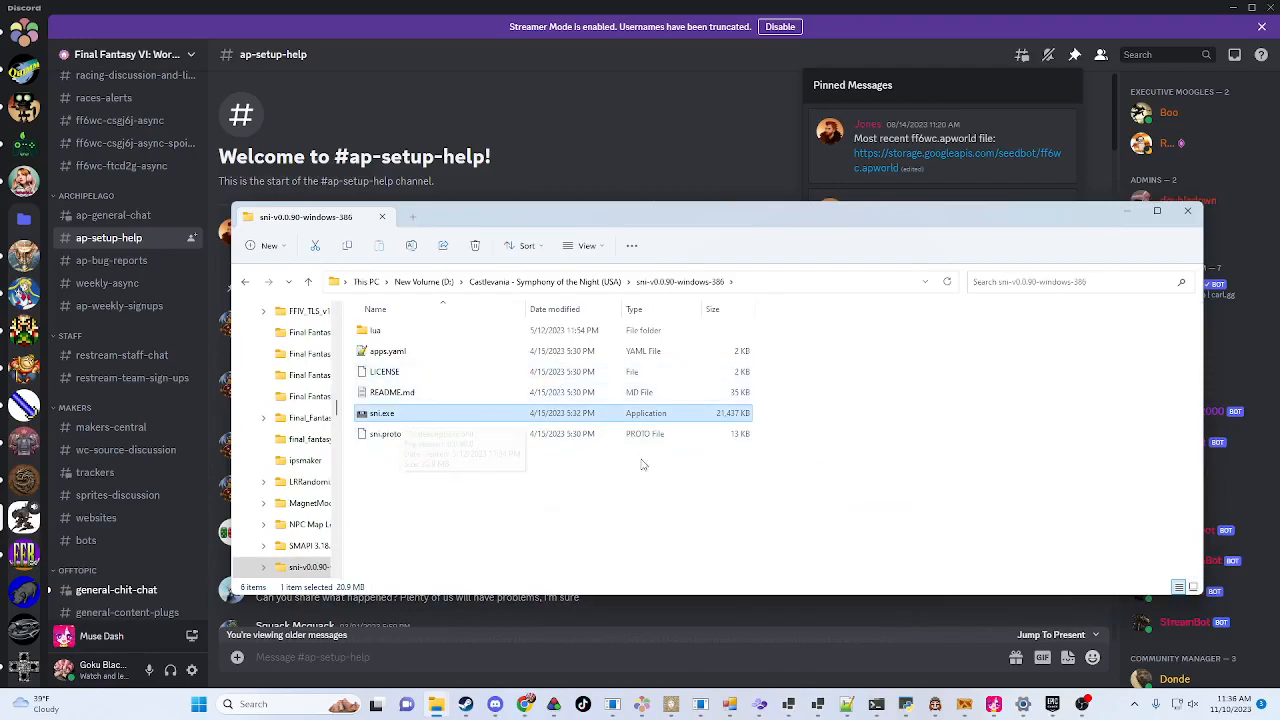
mouse_move(515, 291)
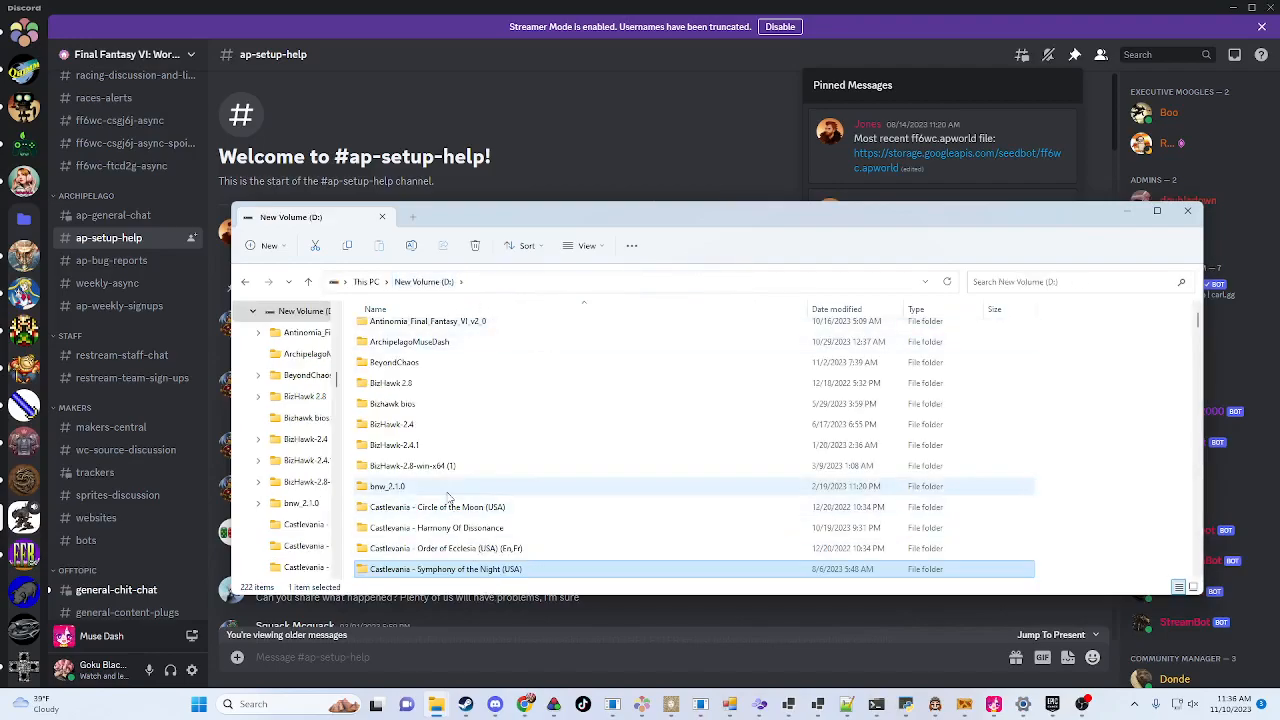
scroll(down, 3)
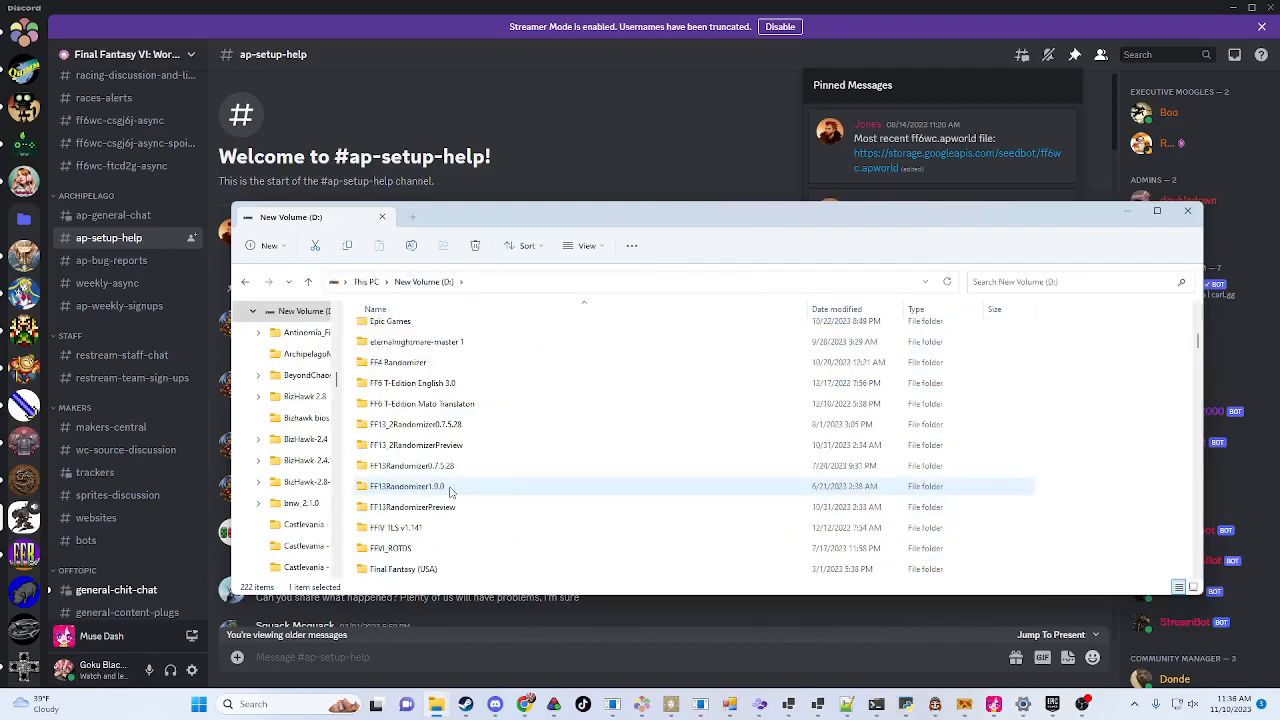
scroll(down, 3)
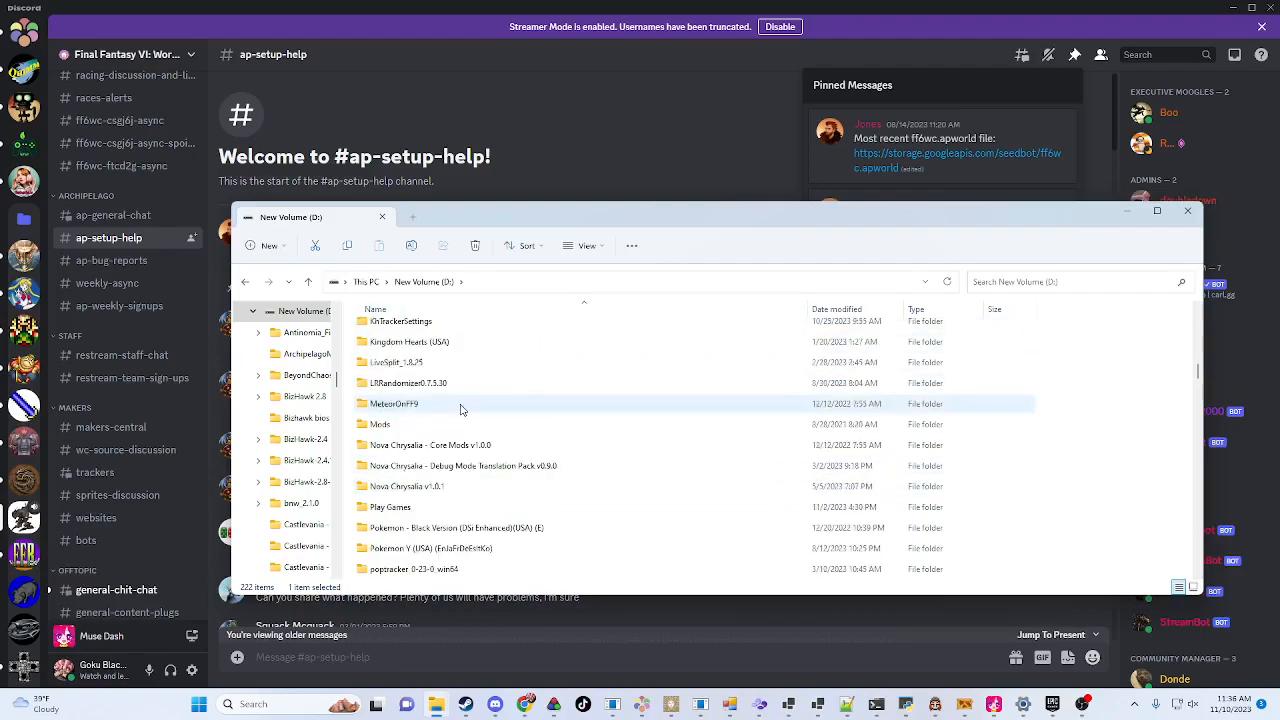
scroll(down, 3)
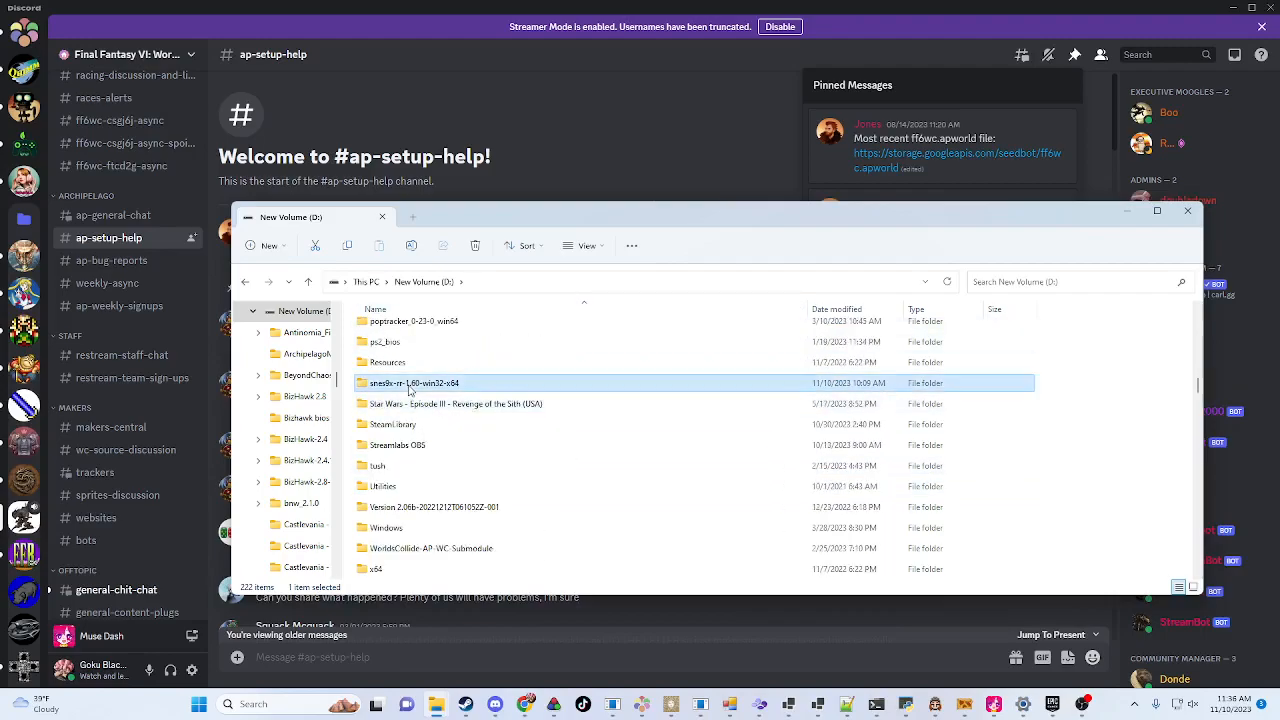
double_click(404, 382)
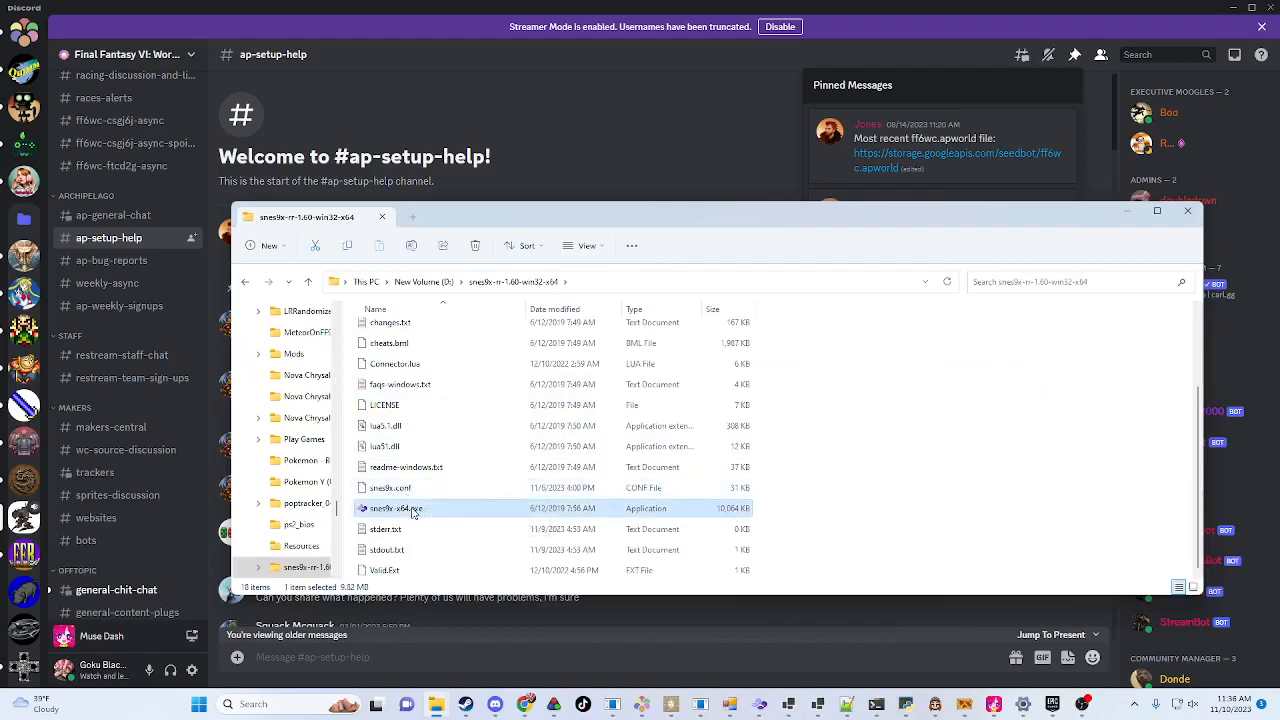
double_click(396, 508)
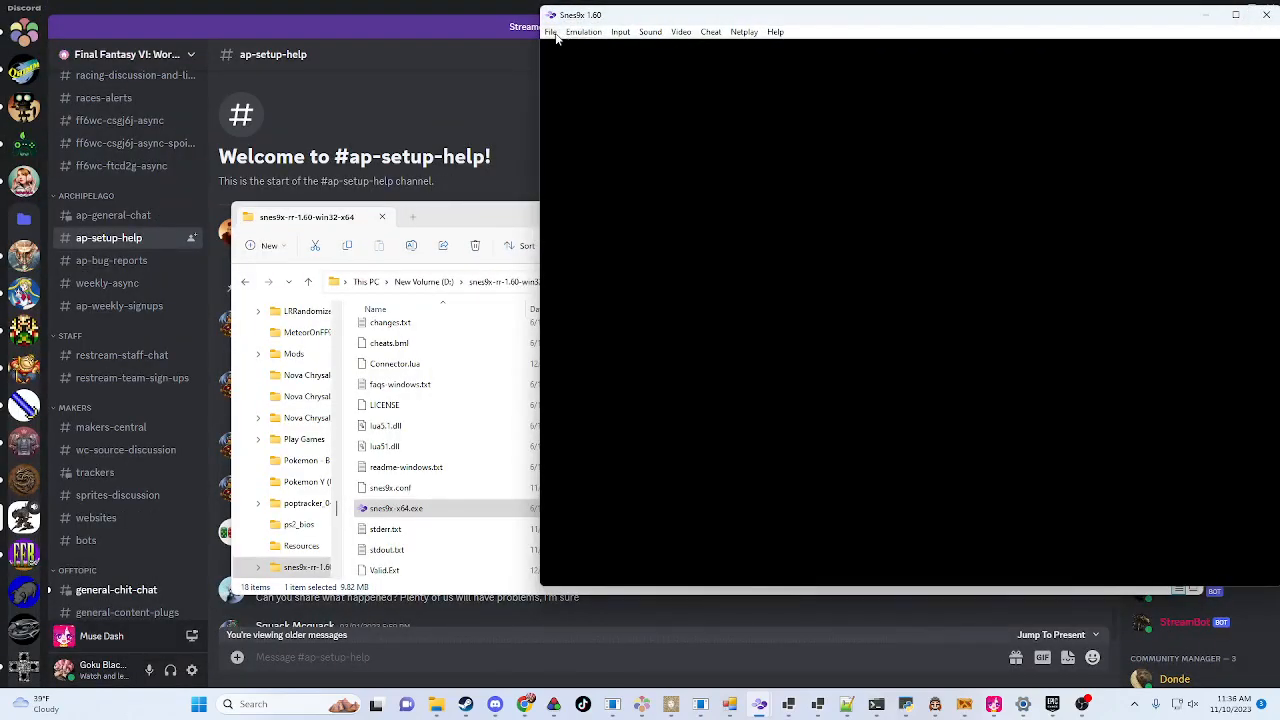
Step: Open the Snes9x File menu to reach the Lua Scripting options
click(552, 31)
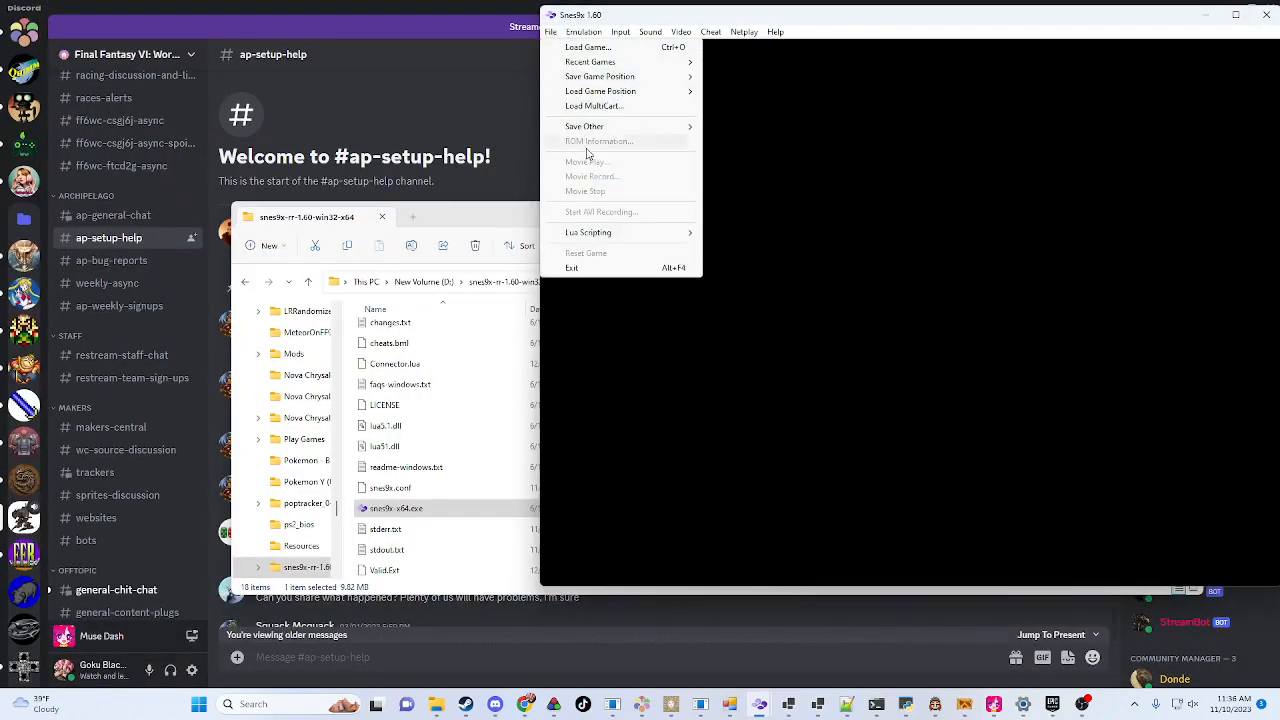
mouse_move(613, 162)
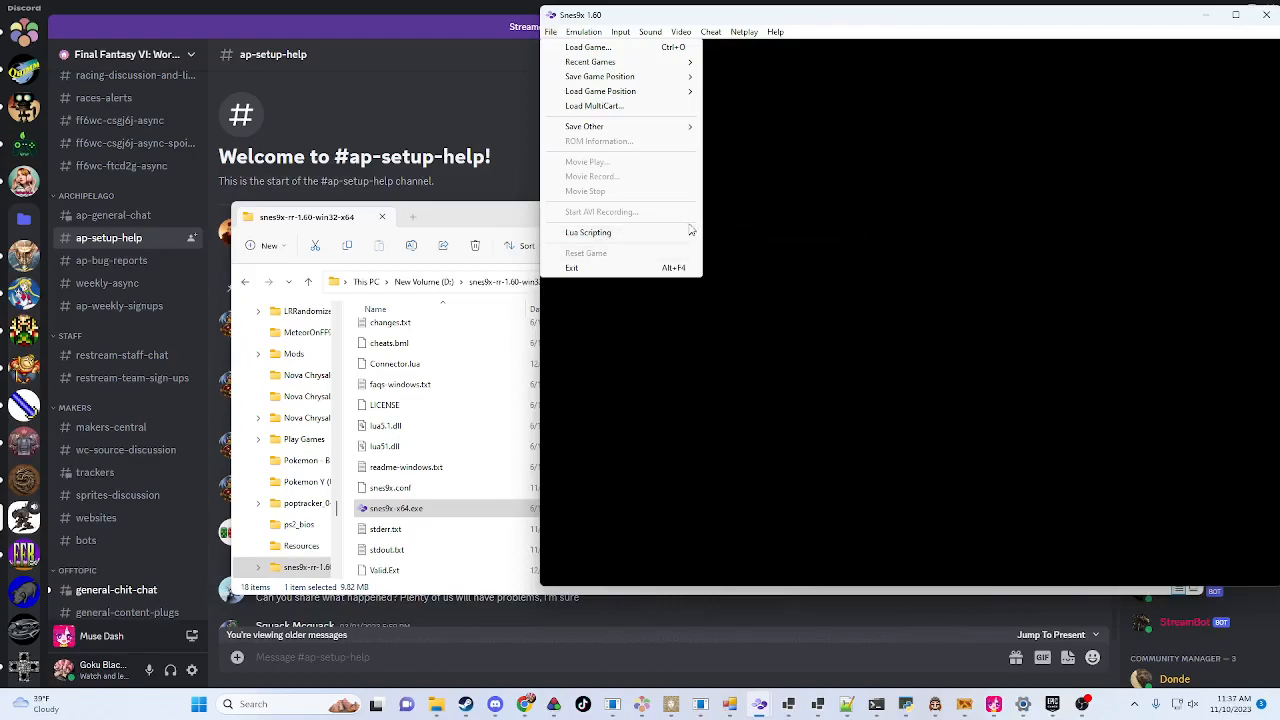
mouse_move(586, 232)
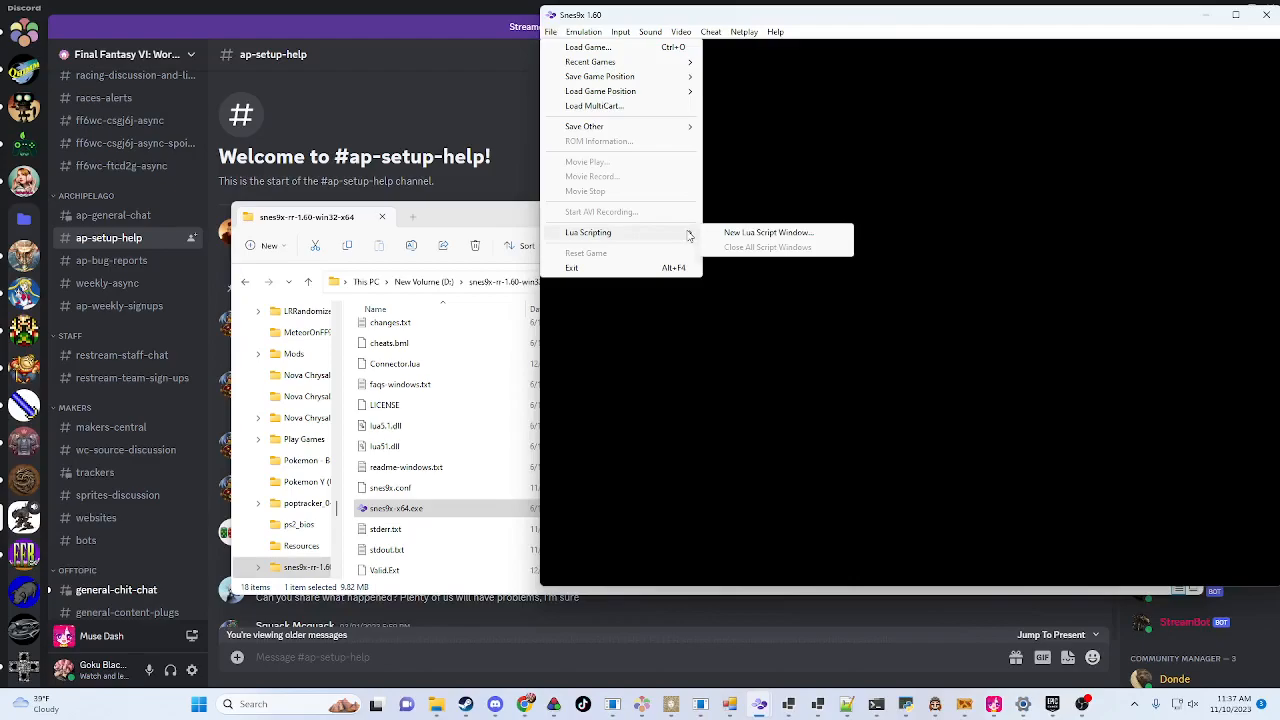
mouse_move(762, 233)
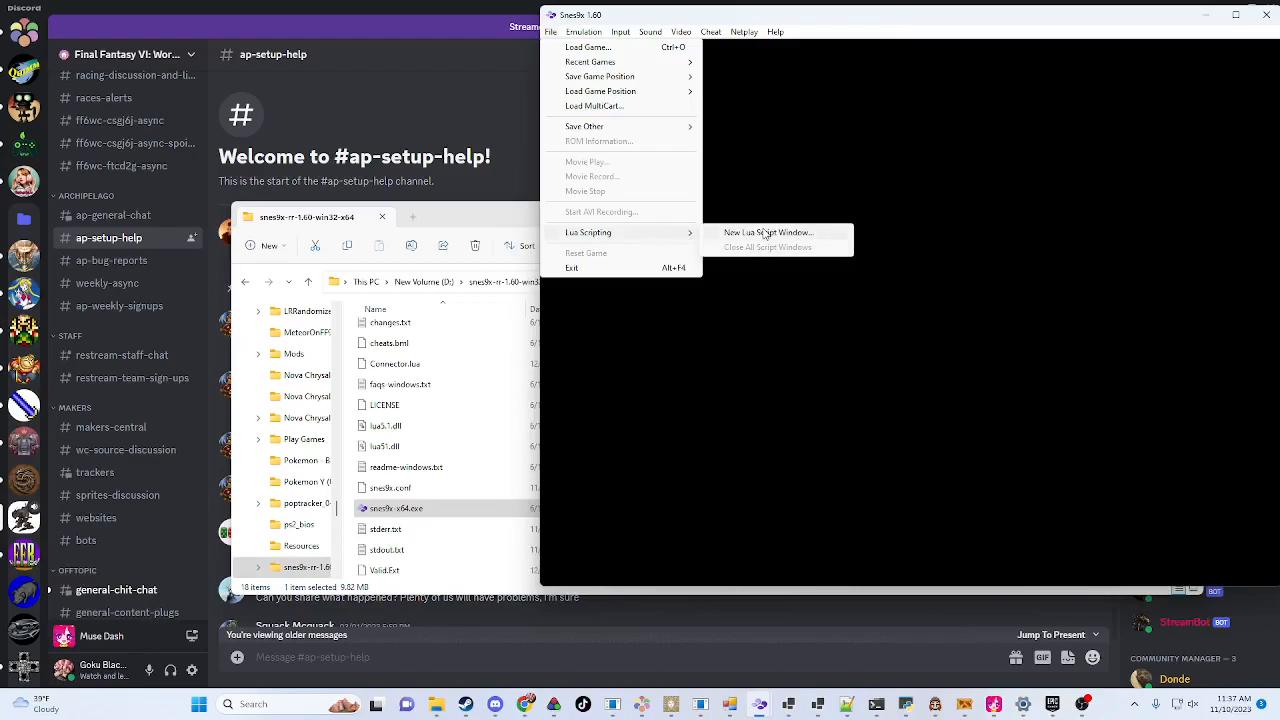
Step: Run Connector.lua from the SNI lua folder in a new Lua script window, then show Recent Games
click(763, 232)
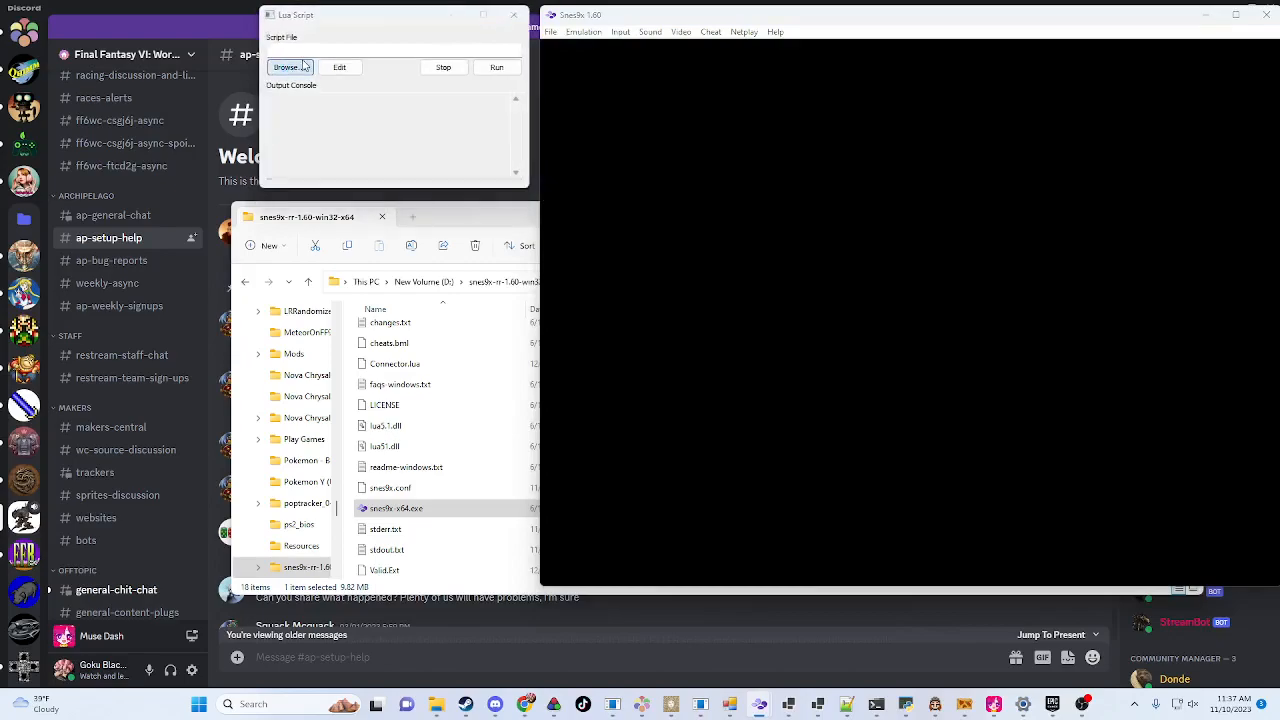
click(289, 67)
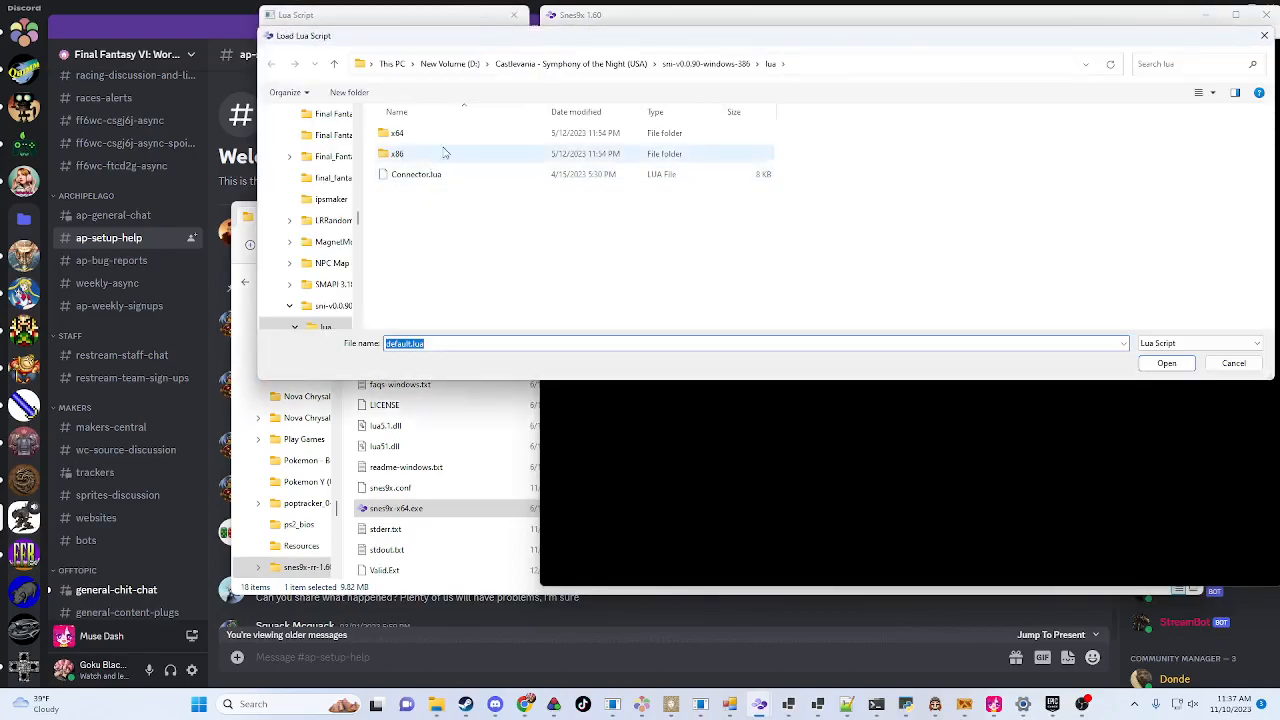
mouse_move(424, 174)
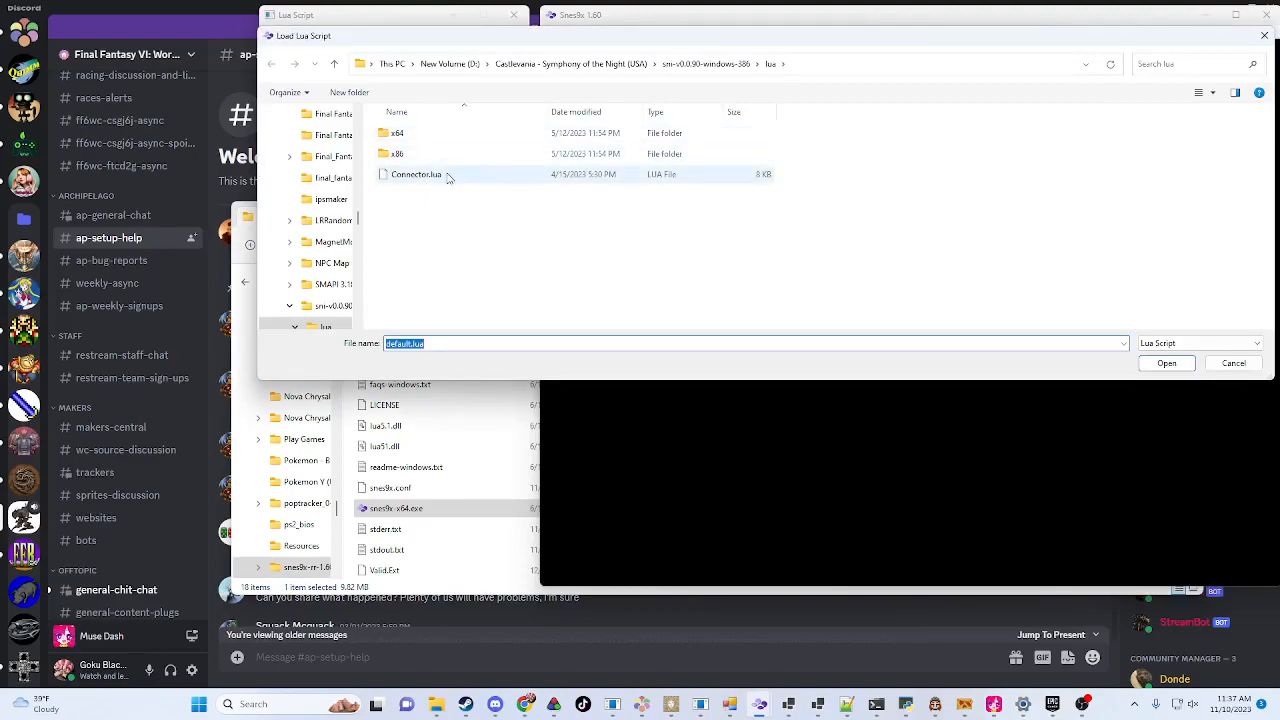
click(1166, 363)
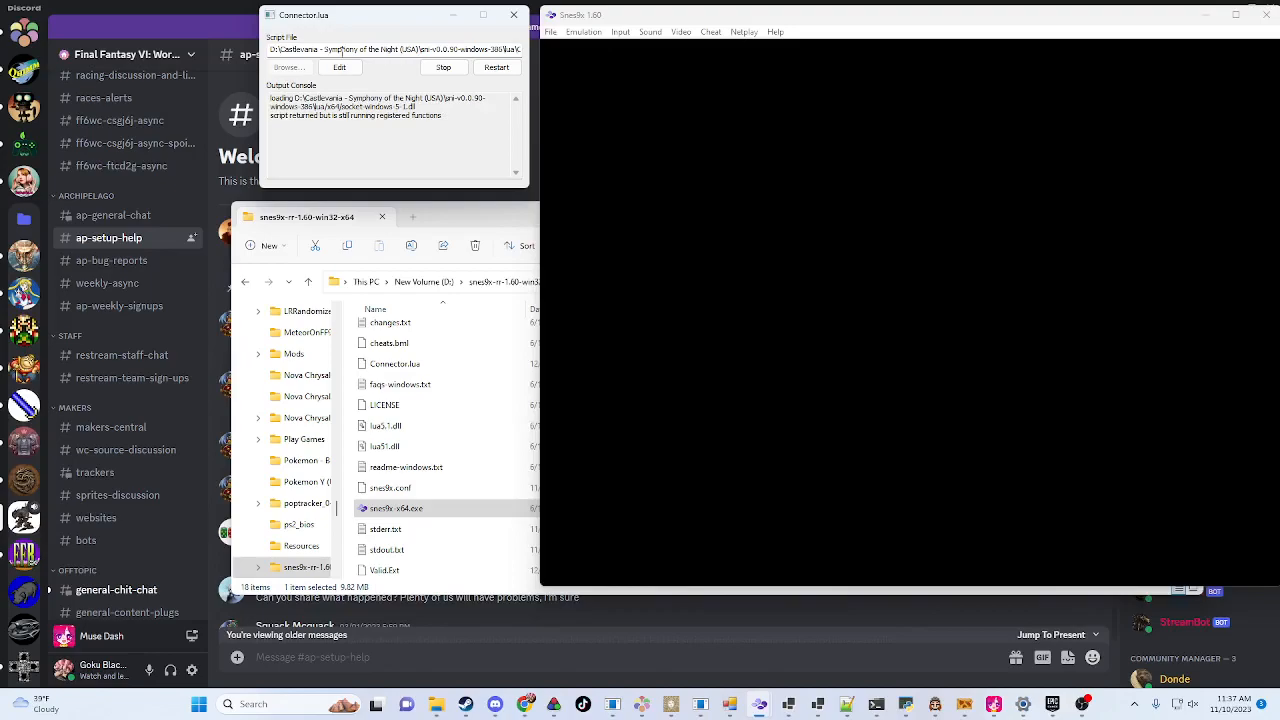
click(555, 31)
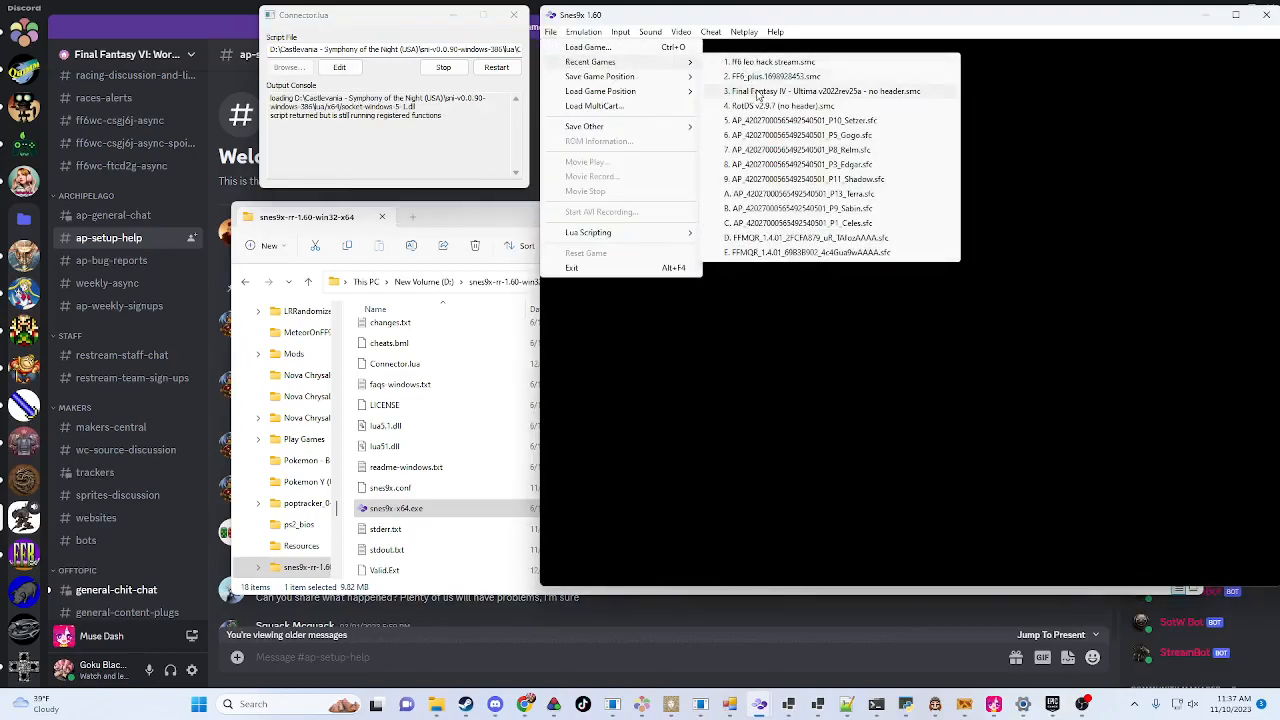
mouse_move(770, 135)
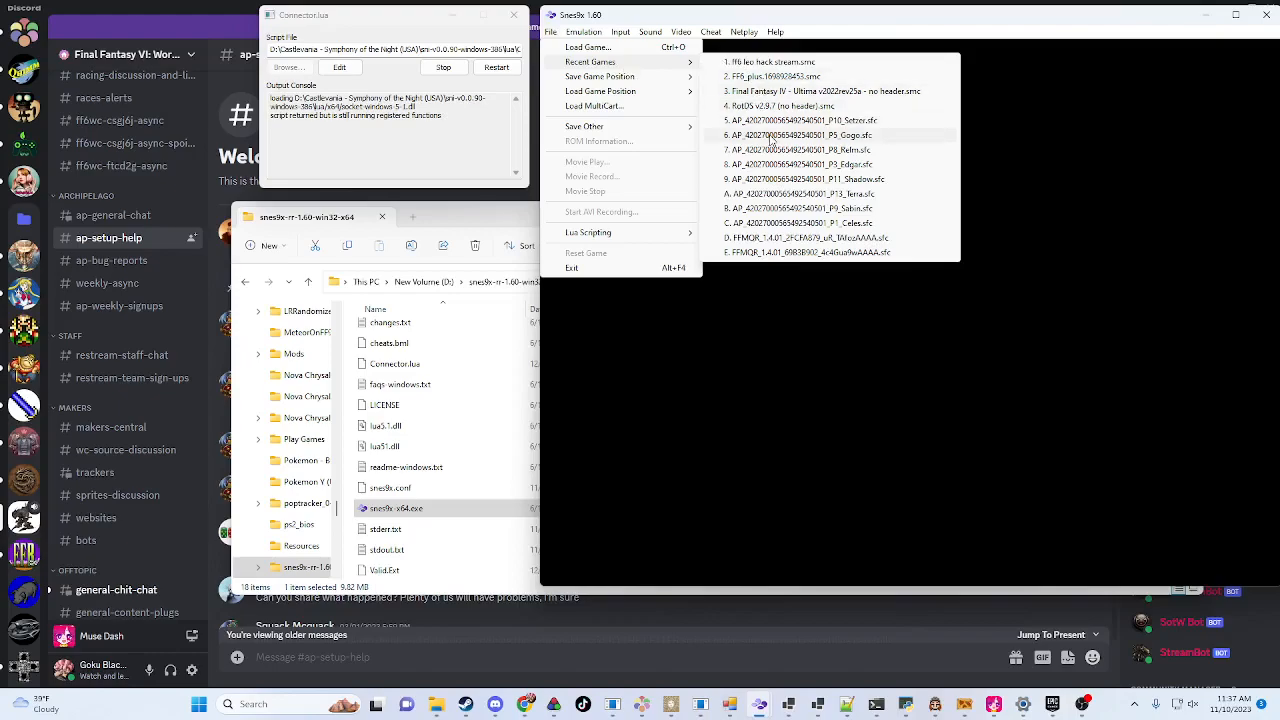